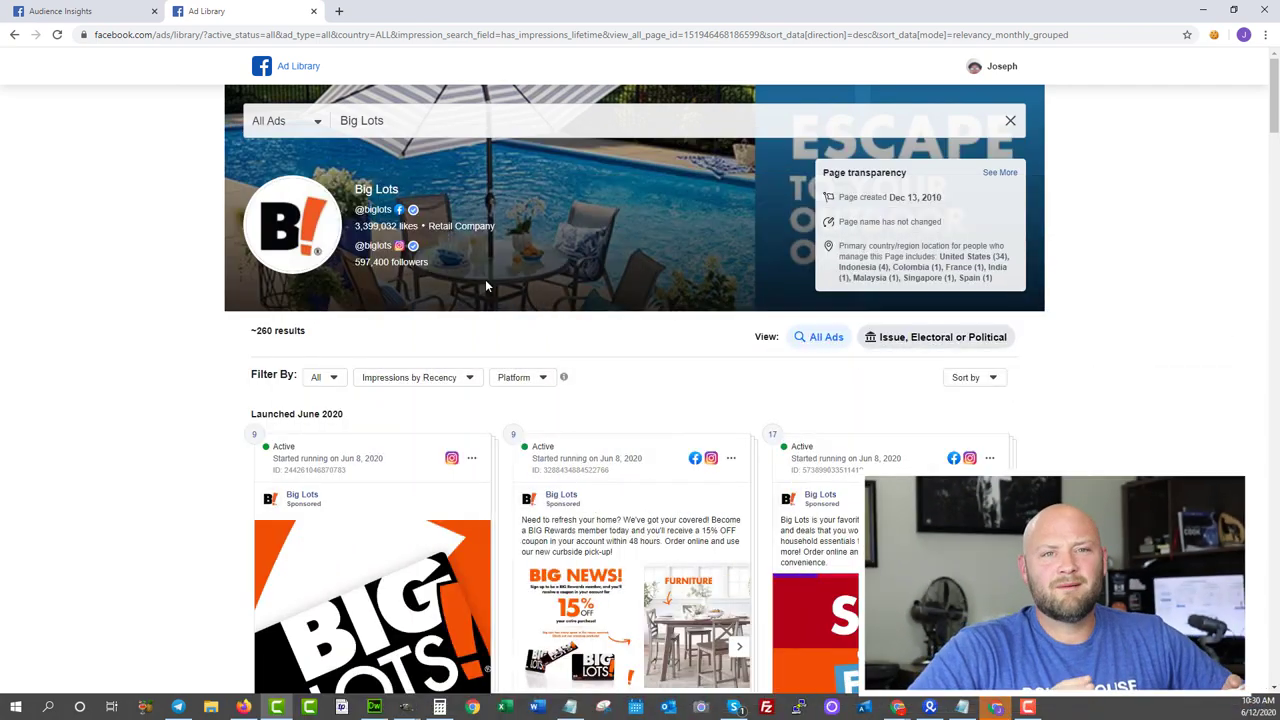
# Scroll through Big Lots' active ads, then switch to the Audience Insights tab.
pyautogui.scroll(-3)
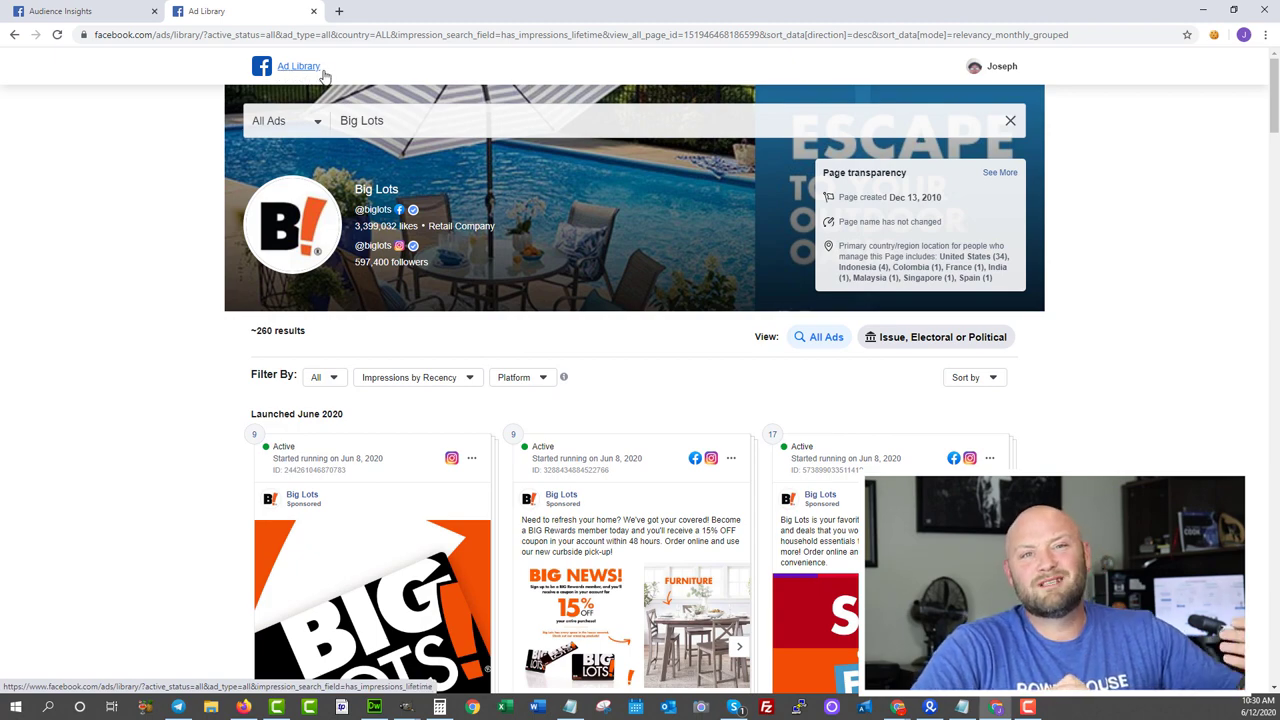
pyautogui.scroll(-3)
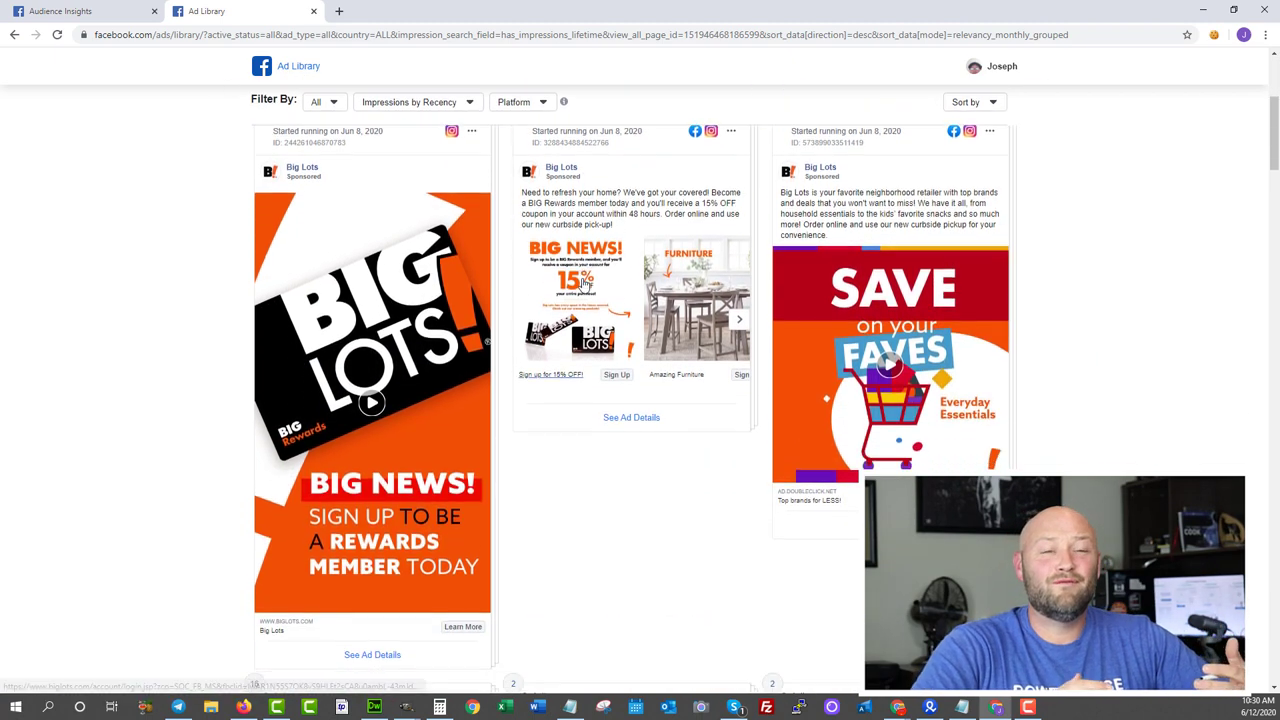
pyautogui.scroll(-3)
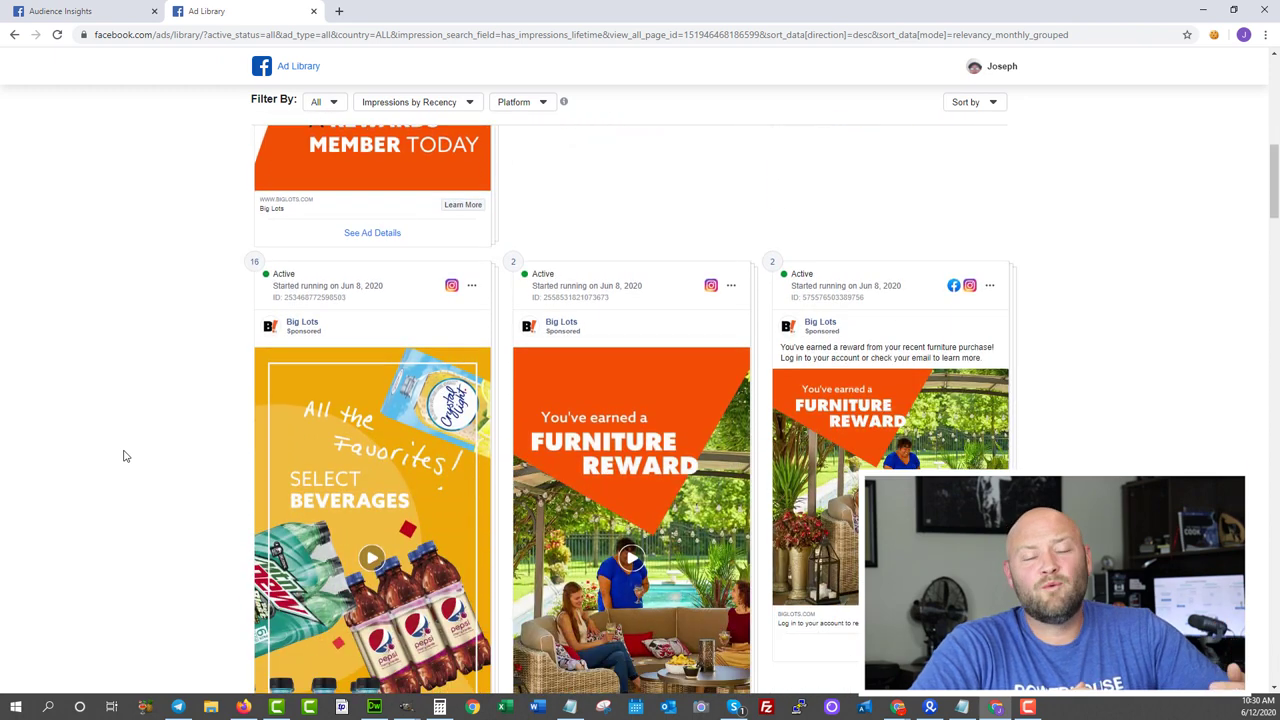
pyautogui.click(60, 11)
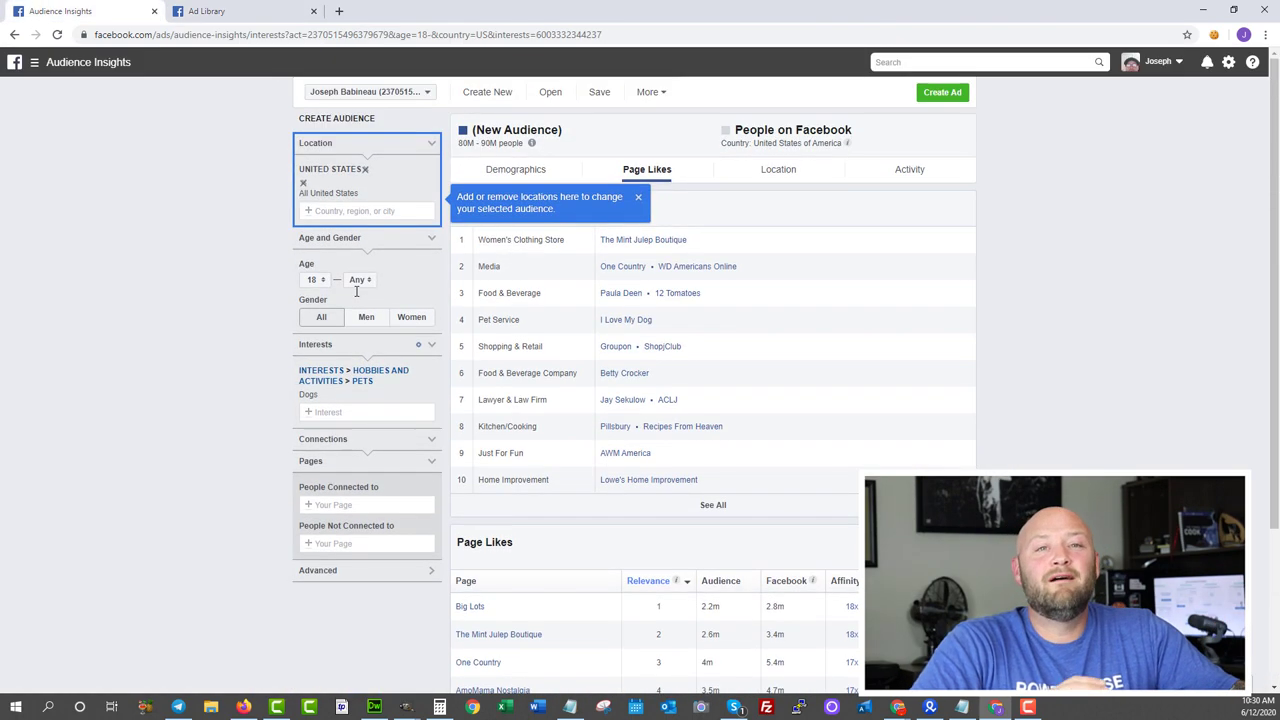
pyautogui.moveTo(341, 317)
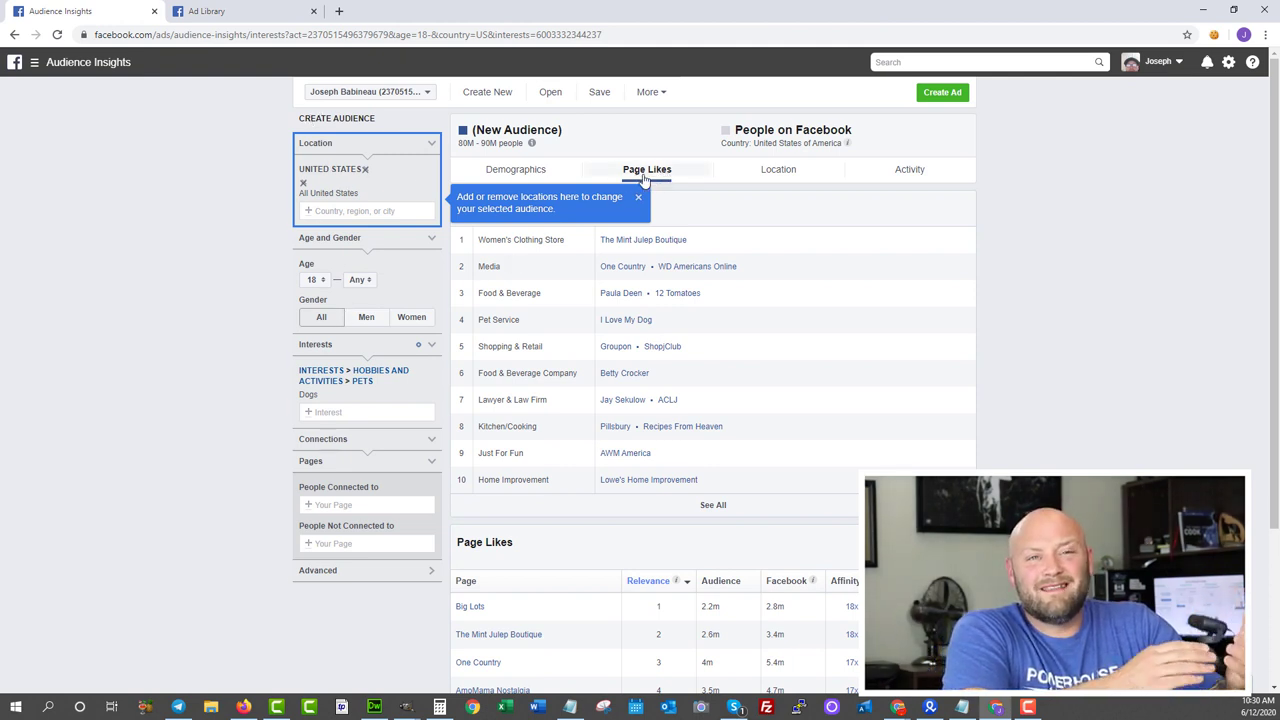
# Check the dog audience's Page Likes ranking, then return to Big Lots' Ad Library tab.
pyautogui.scroll(-3)
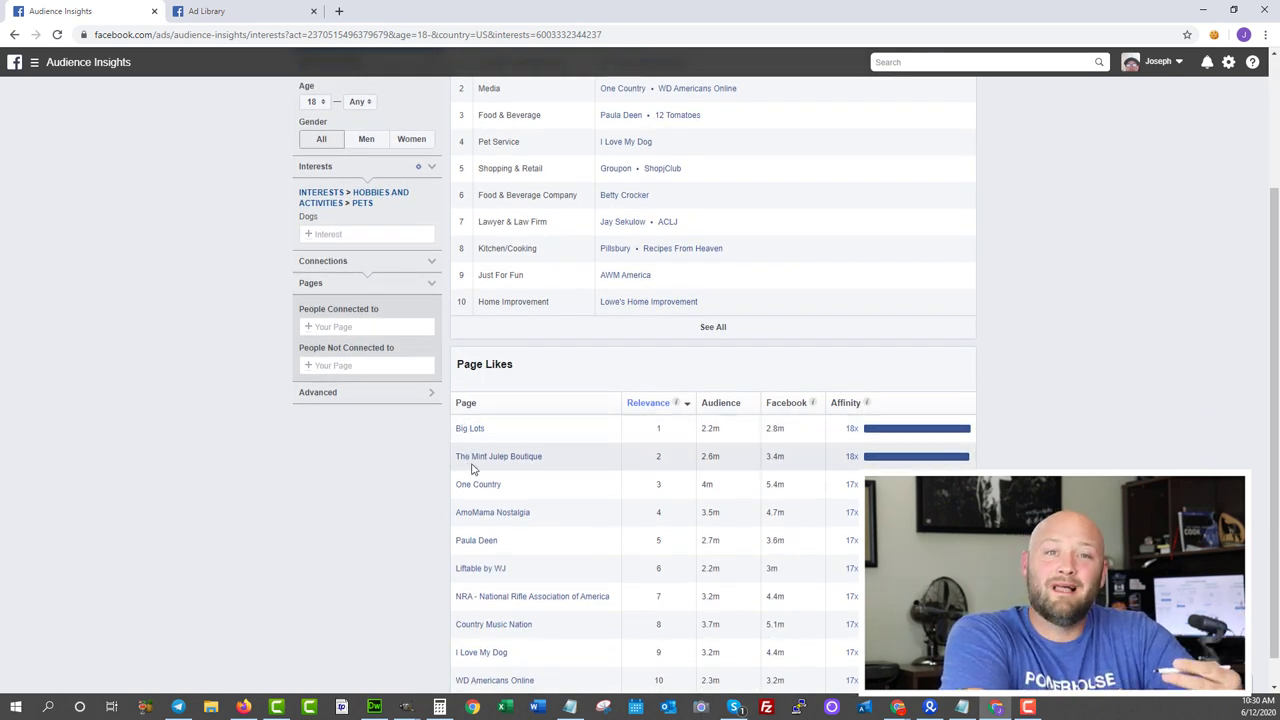
pyautogui.moveTo(492, 512)
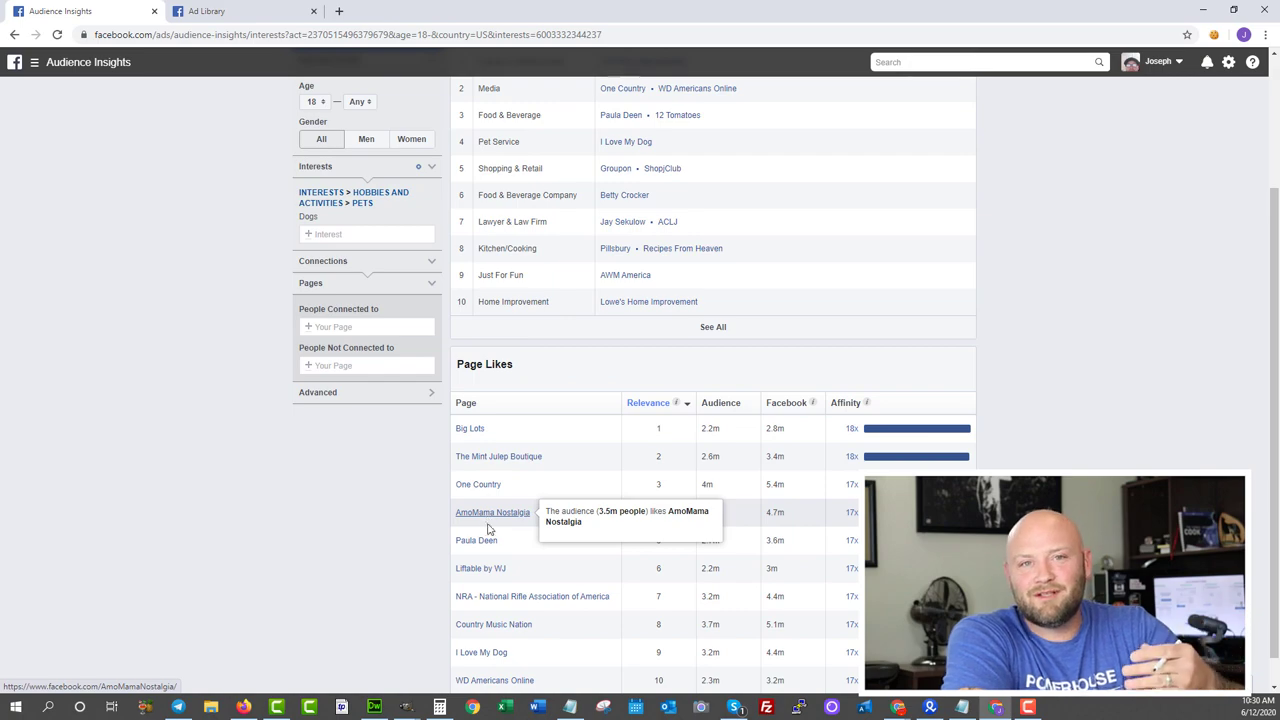
pyautogui.click(210, 11)
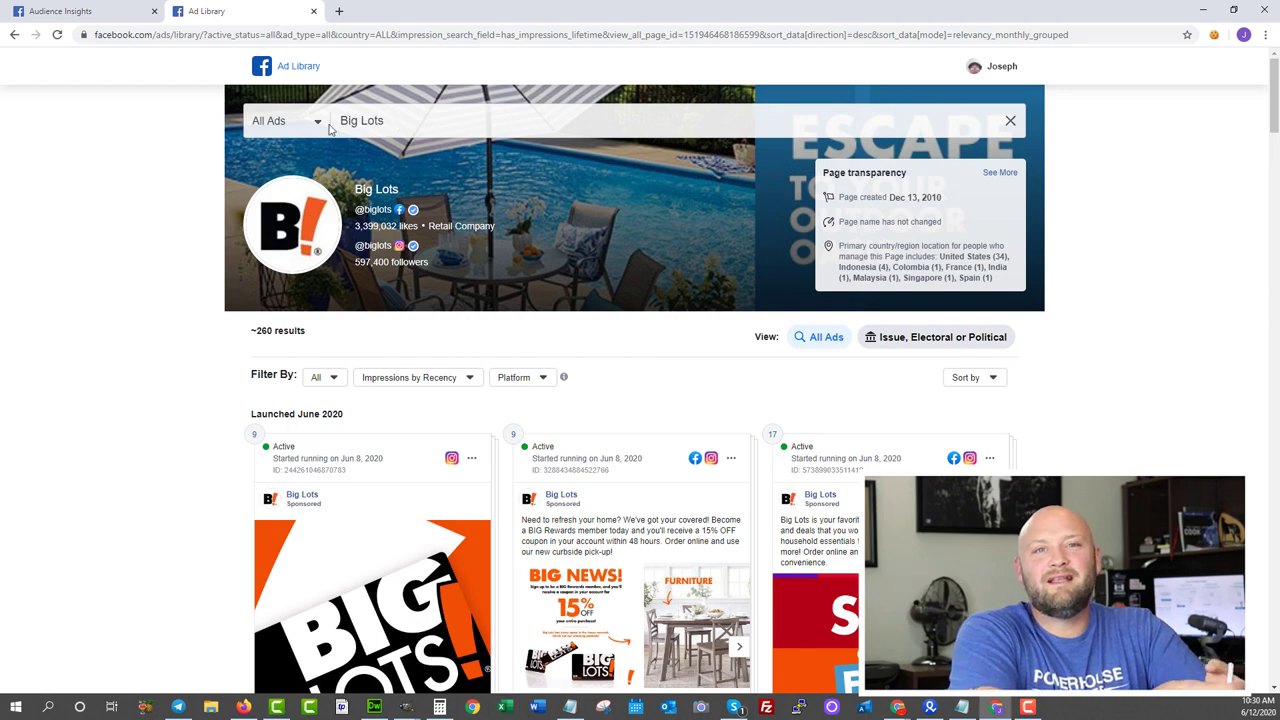
pyautogui.scroll(-3)
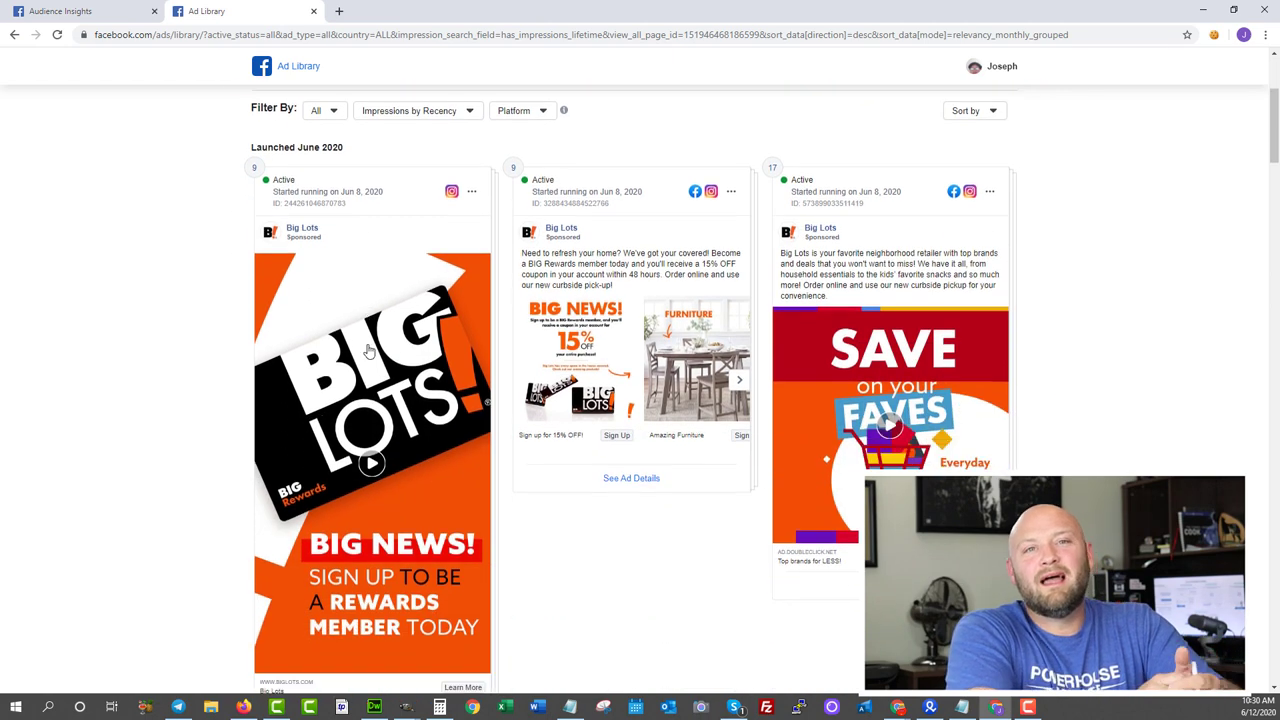
pyautogui.scroll(-3)
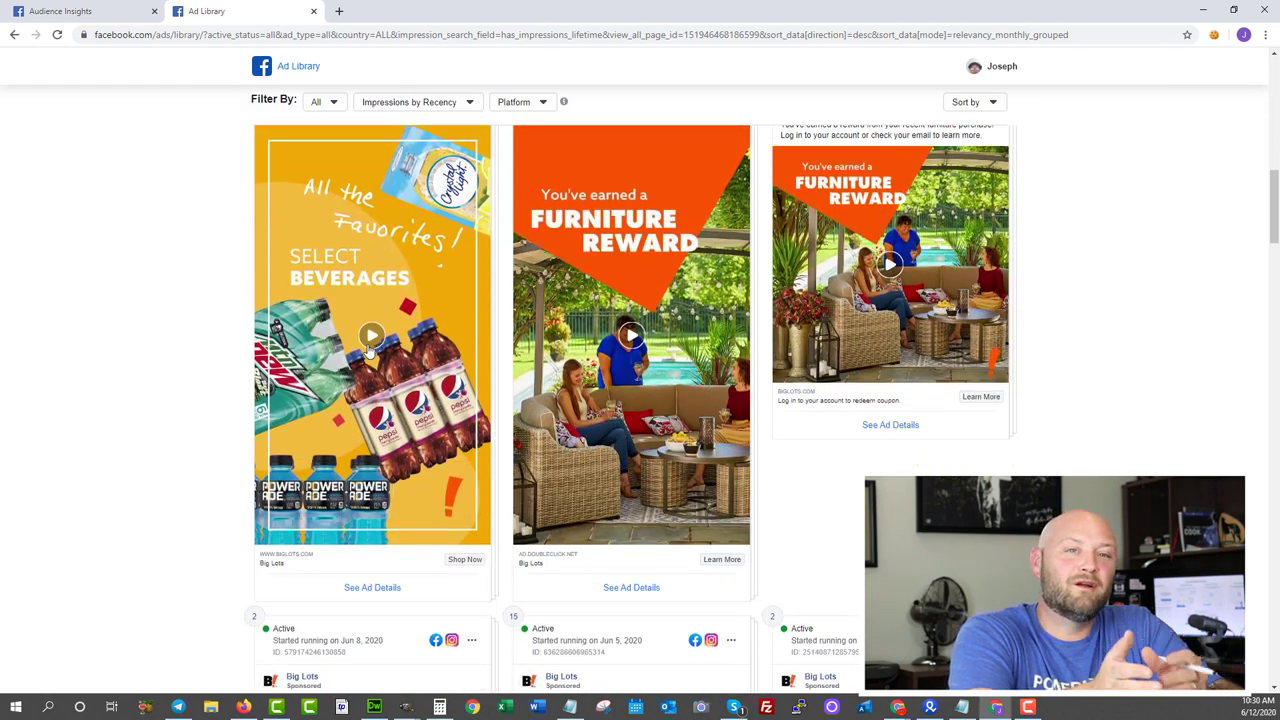
pyautogui.scroll(-3)
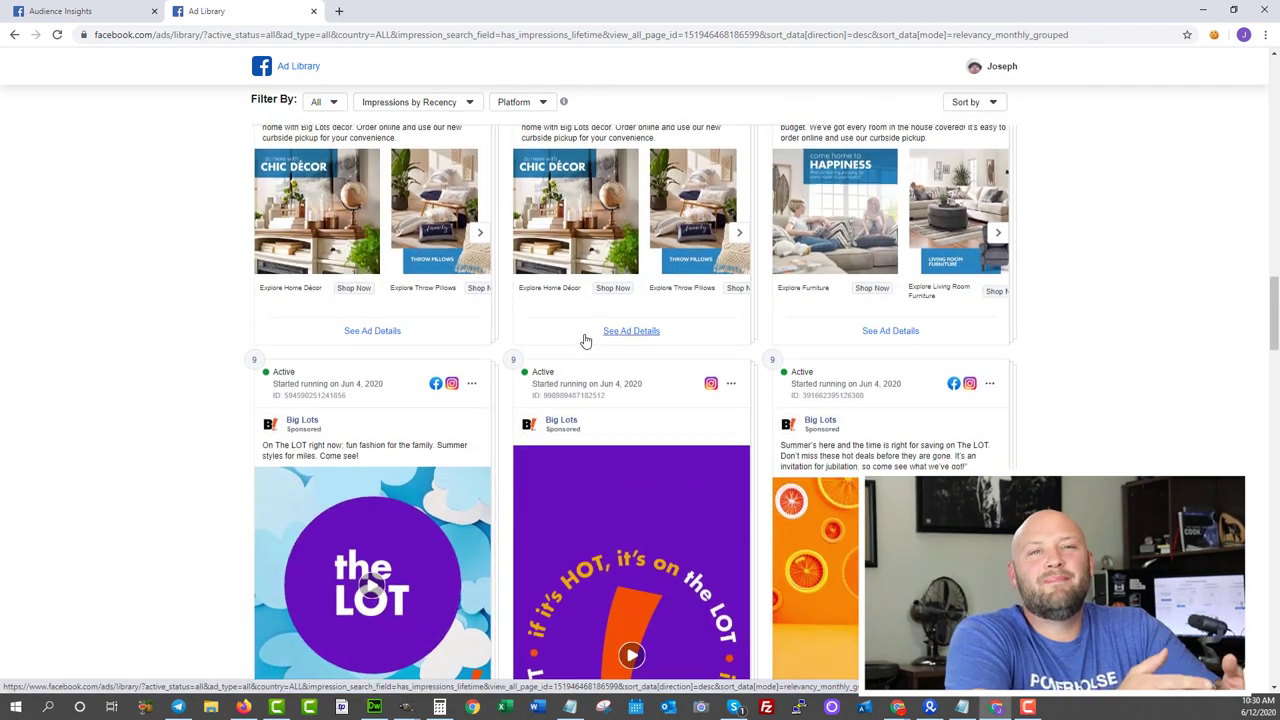
pyautogui.scroll(-3)
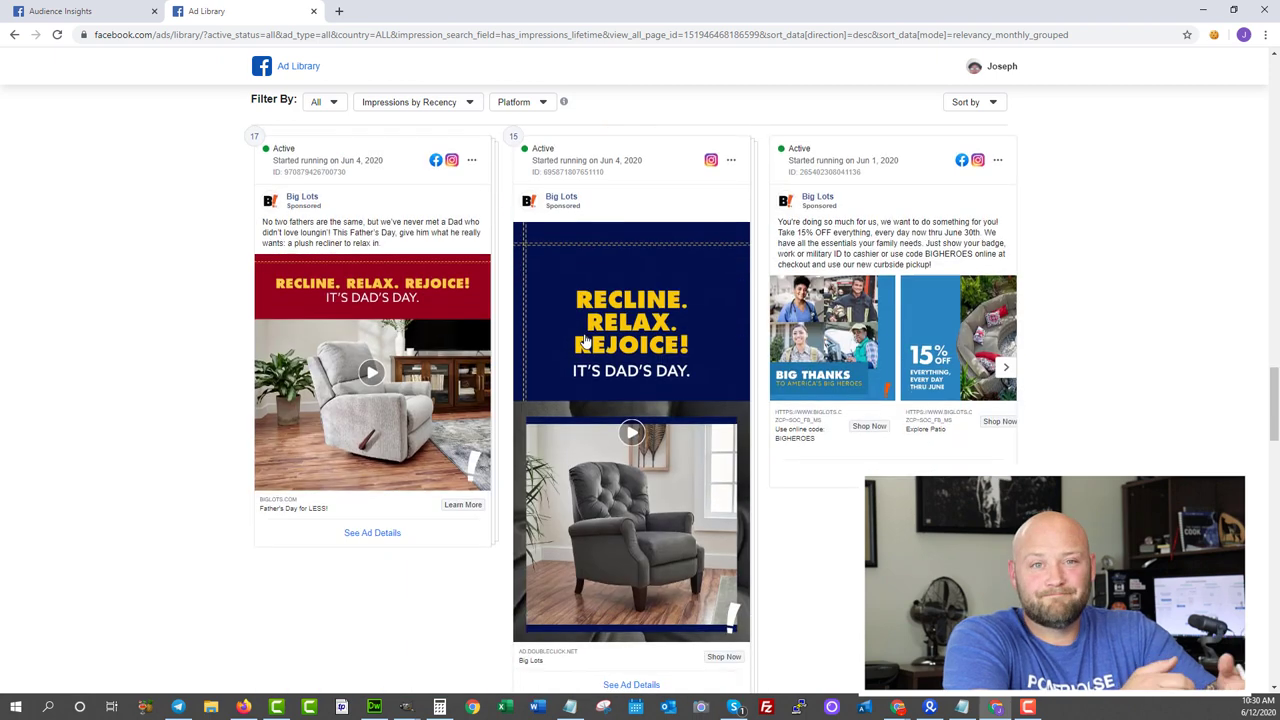
pyautogui.scroll(-3)
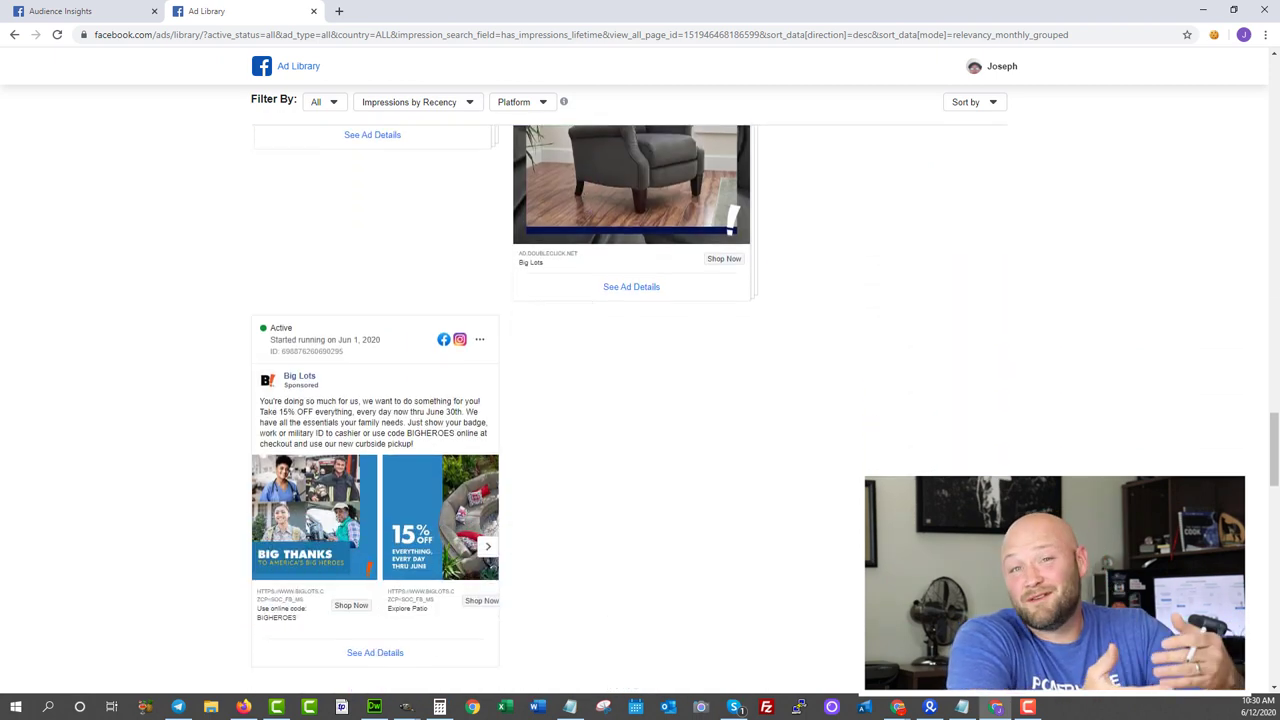
pyautogui.scroll(-3)
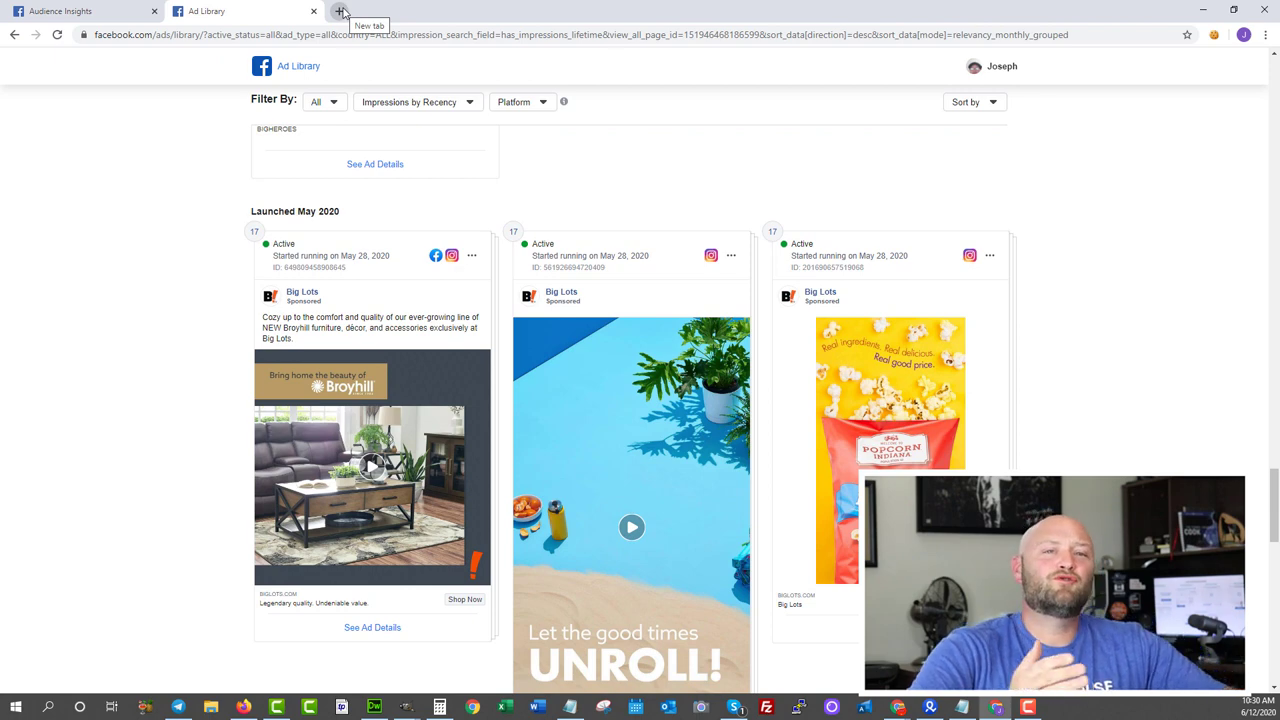
# In a new tab, go to BeMob through the dayjobhacks affiliate link.
pyautogui.click(335, 12)
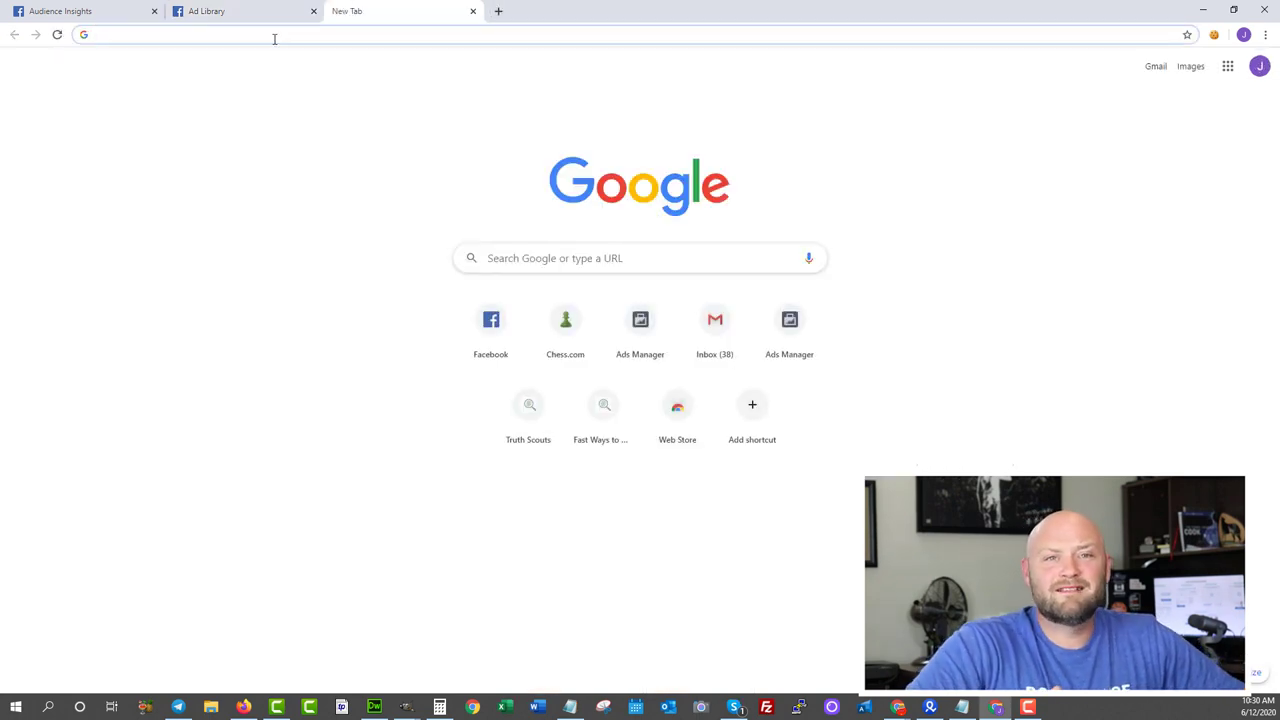
pyautogui.write('d')
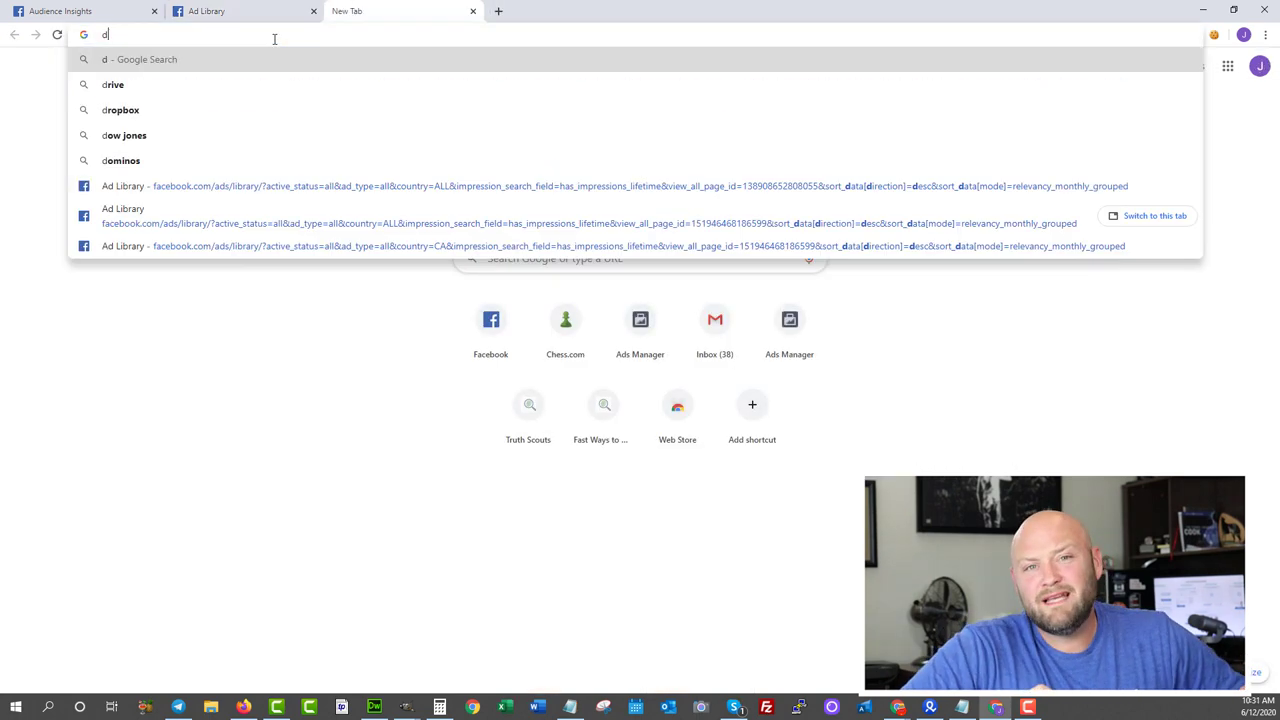
pyautogui.write('ayjobhacks.com/')
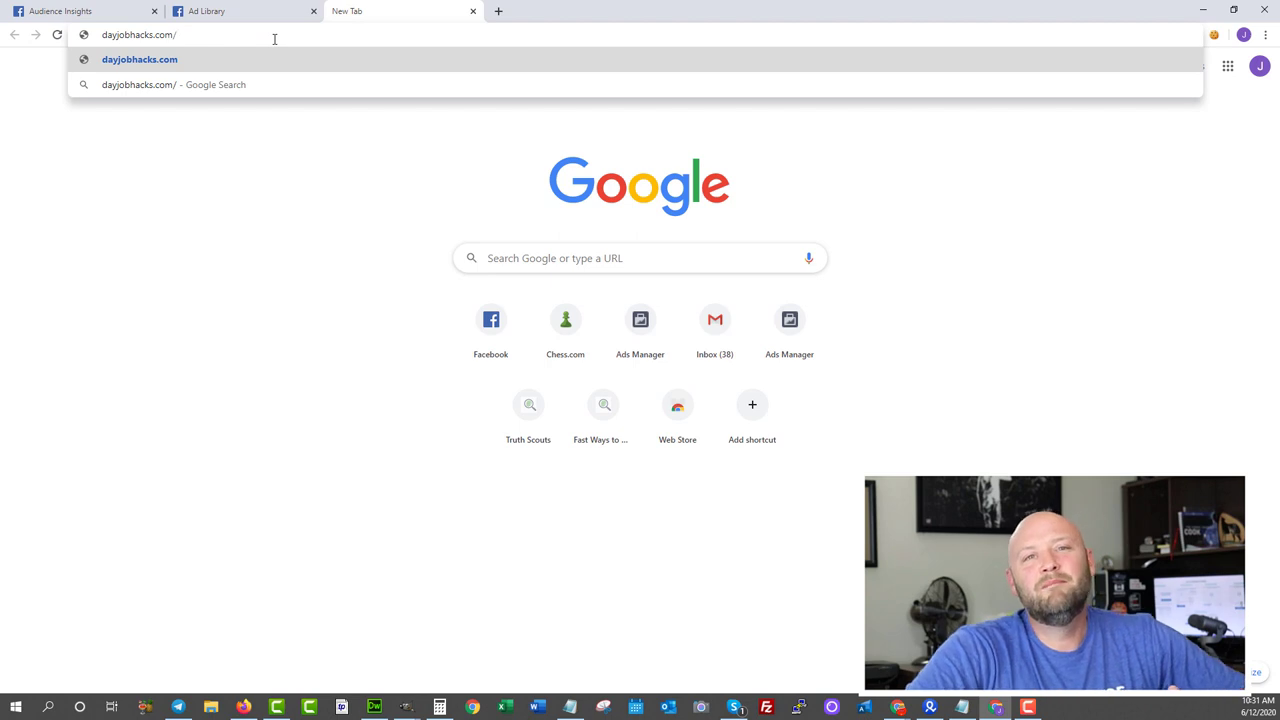
pyautogui.write('bemob.com/?ref=wgpnek3xfk')
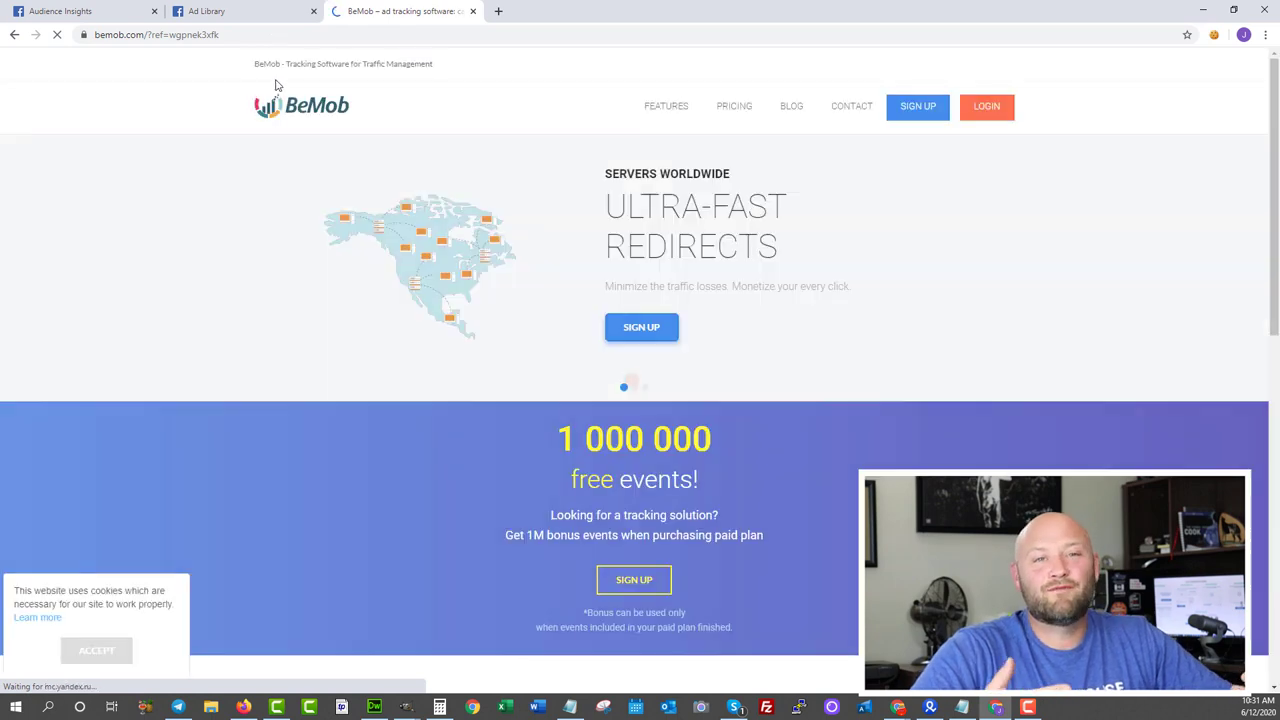
# Scroll BeMob's homepage and open its Pricing page with Basic through Enterprise plans.
pyautogui.scroll(-3)
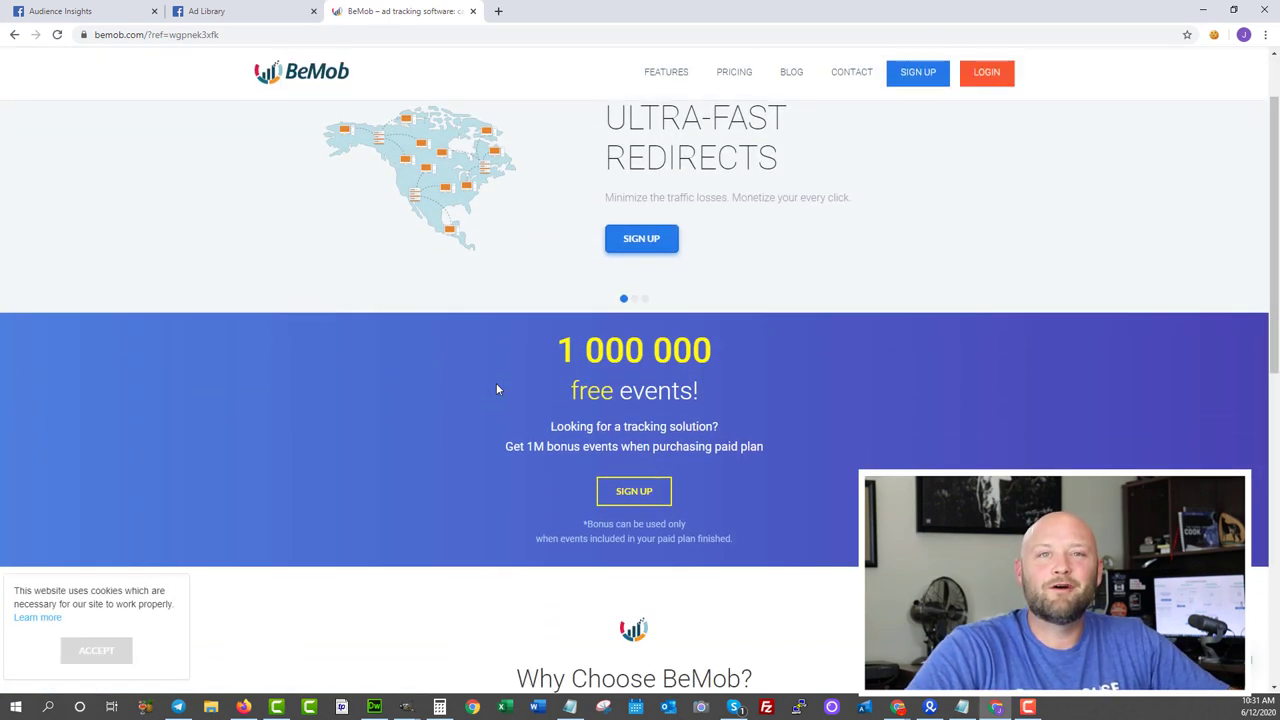
pyautogui.scroll(-3)
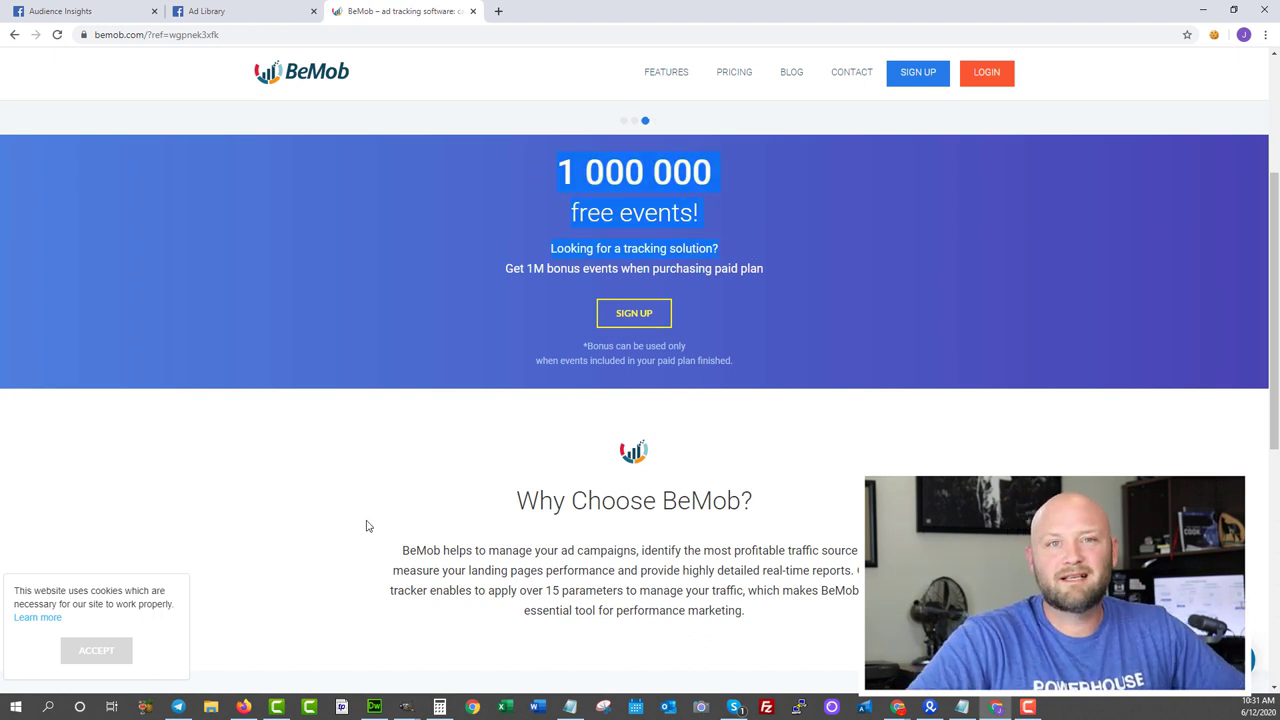
pyautogui.scroll(-3)
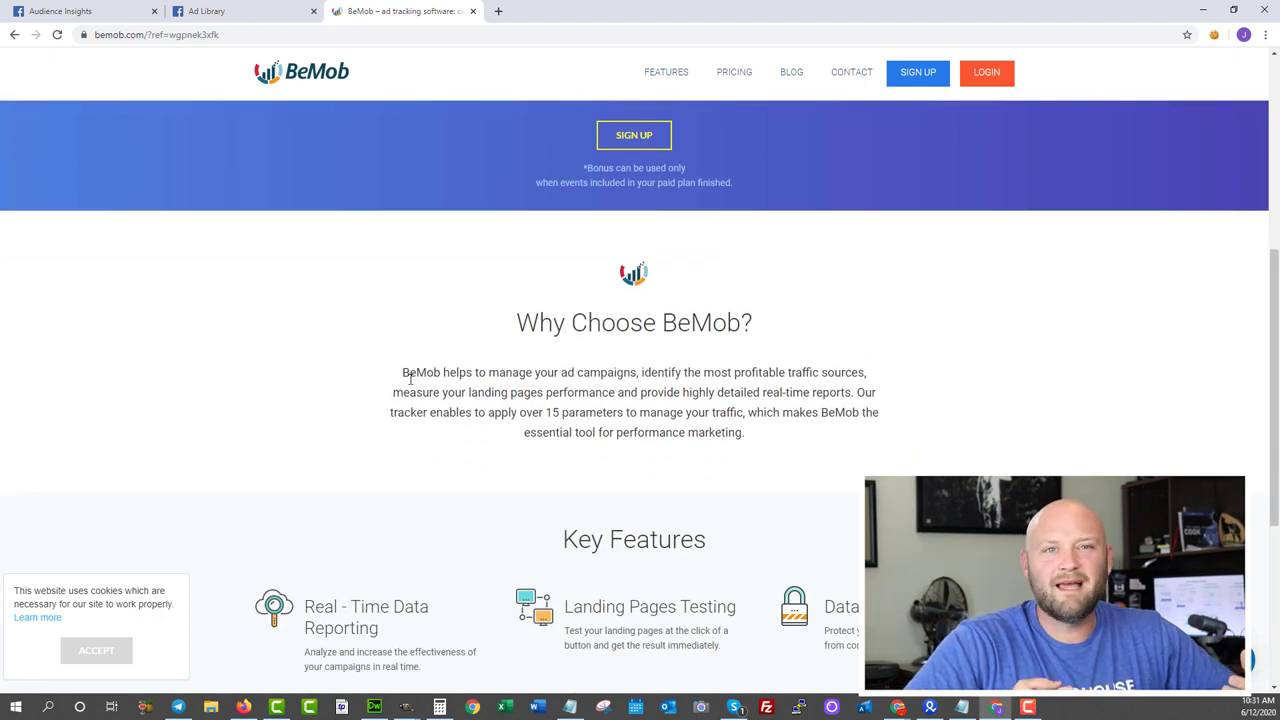
pyautogui.scroll(-3)
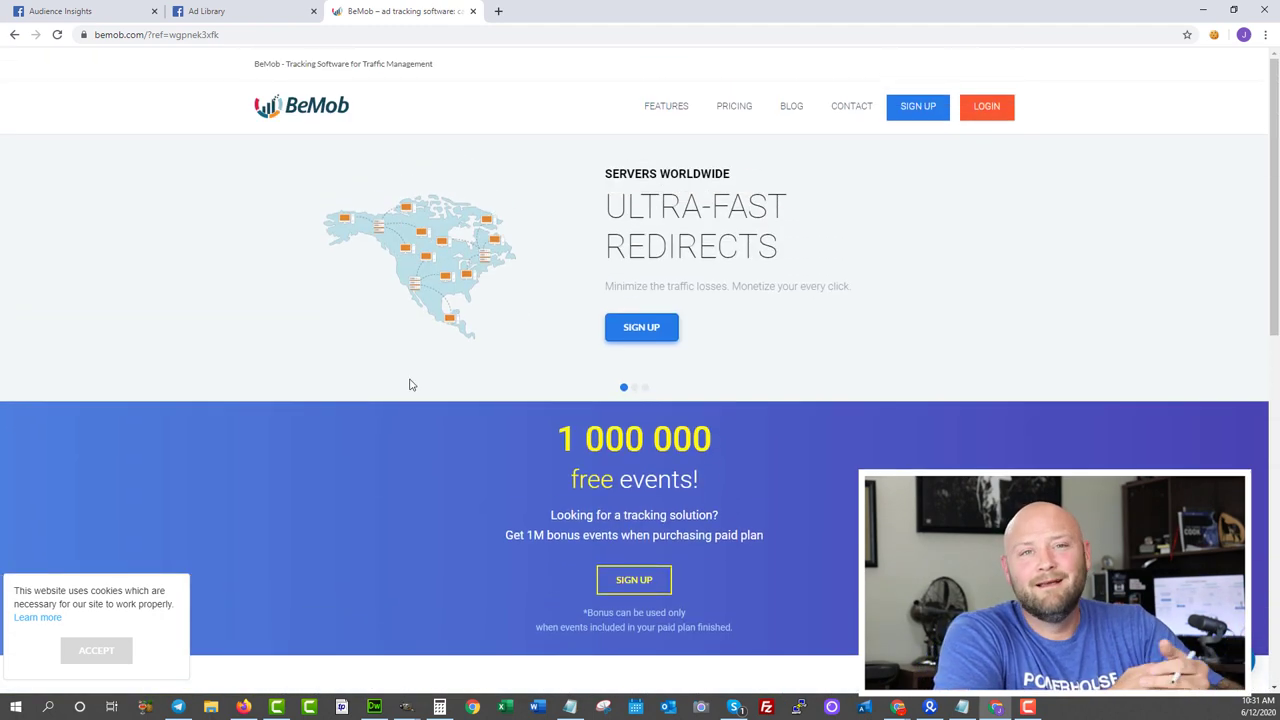
pyautogui.click(733, 106)
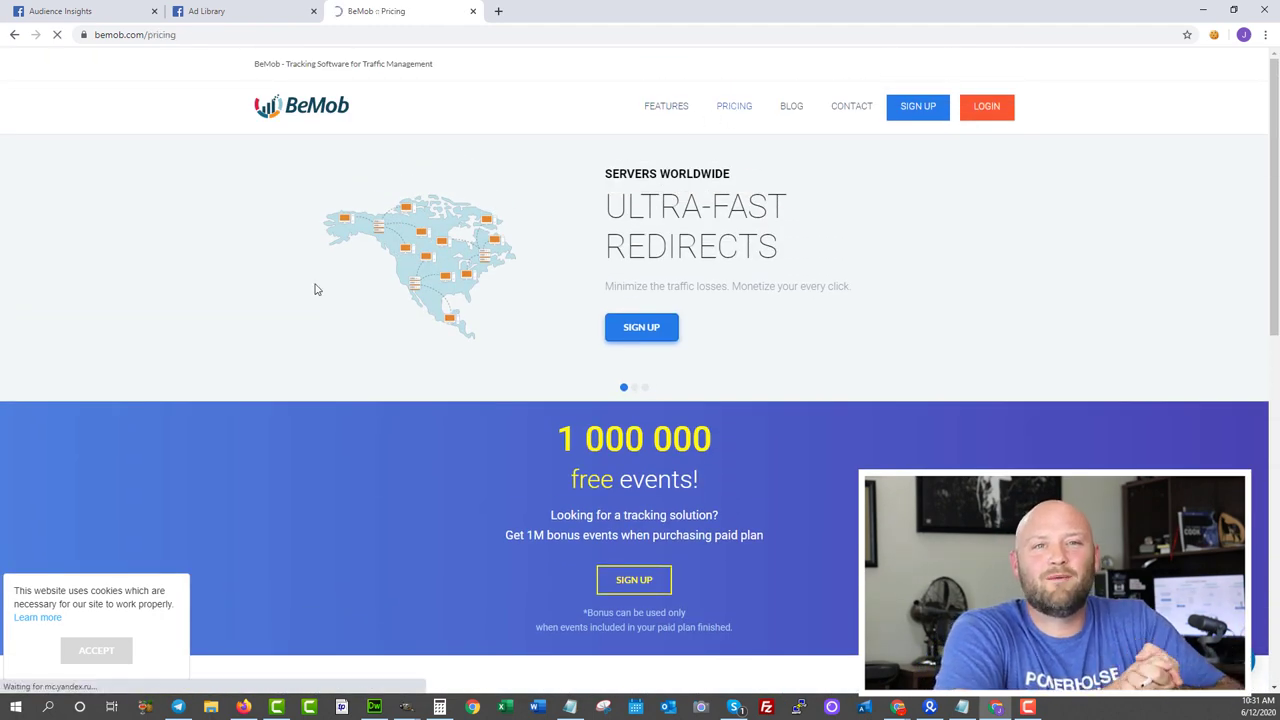
pyautogui.click(734, 106)
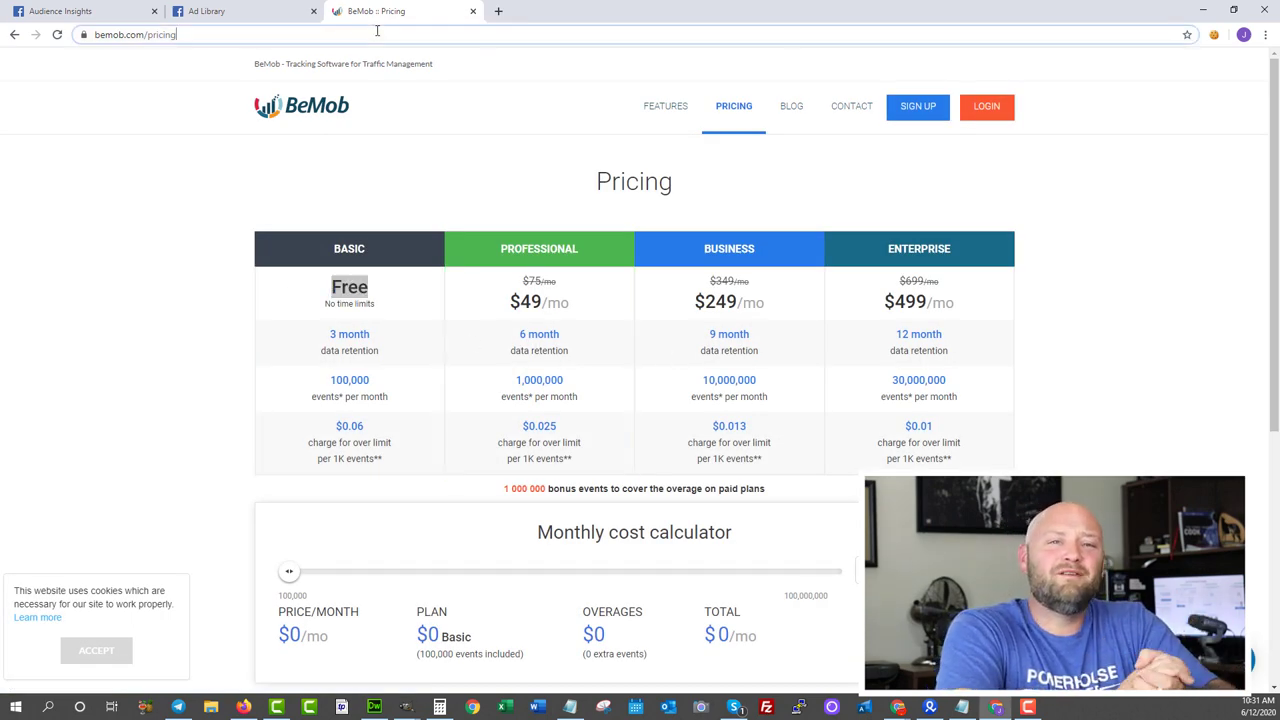
# Search Google for 'github' from the address bar.
pyautogui.write('gi')
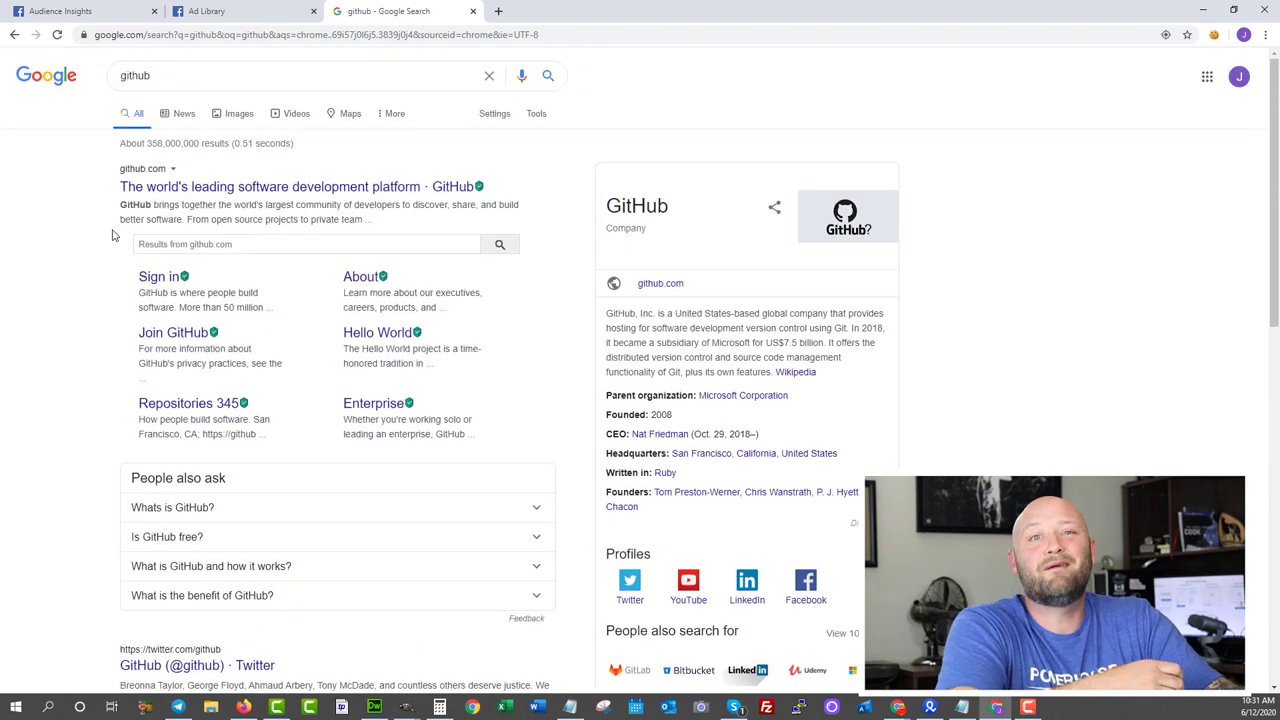
pyautogui.moveTo(263, 188)
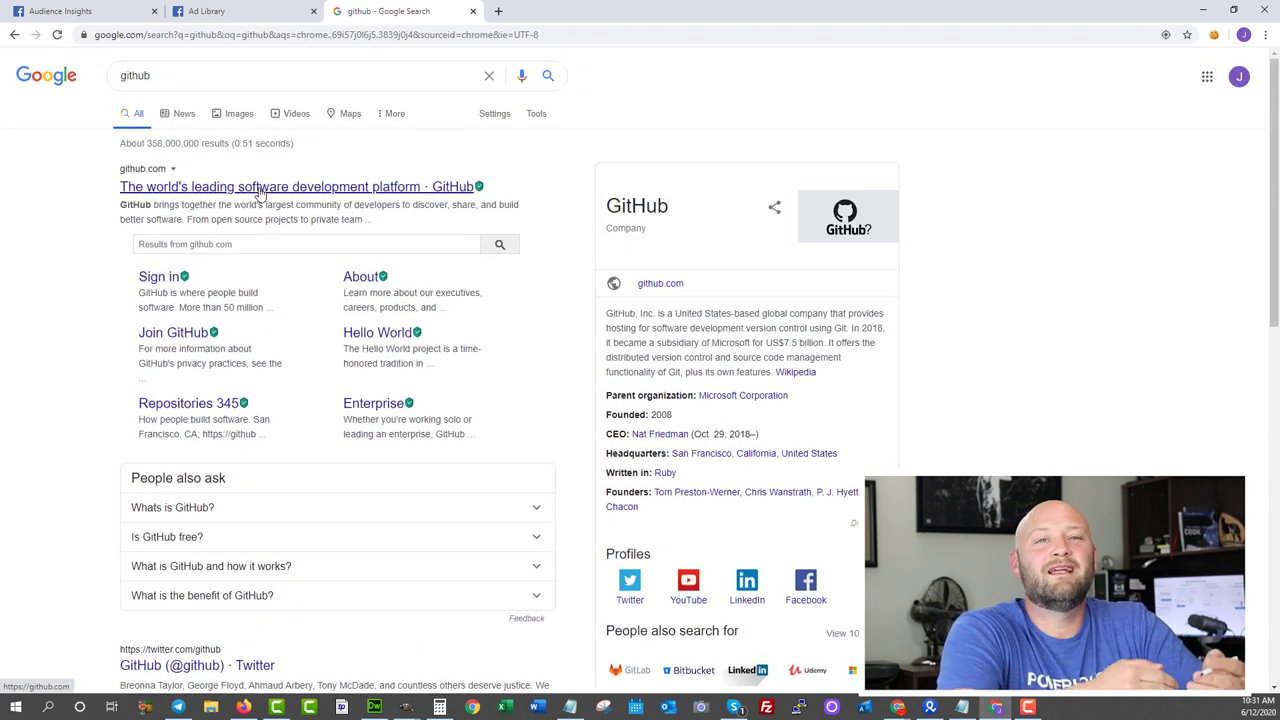
pyautogui.click(264, 186)
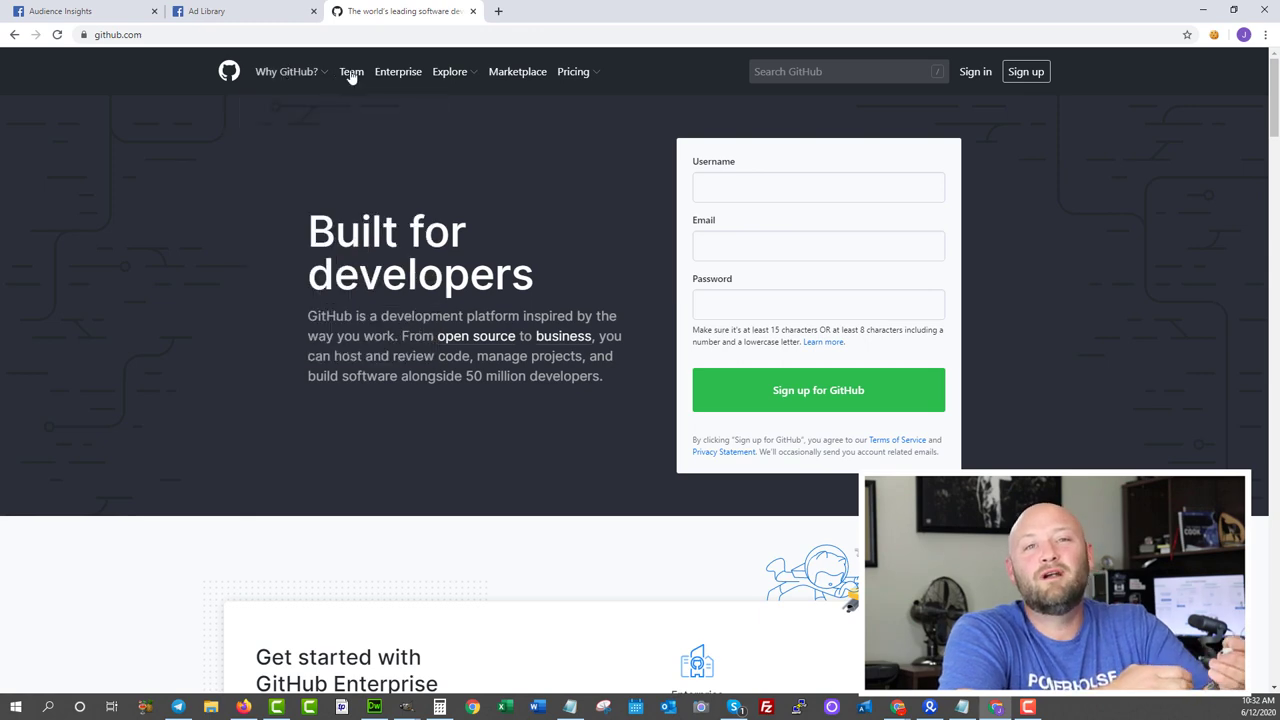
pyautogui.moveTo(1133, 100)
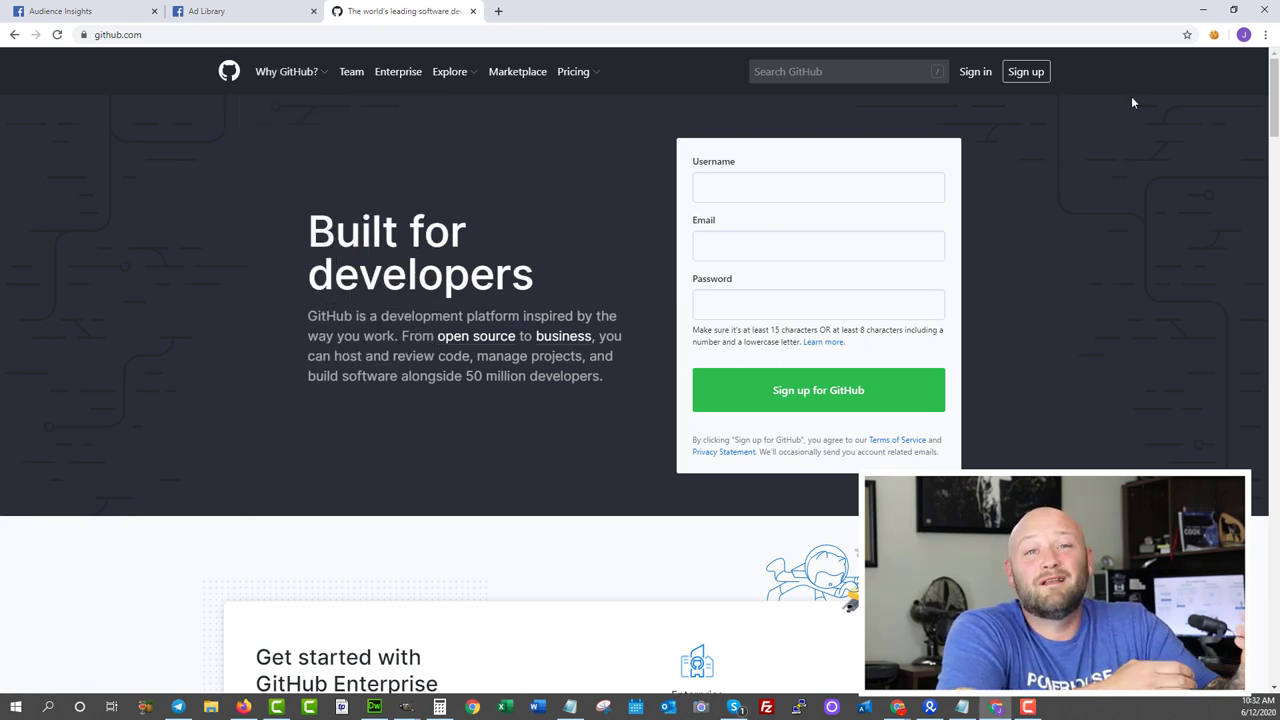
pyautogui.scroll(-3)
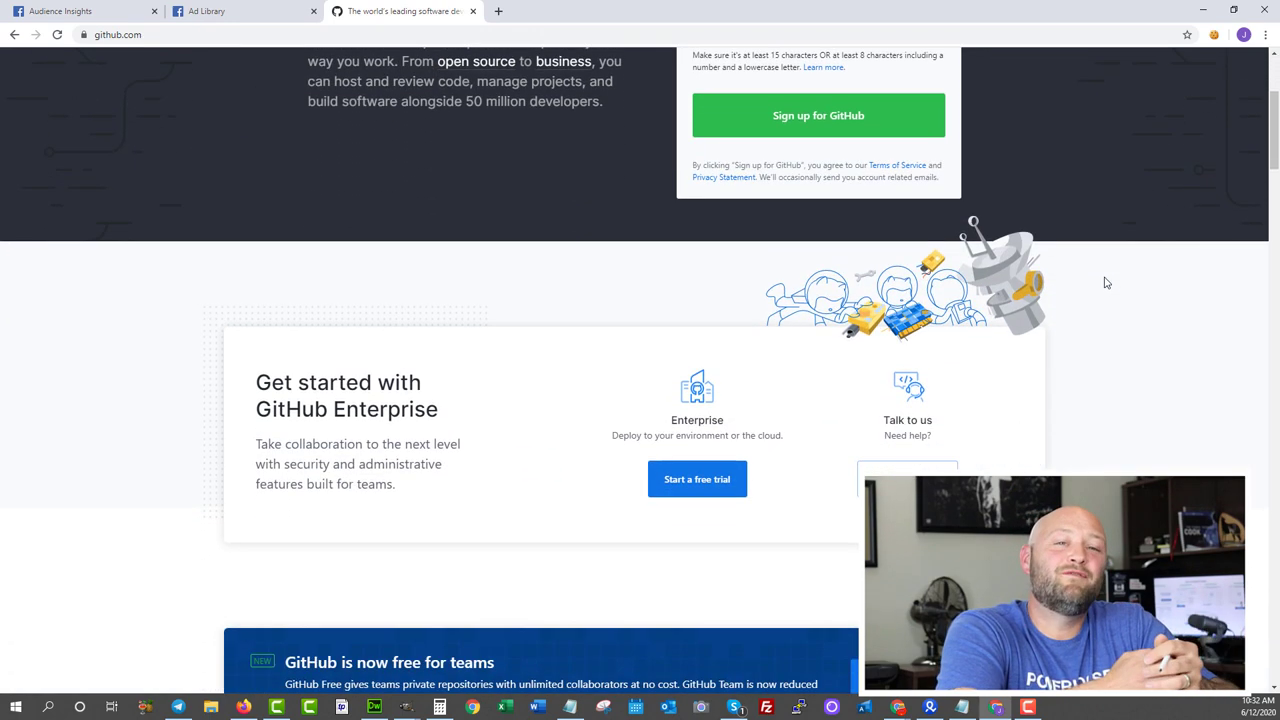
pyautogui.scroll(-3)
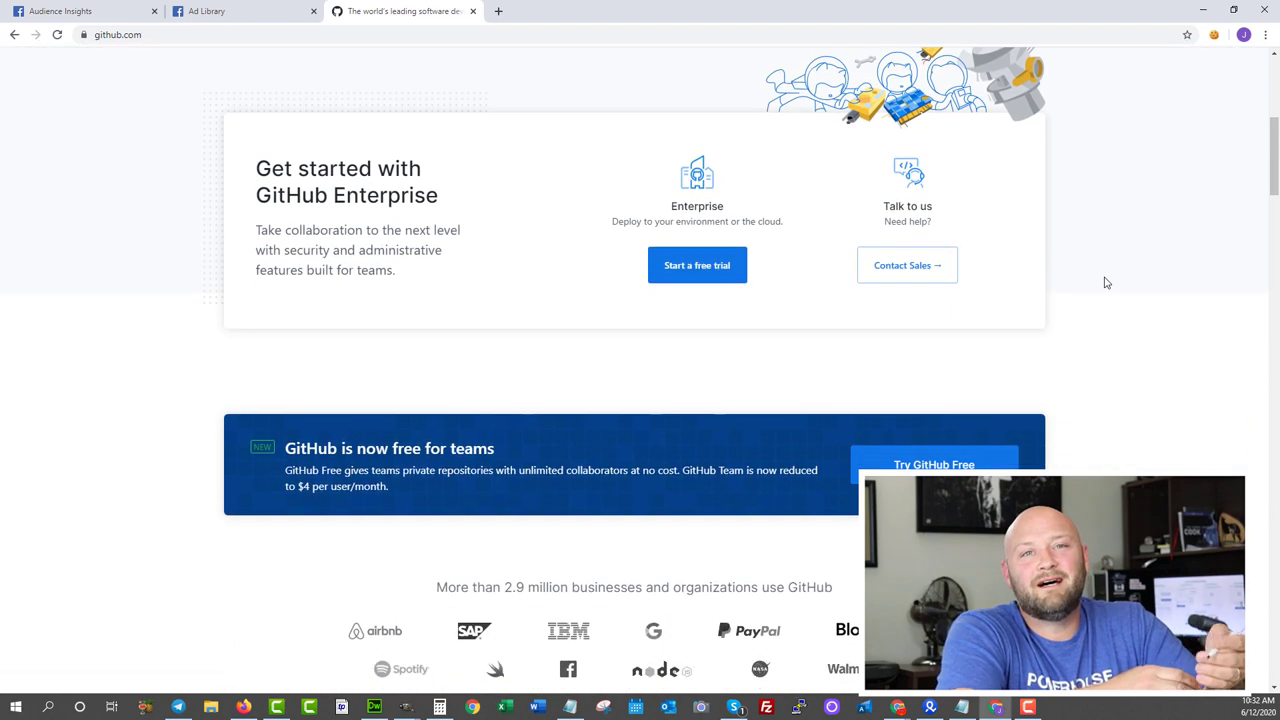
pyautogui.scroll(-3)
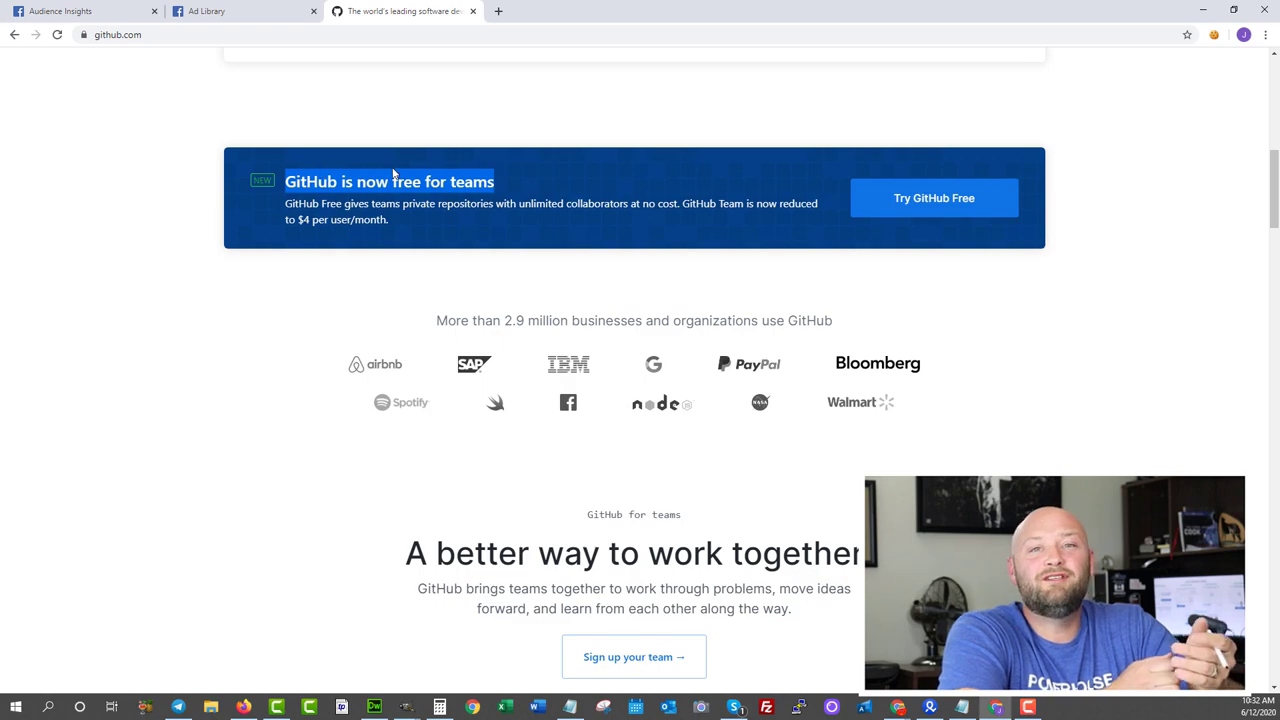
pyautogui.scroll(-3)
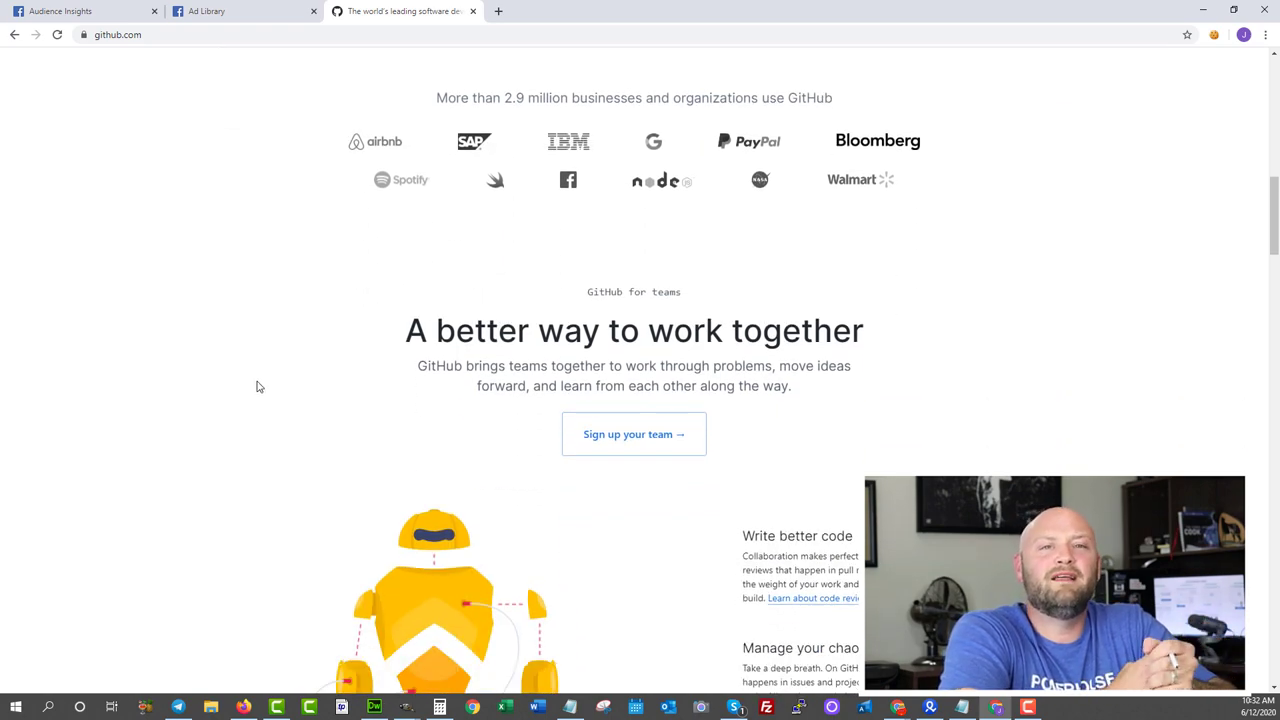
pyautogui.scroll(-3)
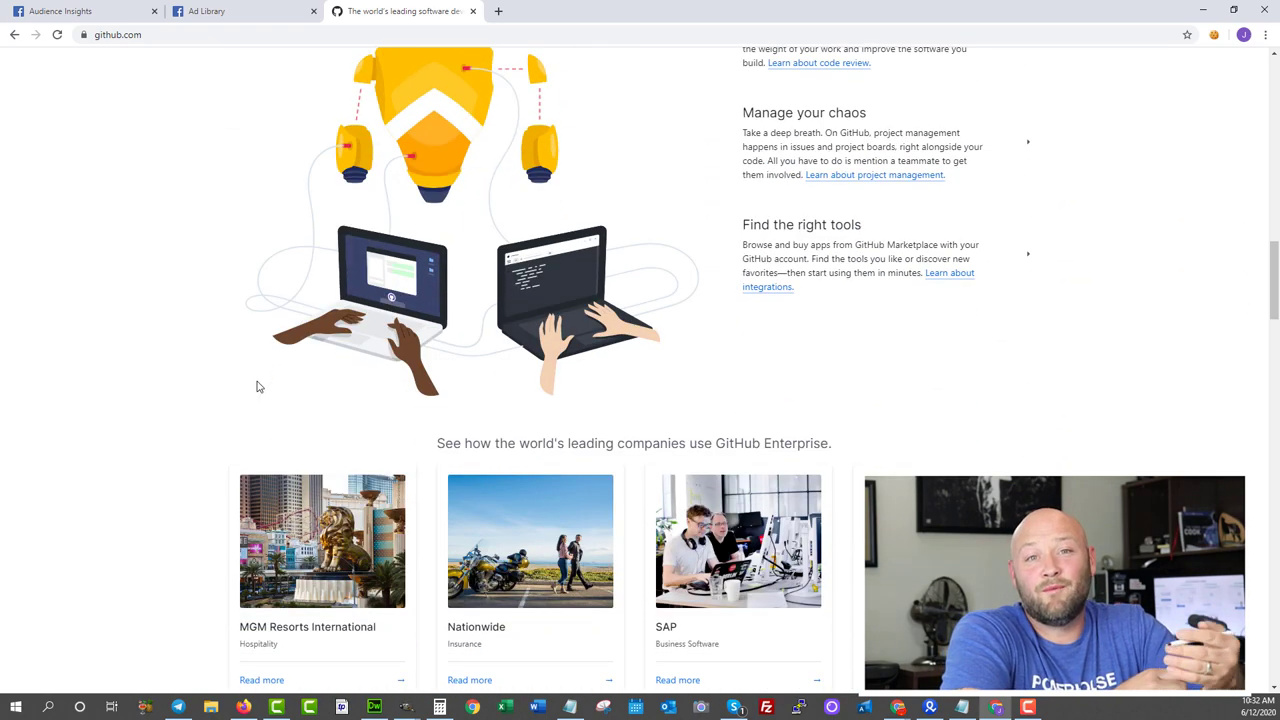
pyautogui.scroll(3)
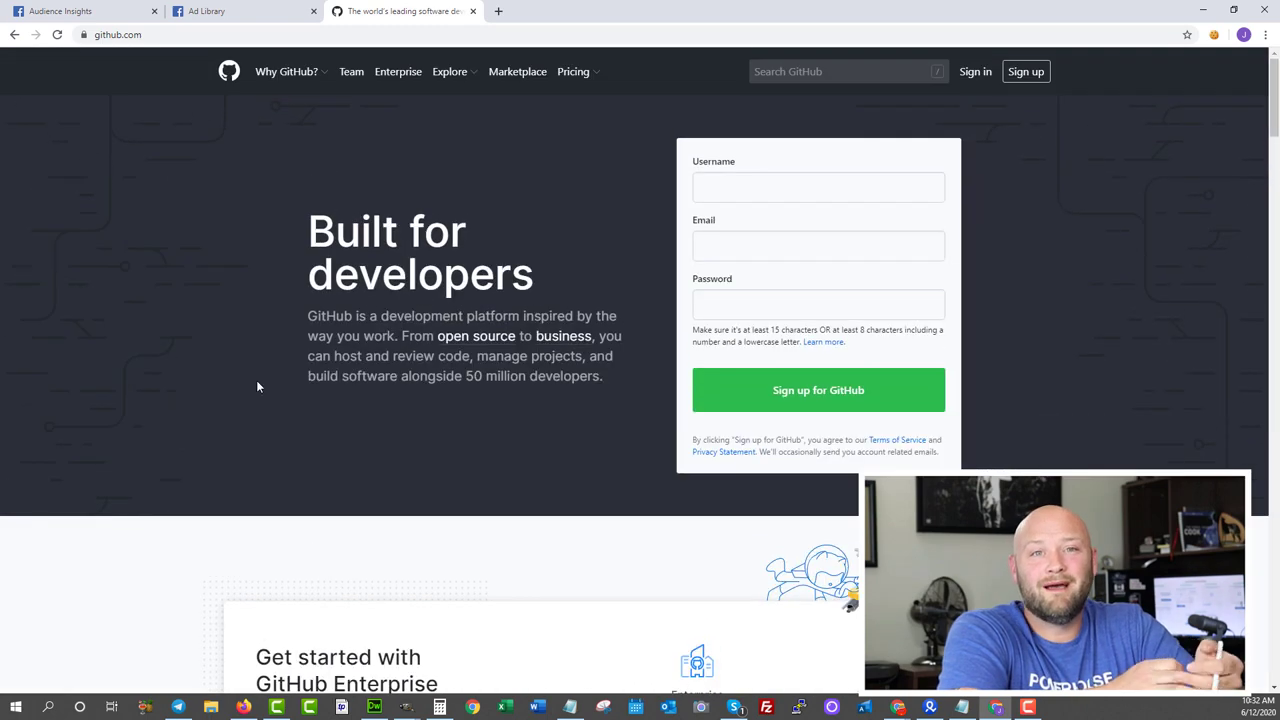
pyautogui.moveTo(985, 78)
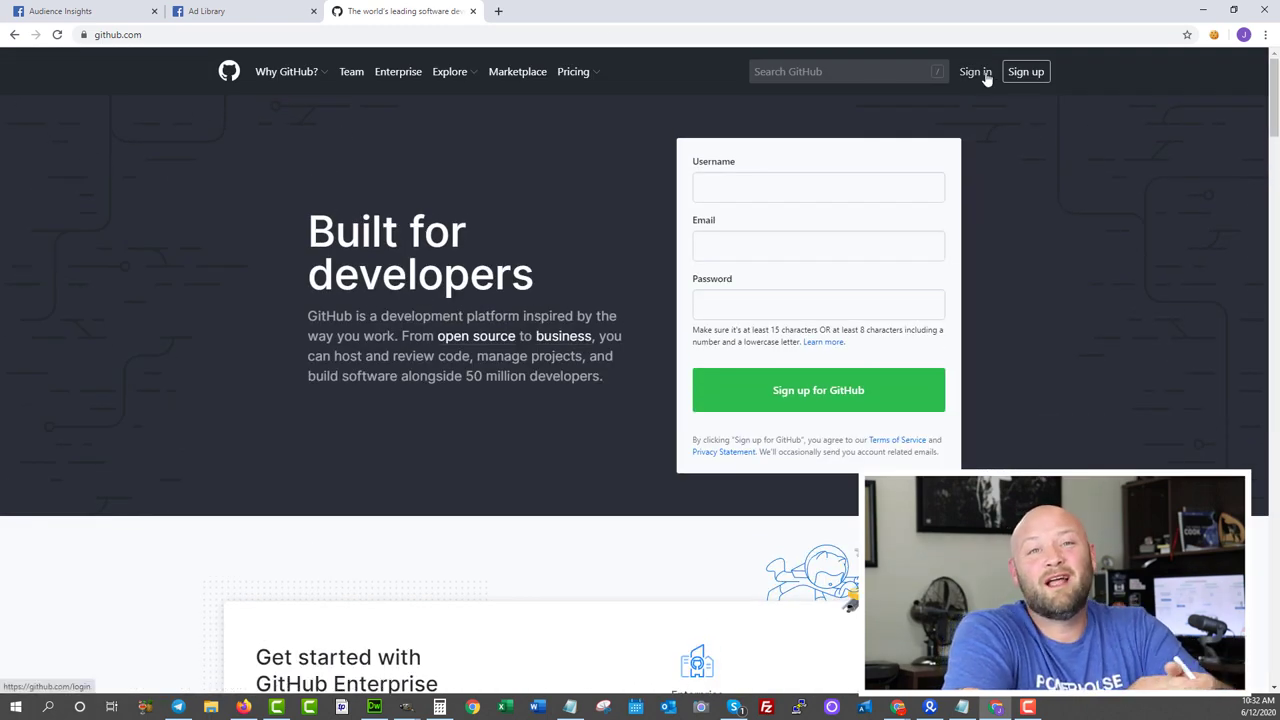
pyautogui.scroll(-3)
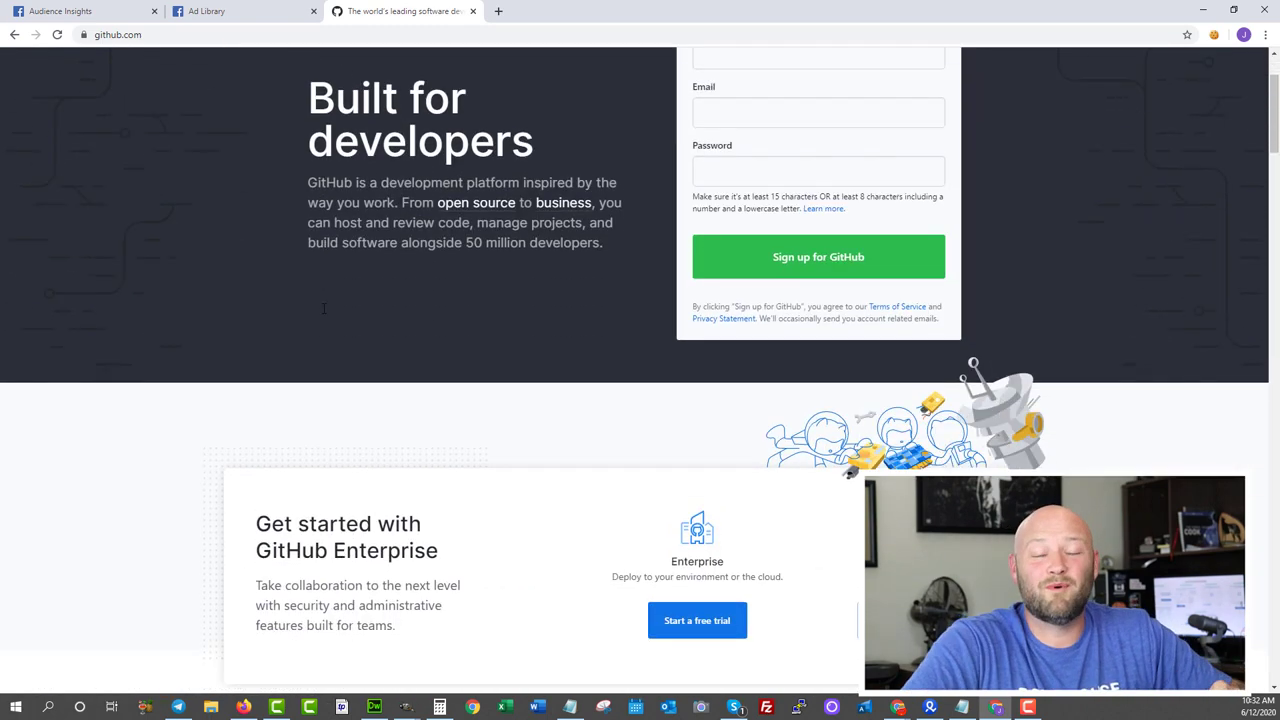
pyautogui.scroll(-3)
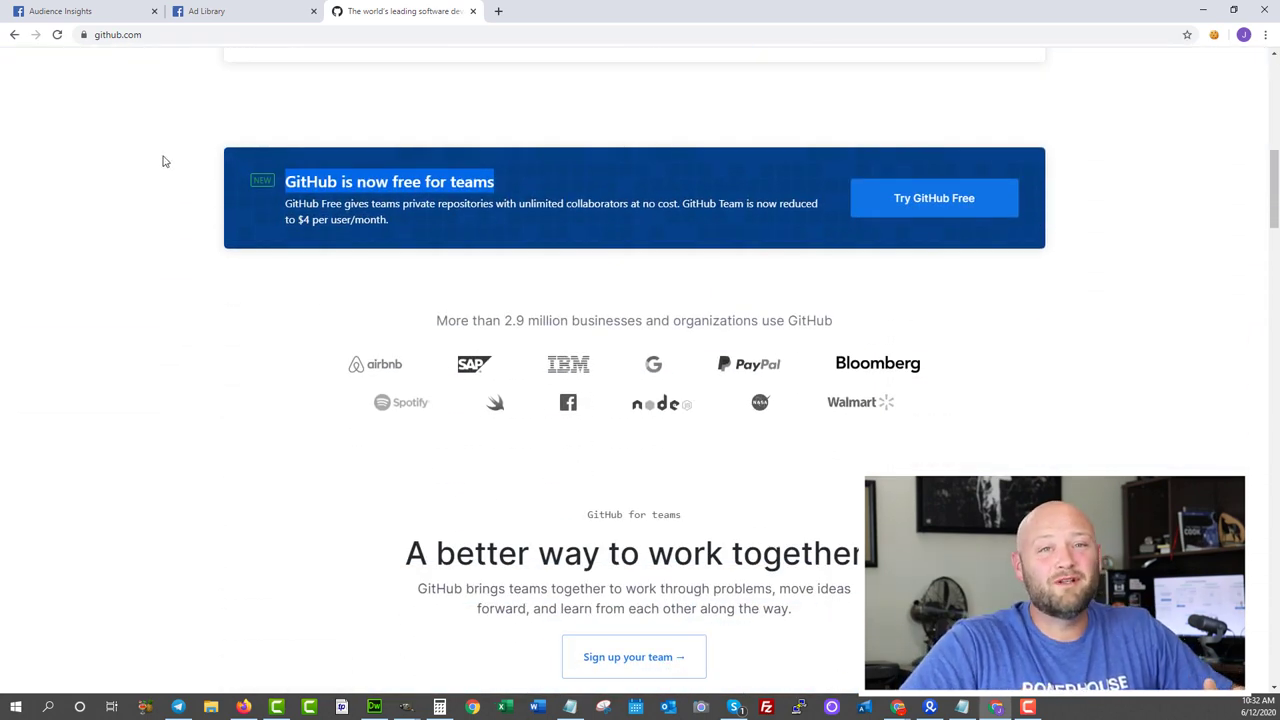
pyautogui.scroll(3)
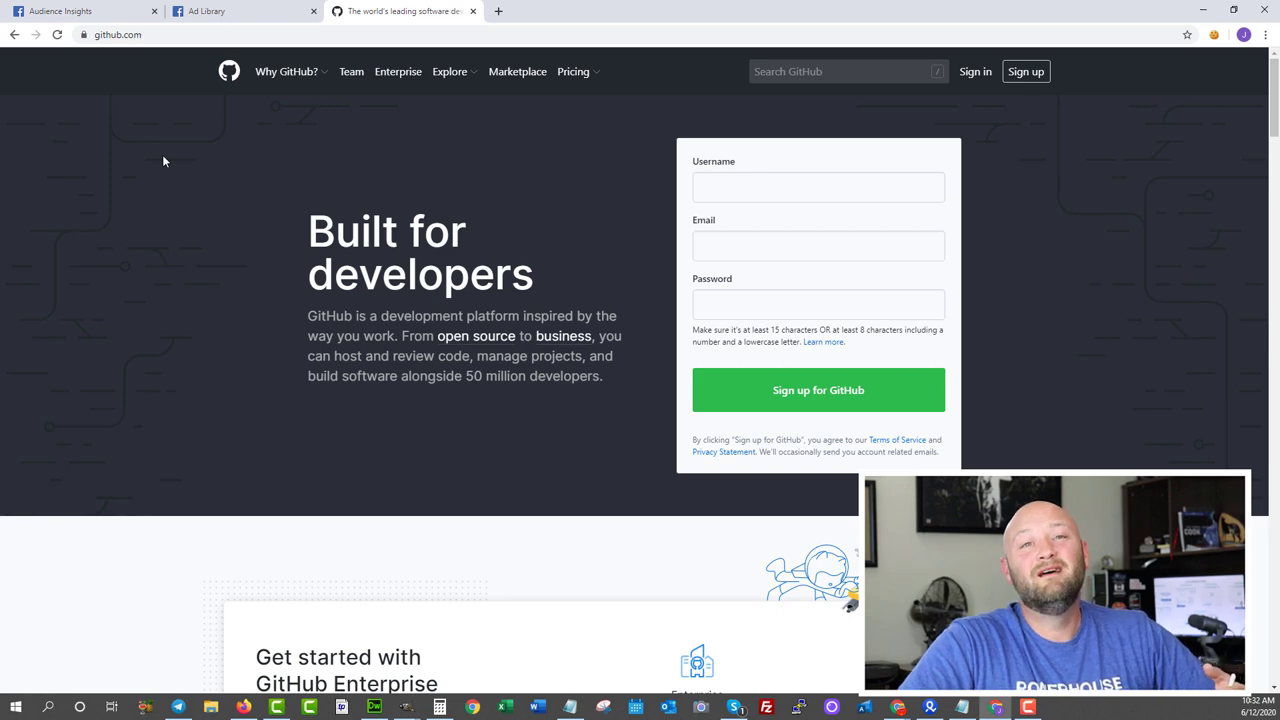
pyautogui.click(448, 71)
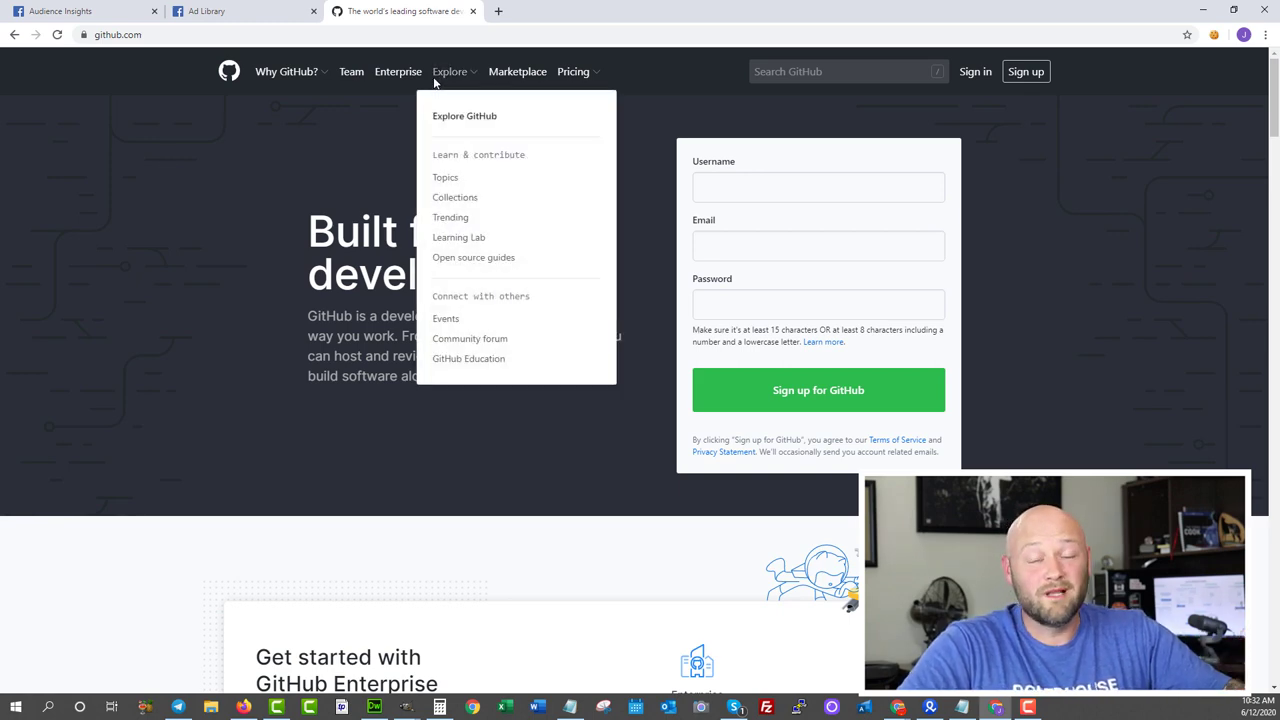
pyautogui.moveTo(351, 78)
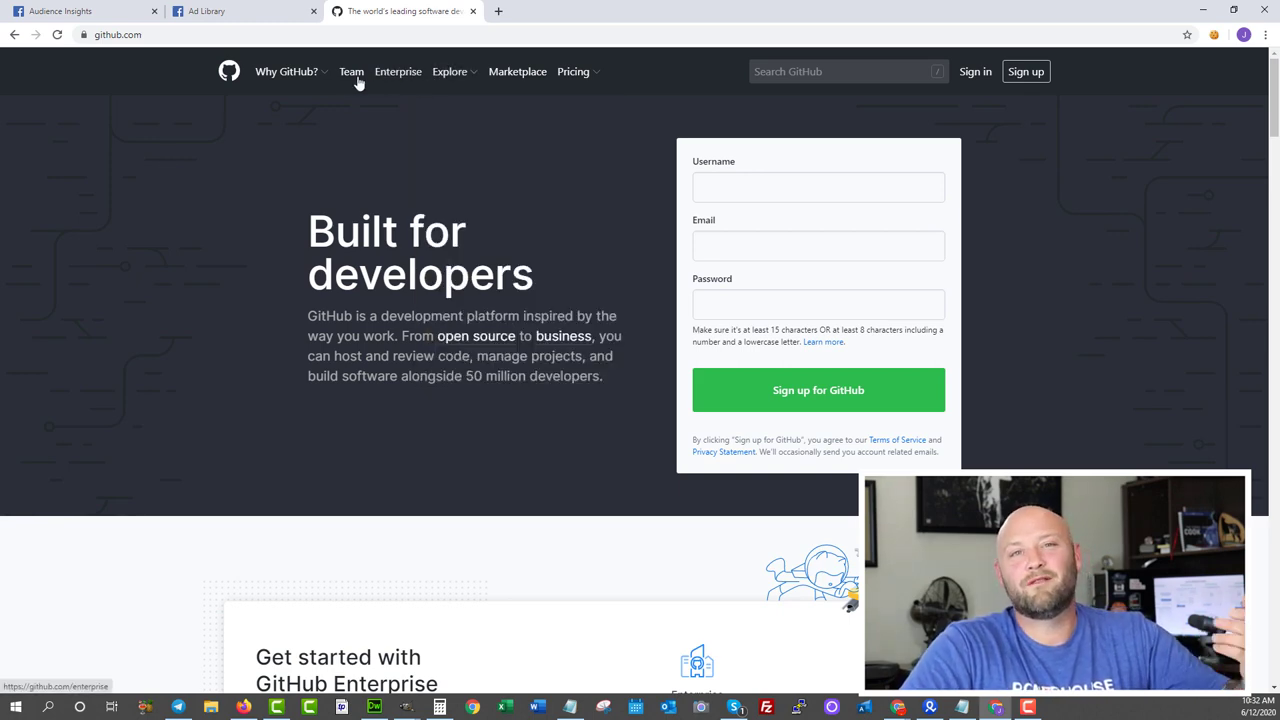
pyautogui.click(288, 71)
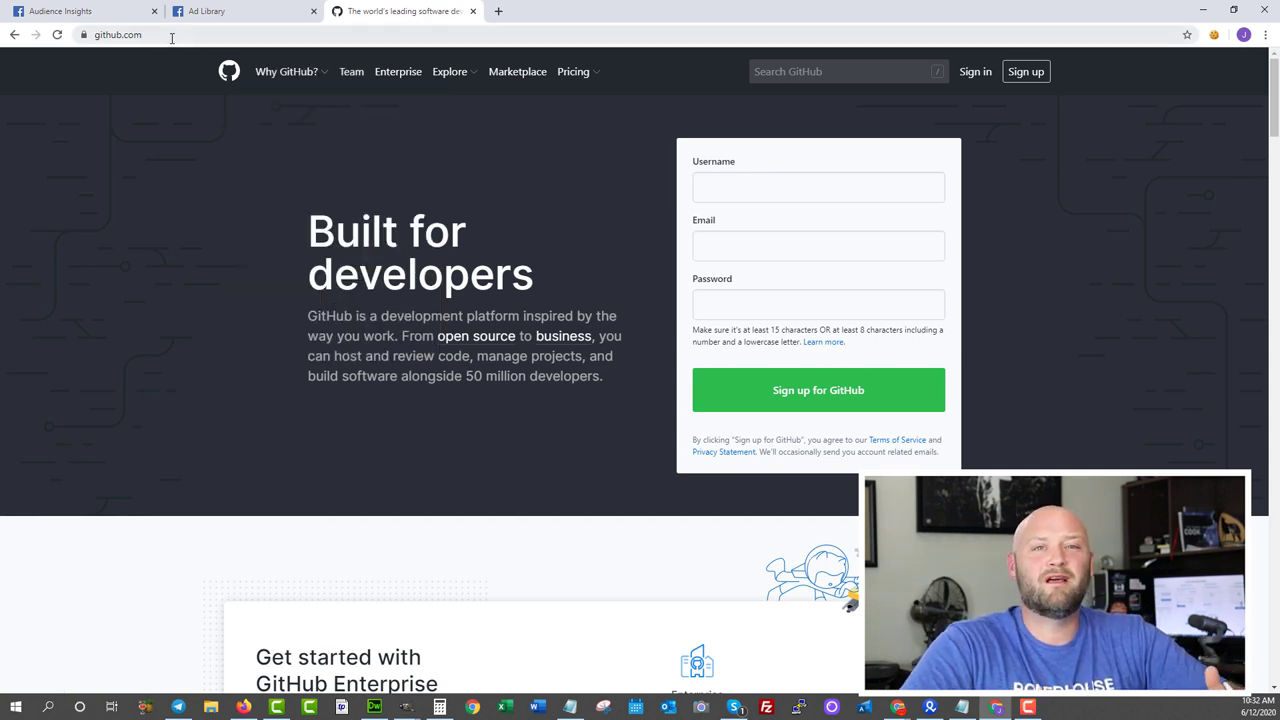
# Visit dayjobhacks.com/bluehost, follow the redirect, and scroll Bluehost's homepage to 24/7 support.
pyautogui.write('dayjobhacks')
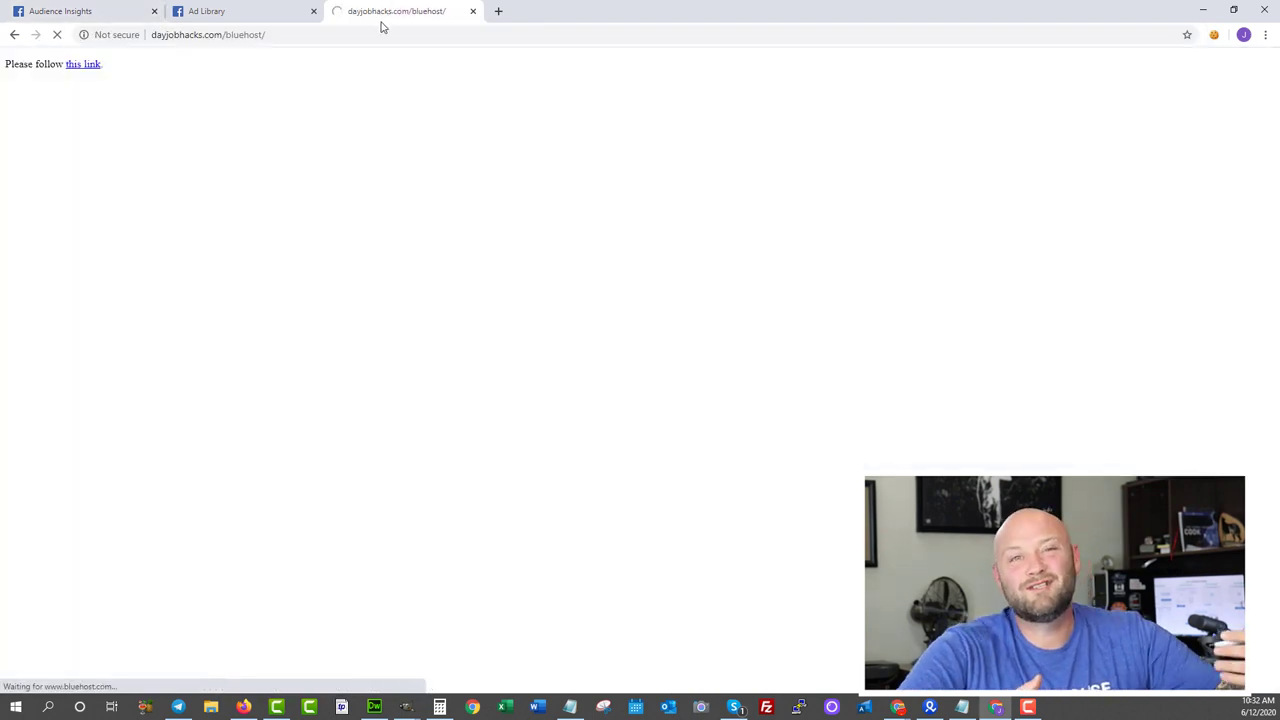
pyautogui.click(87, 64)
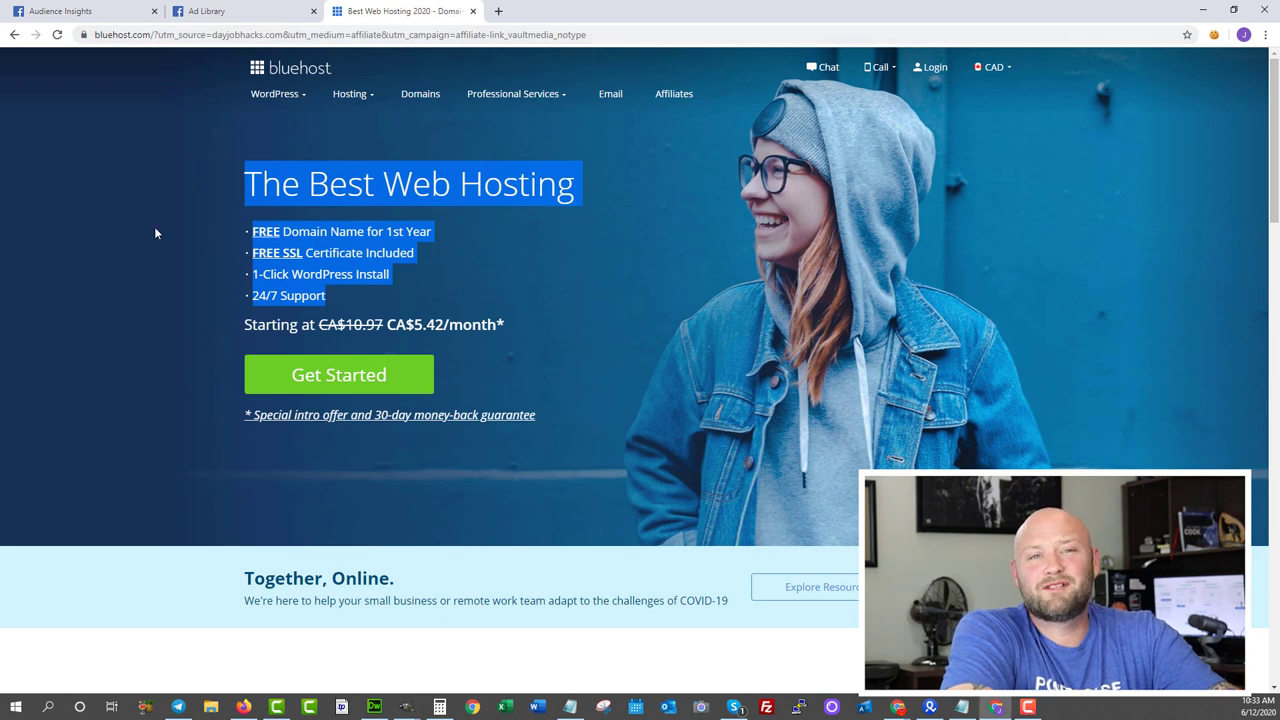
pyautogui.click(273, 94)
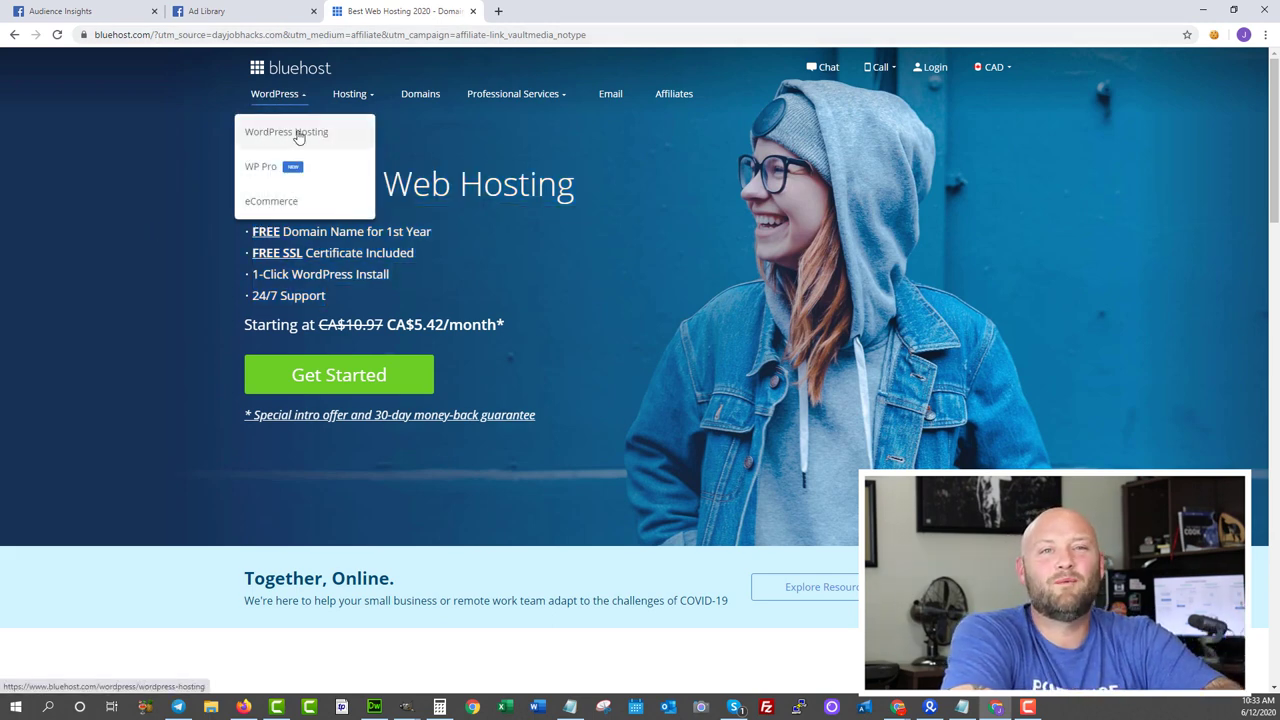
pyautogui.moveTo(385, 415)
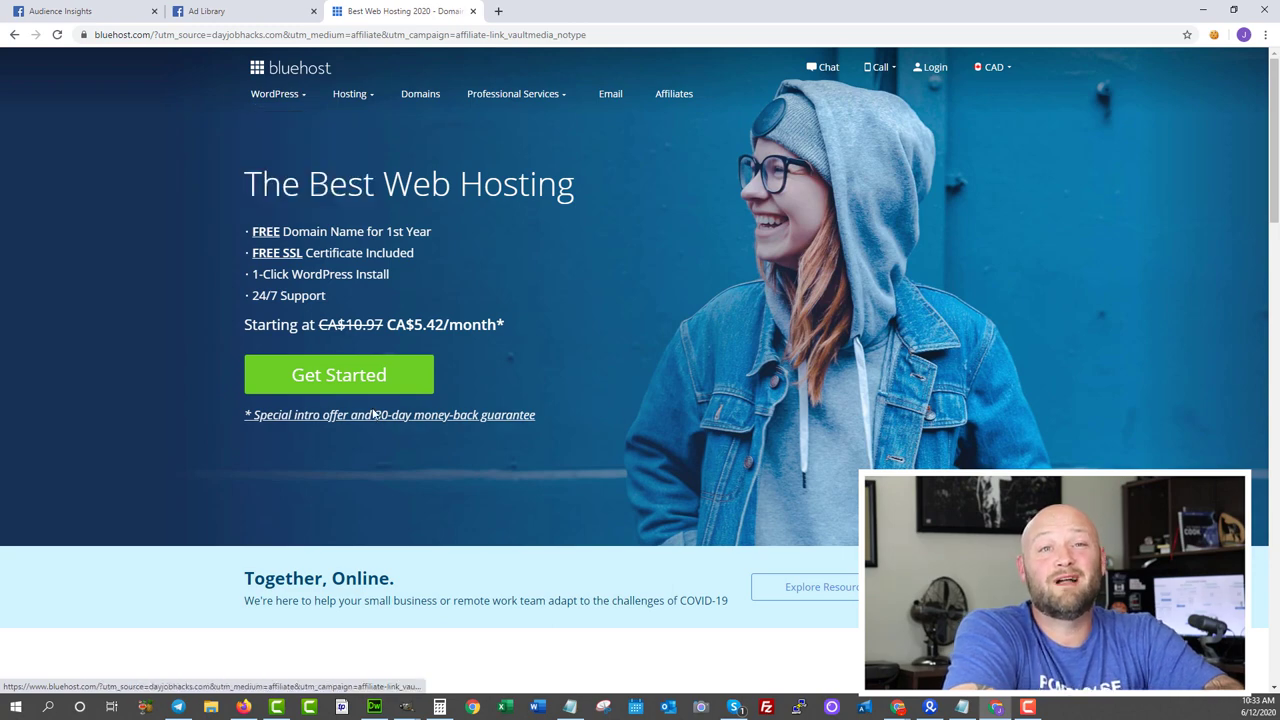
pyautogui.scroll(-3)
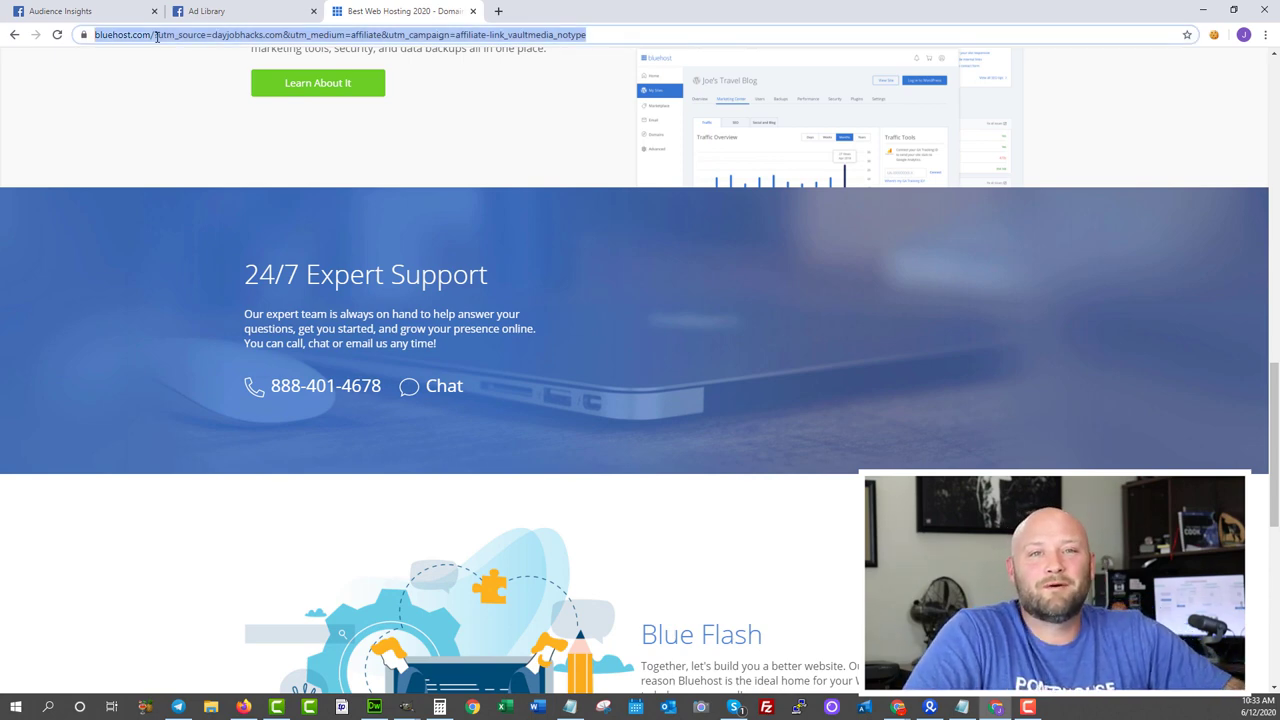
# Open gimp.org from the suggestions and scroll its homepage down to the footer.
pyautogui.write('gimp')
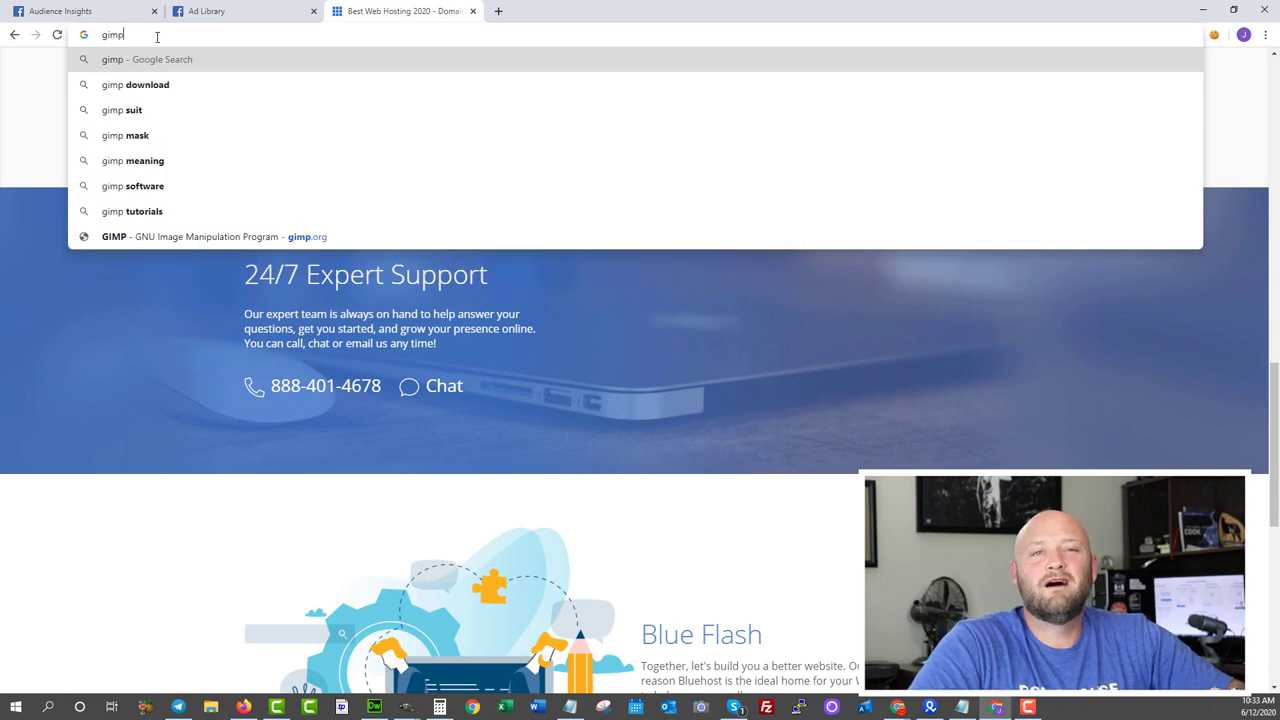
pyautogui.click(190, 237)
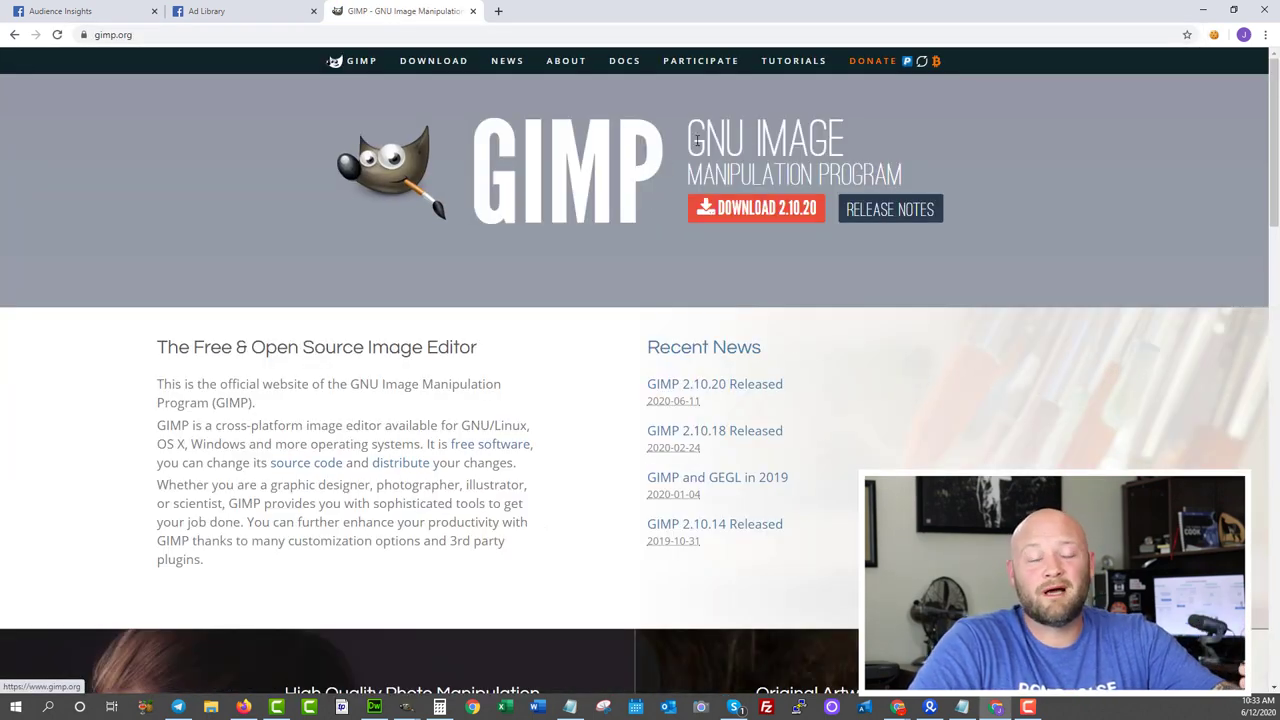
pyautogui.scroll(-3)
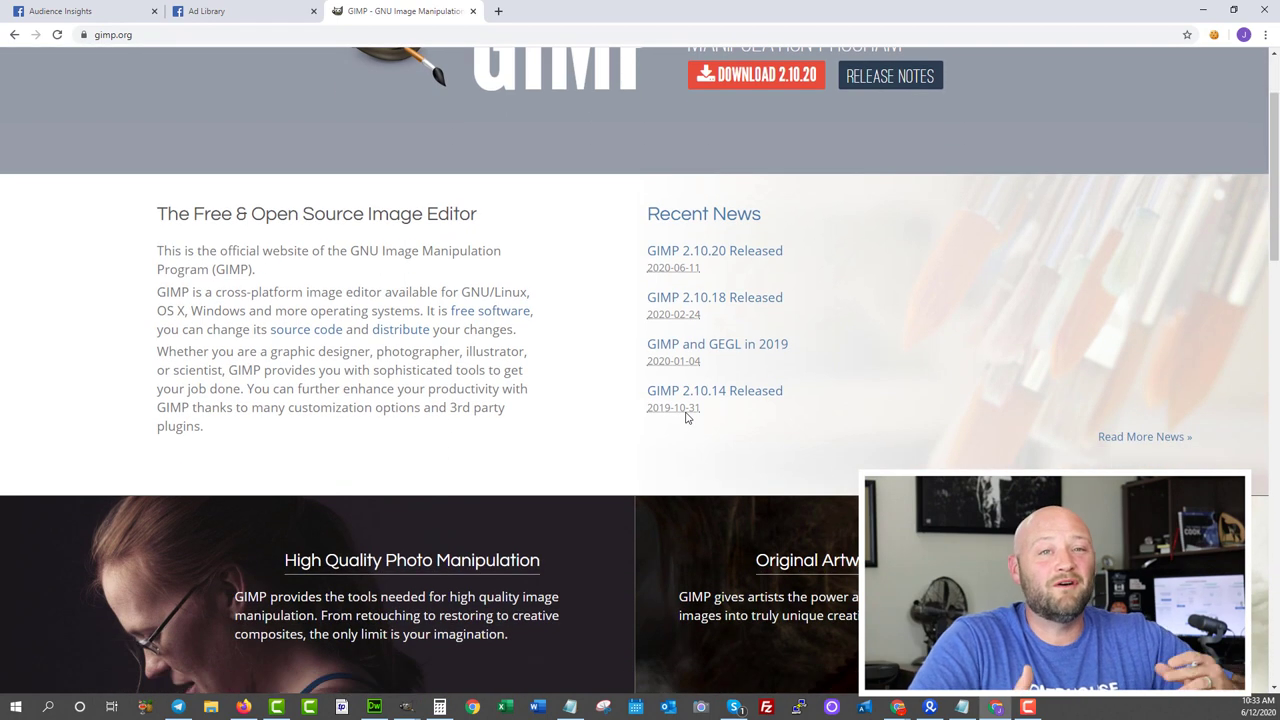
pyautogui.scroll(-3)
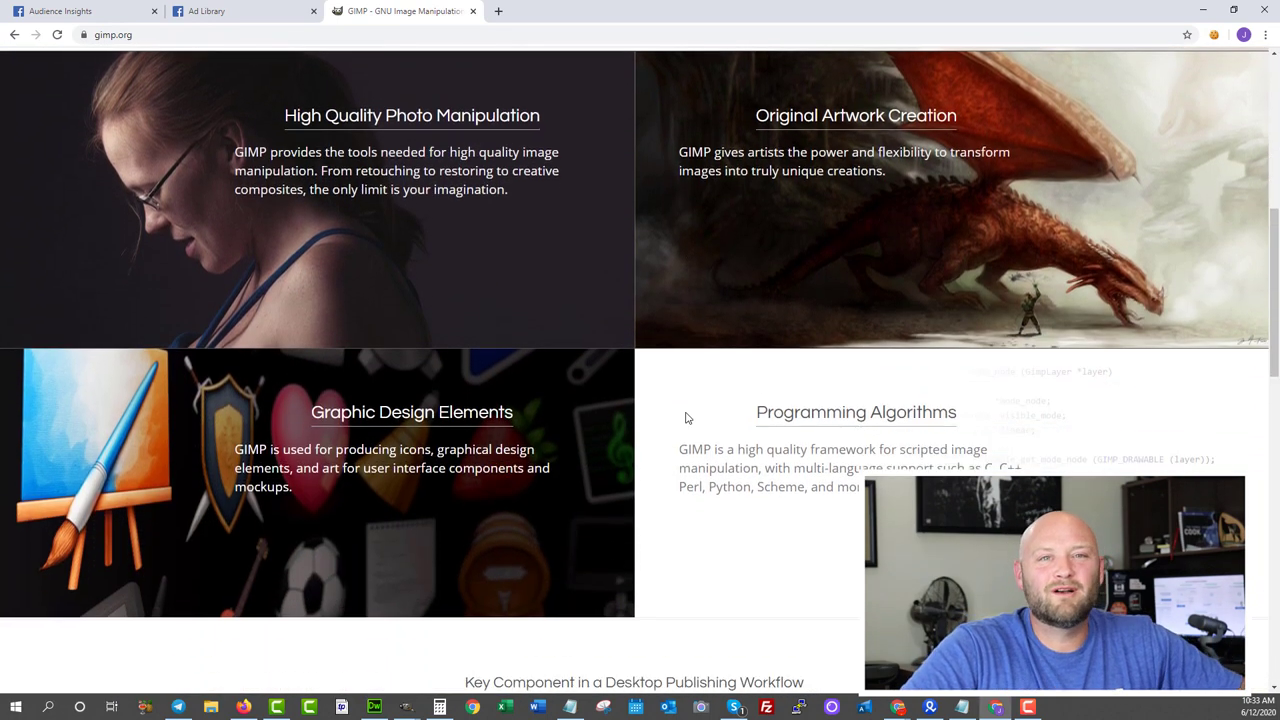
pyautogui.scroll(-3)
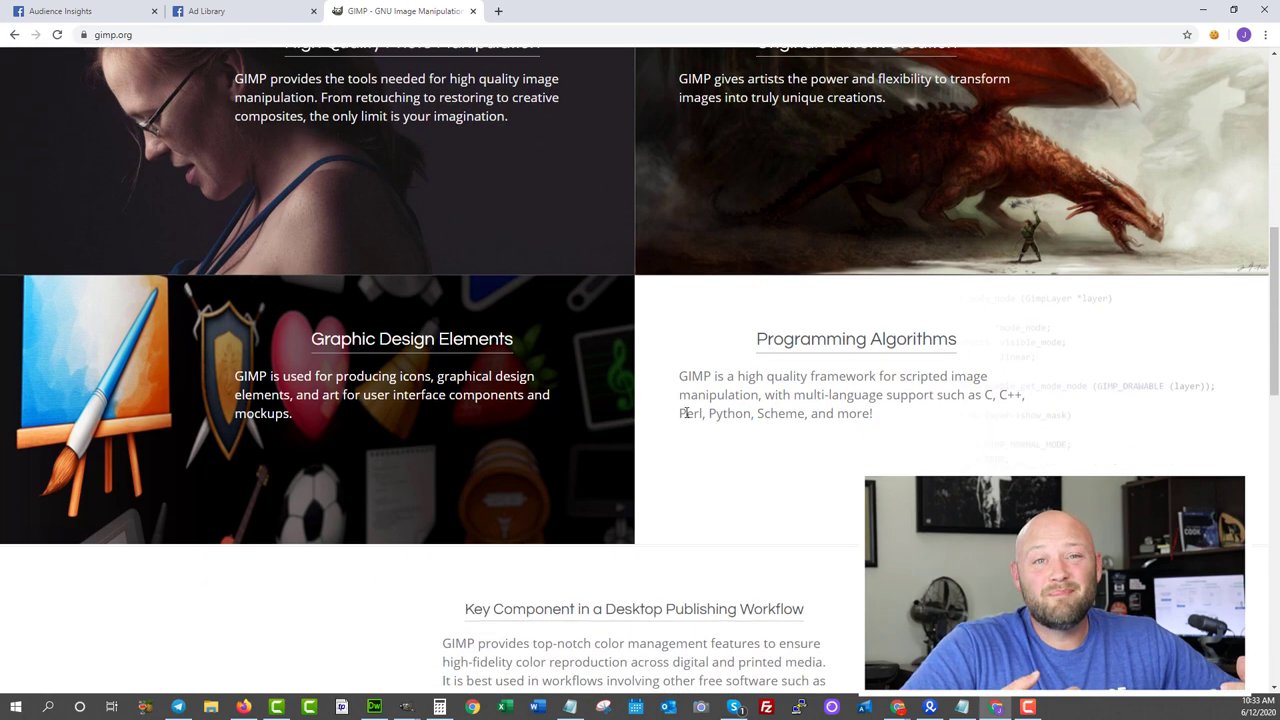
pyautogui.scroll(-3)
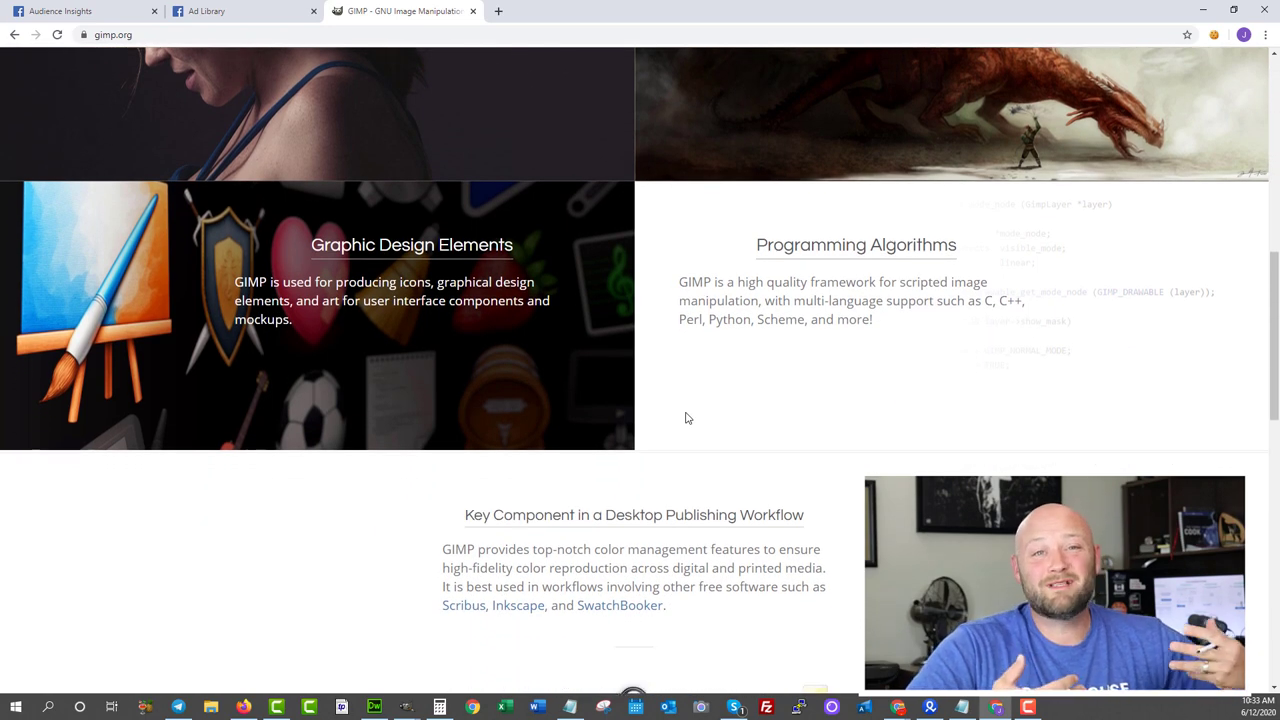
pyautogui.scroll(-3)
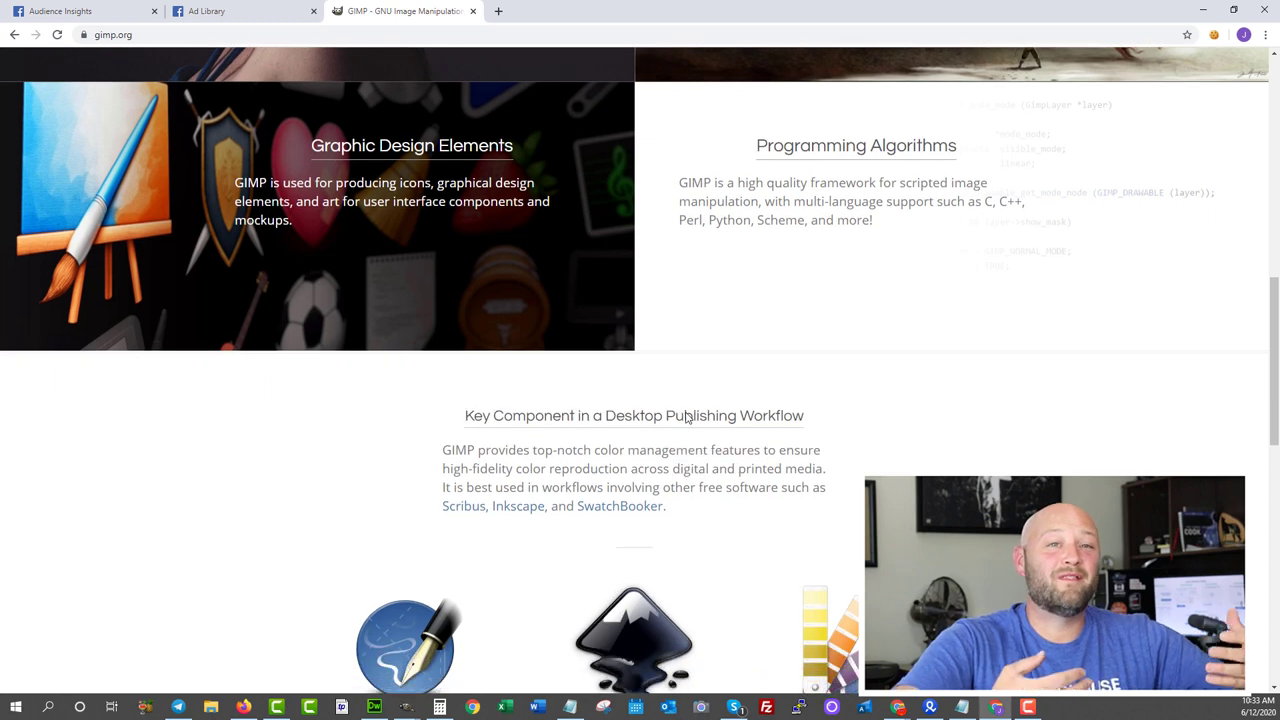
pyautogui.scroll(-3)
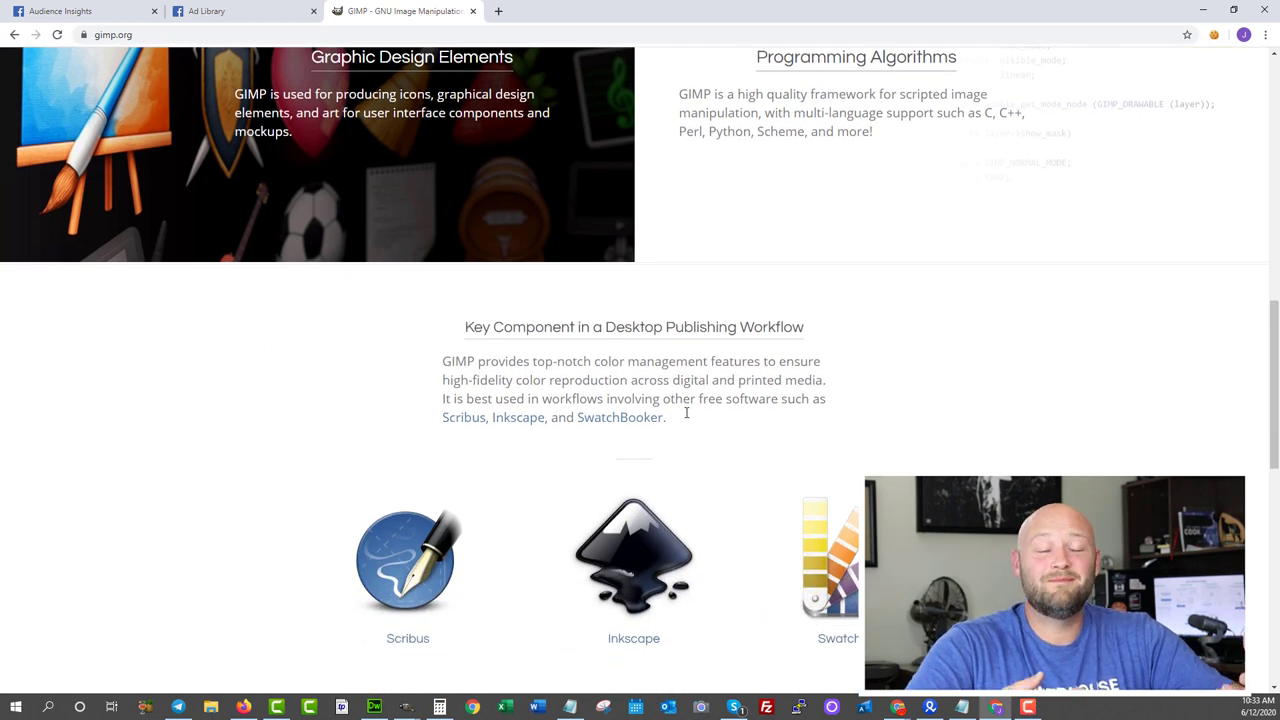
pyautogui.scroll(-3)
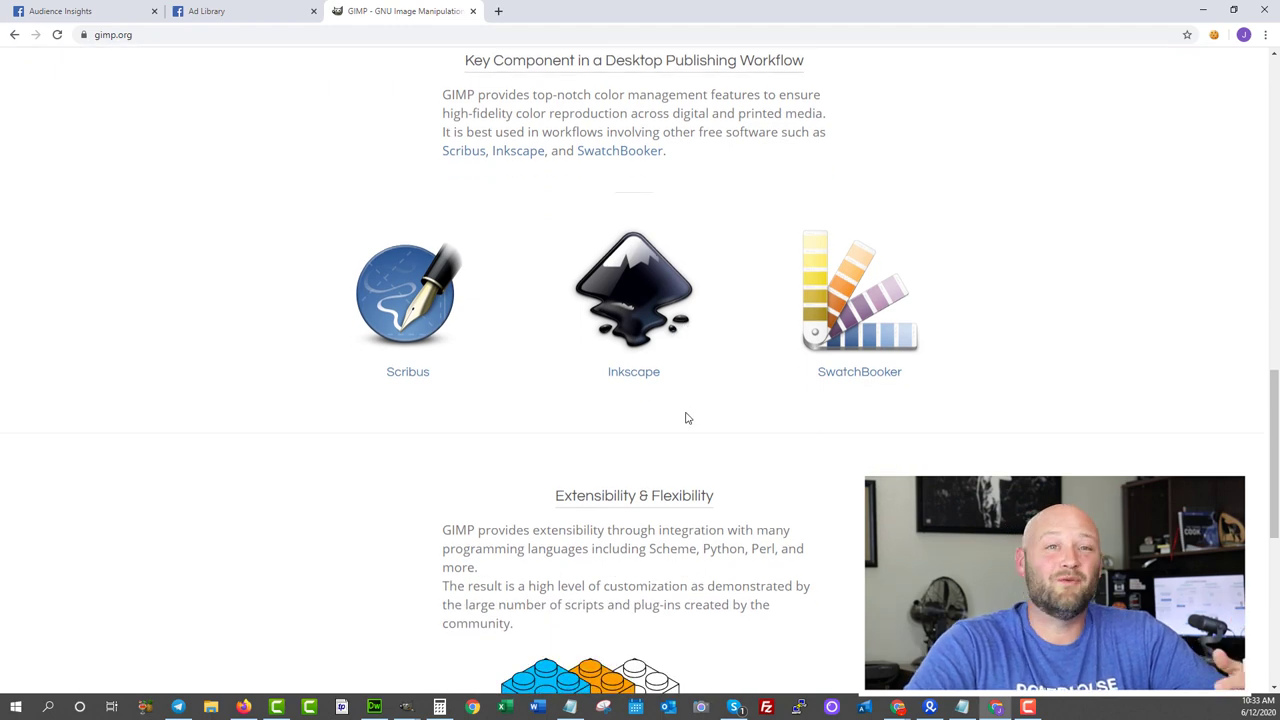
pyautogui.scroll(-3)
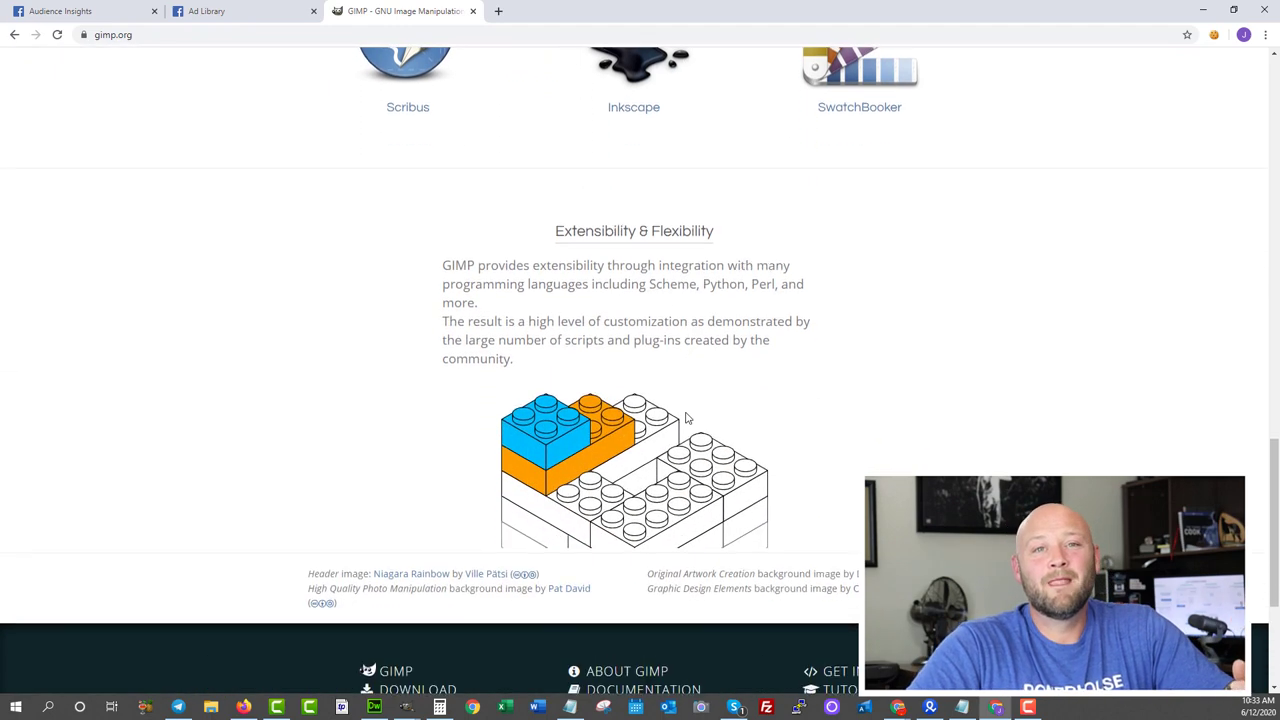
pyautogui.scroll(-3)
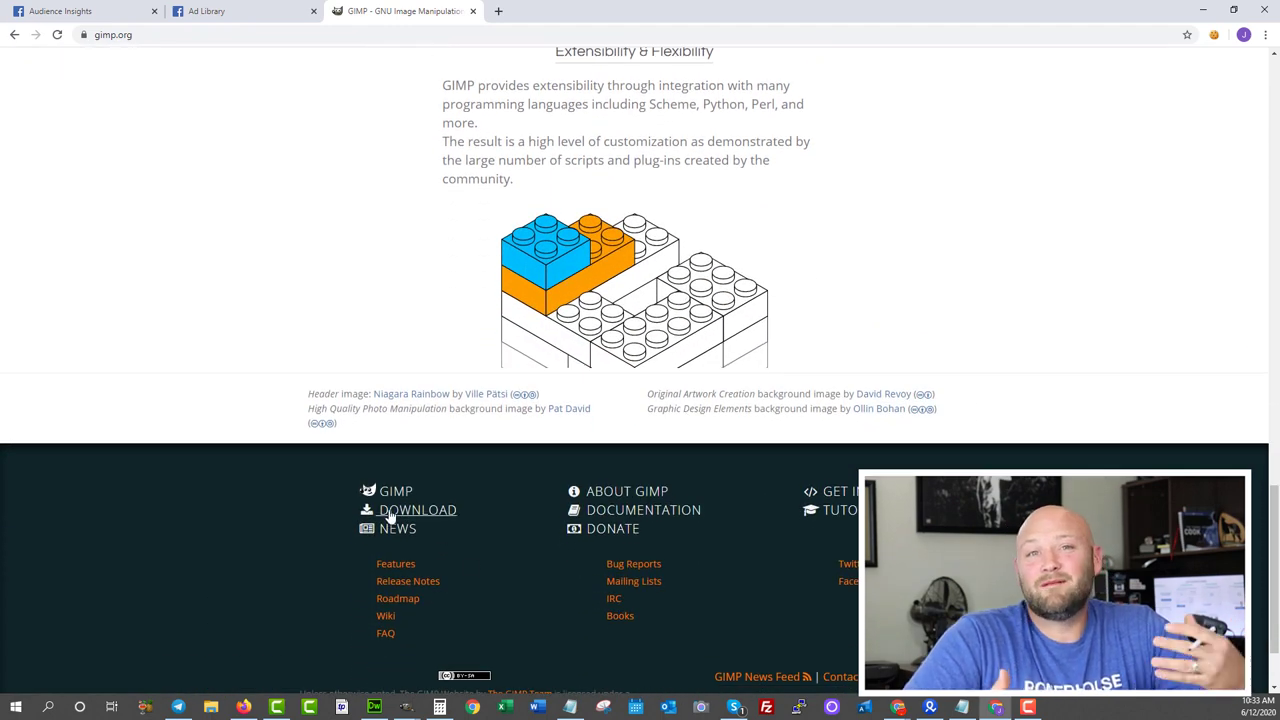
# Open GIMP's Downloads page from the footer and skim it.
pyautogui.click(416, 509)
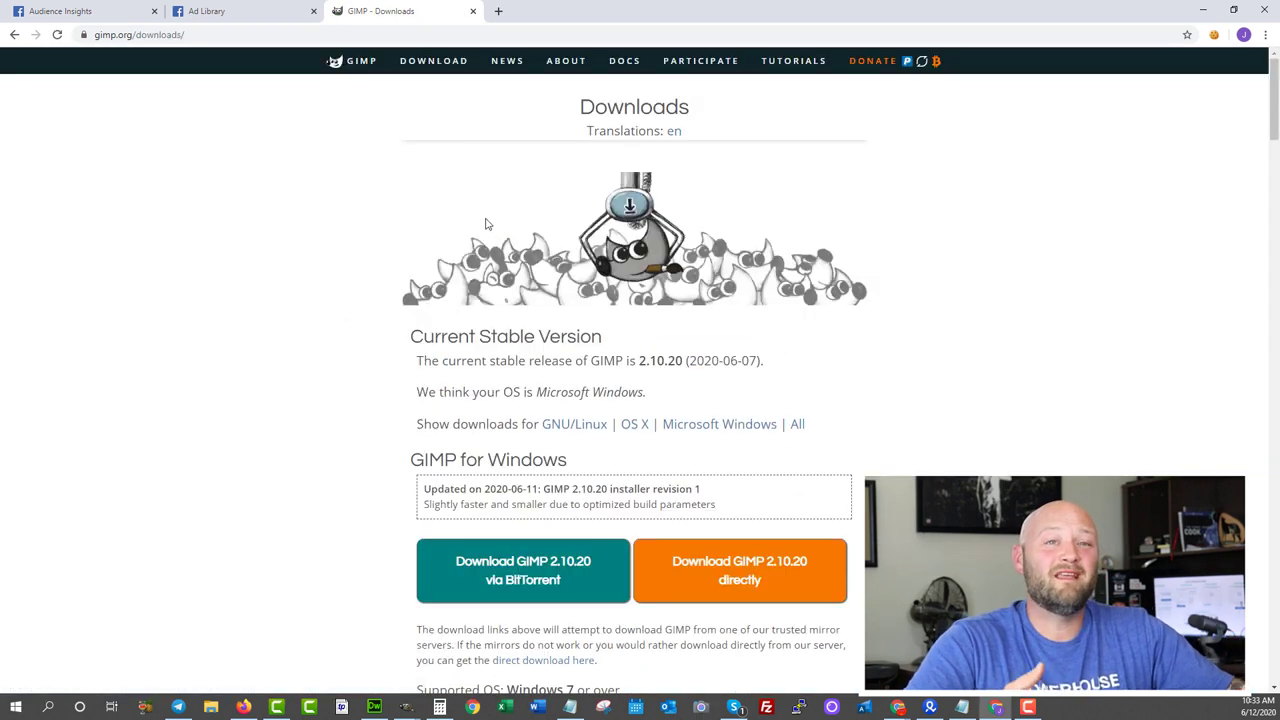
pyautogui.doubleClick(633, 107)
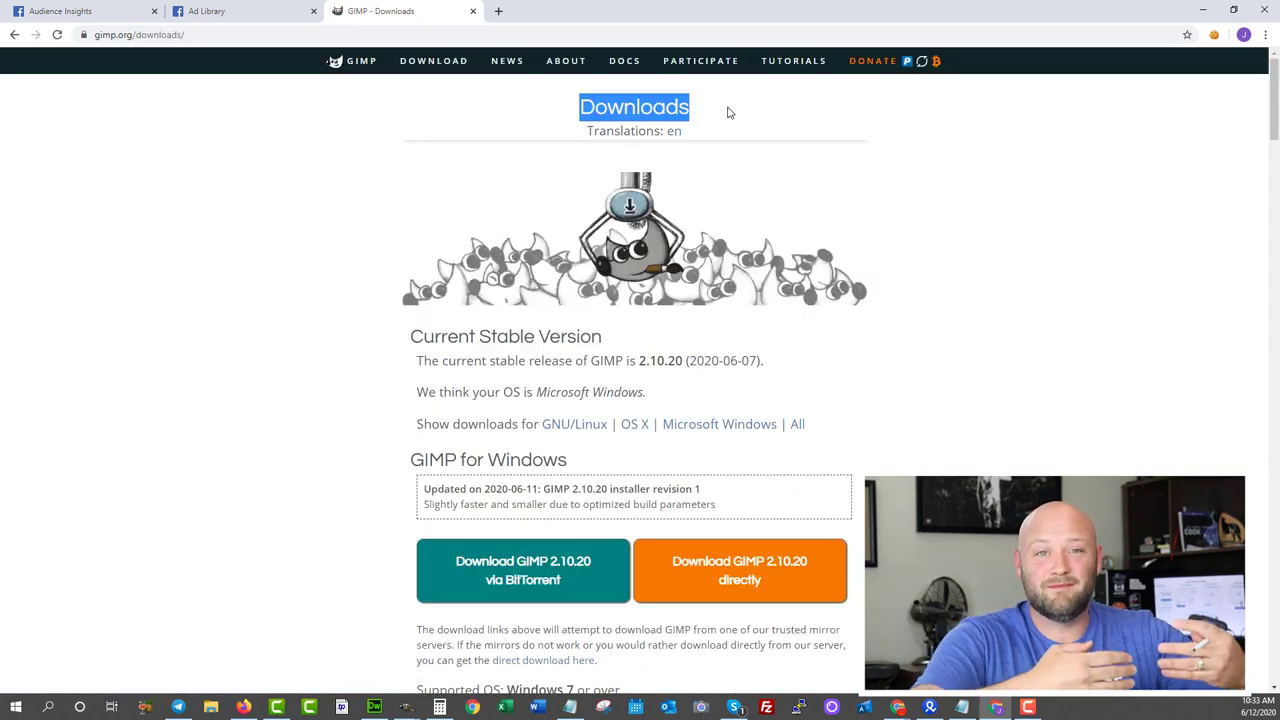
pyautogui.scroll(-3)
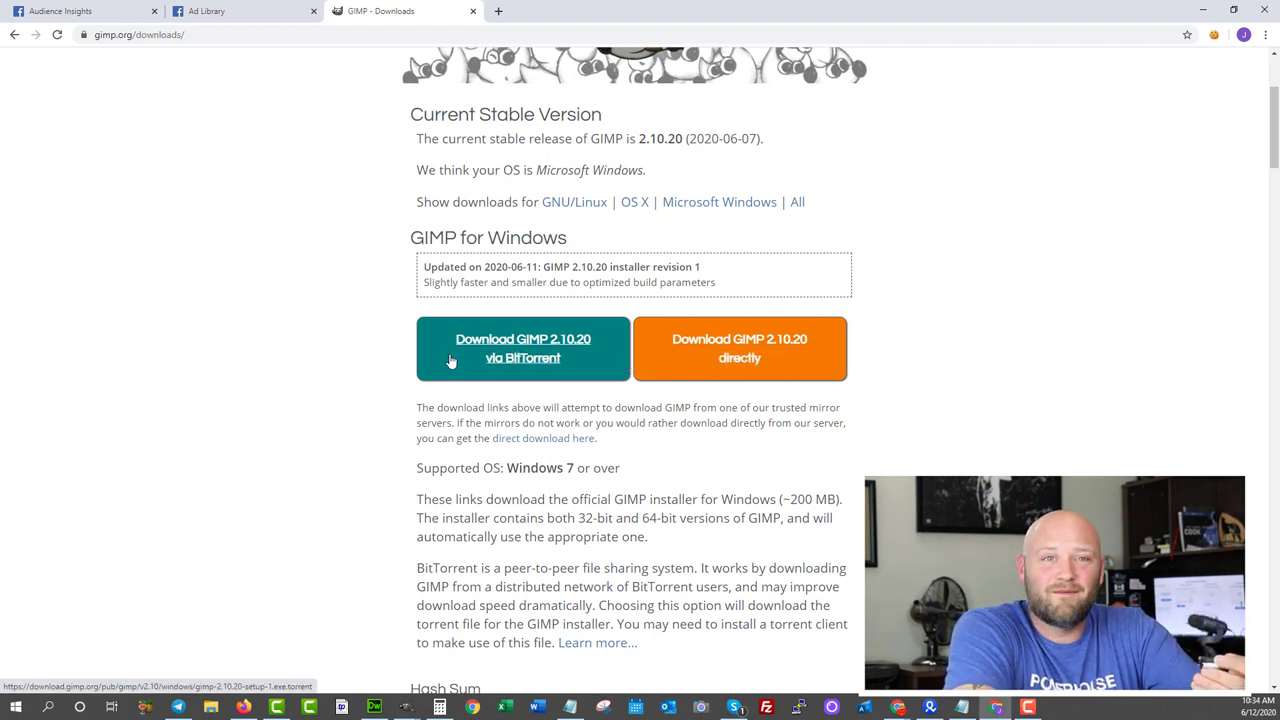
pyautogui.scroll(3)
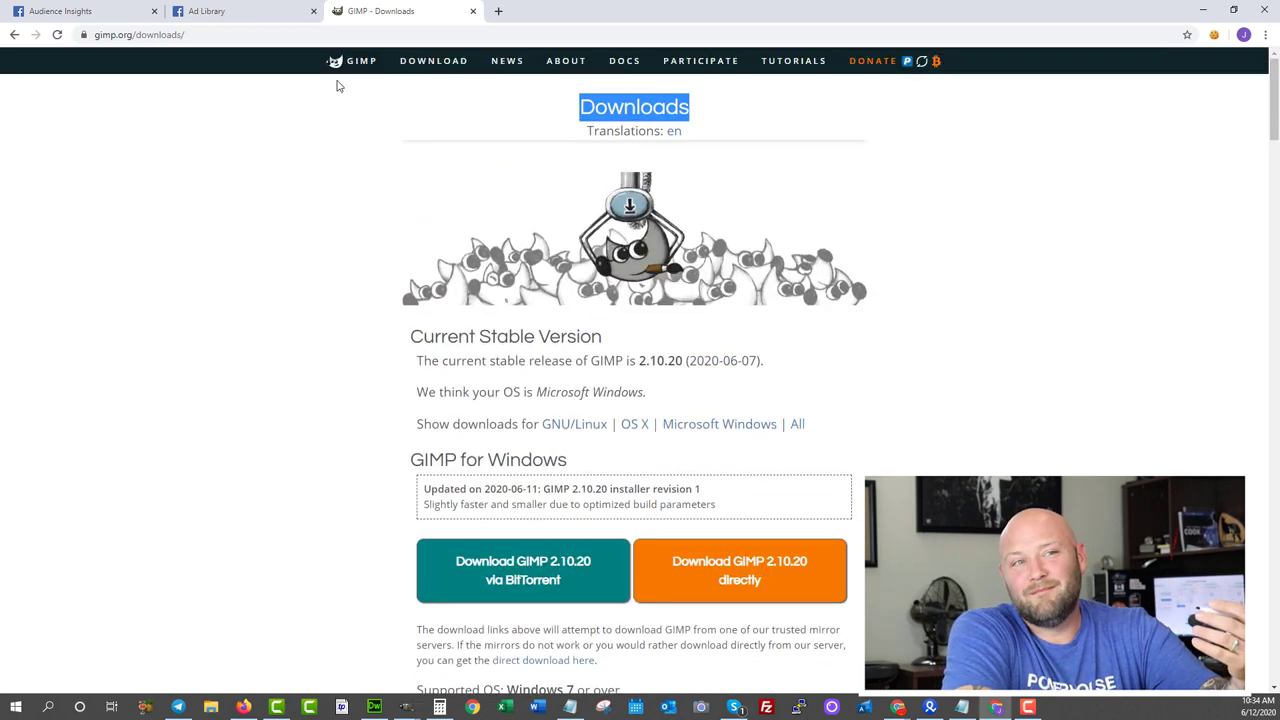
pyautogui.moveTo(565, 67)
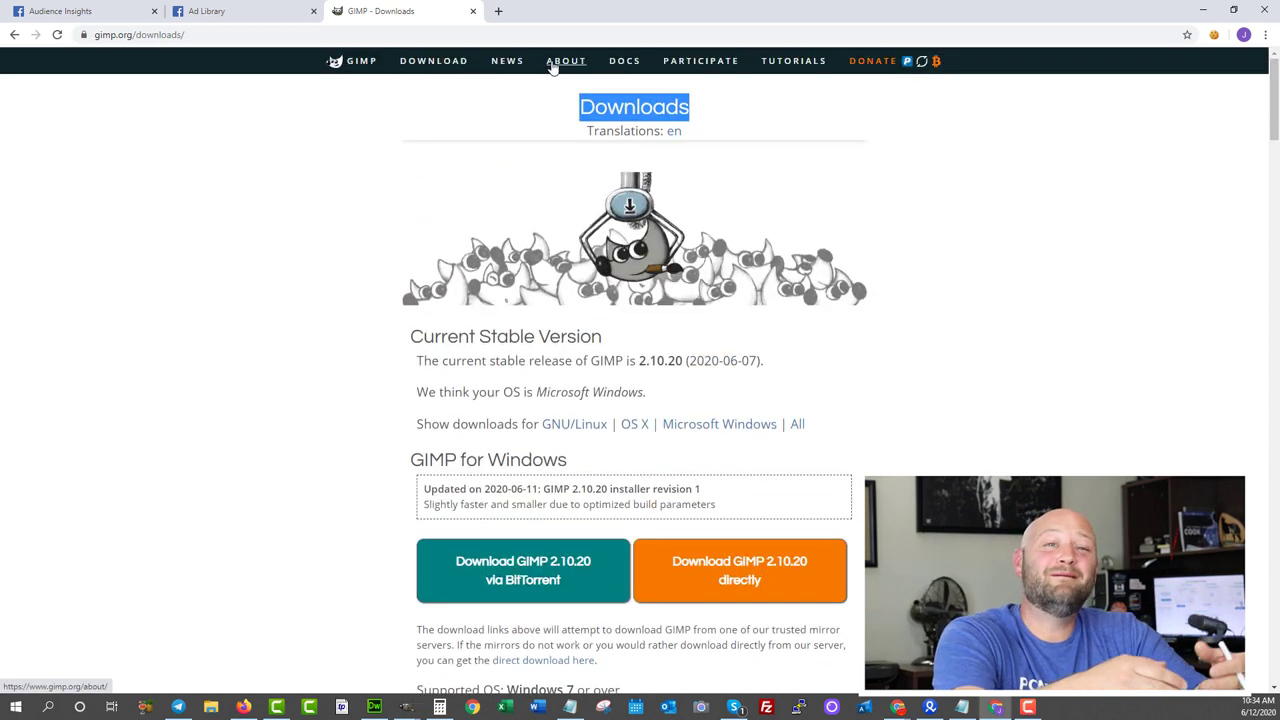
# Open the About GIMP page and skim it.
pyautogui.click(567, 60)
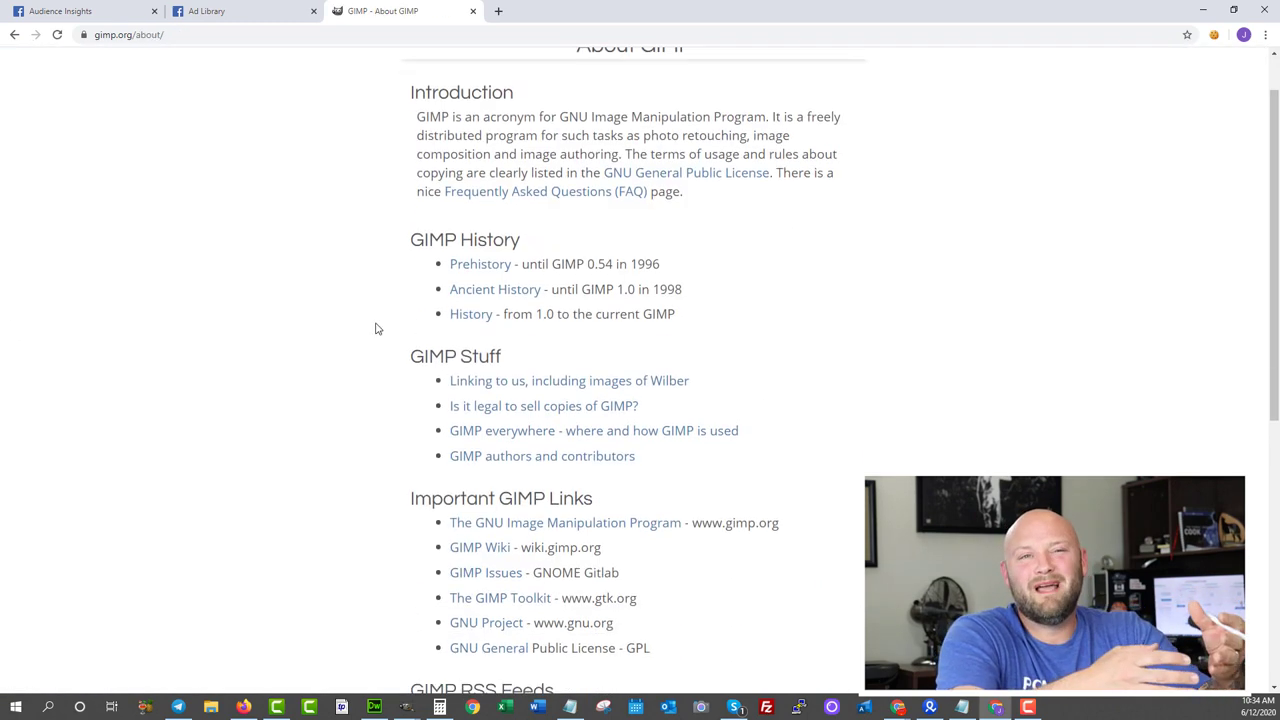
pyautogui.scroll(-3)
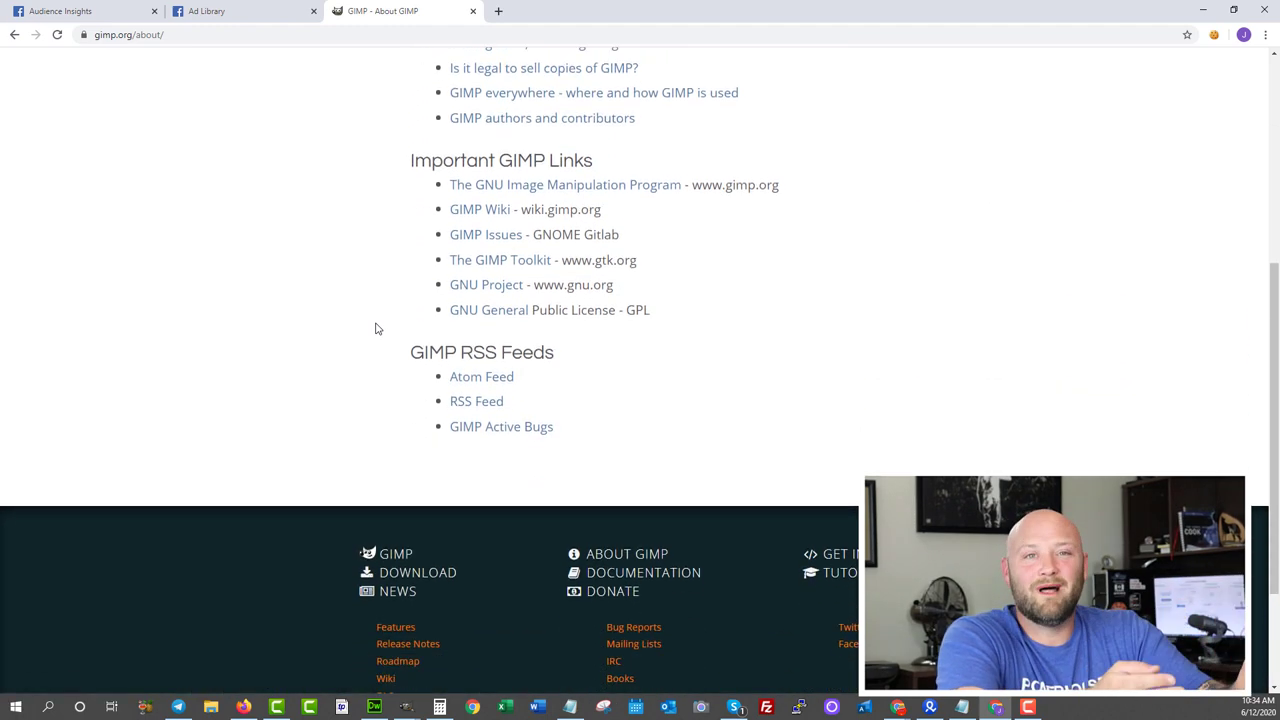
pyautogui.scroll(3)
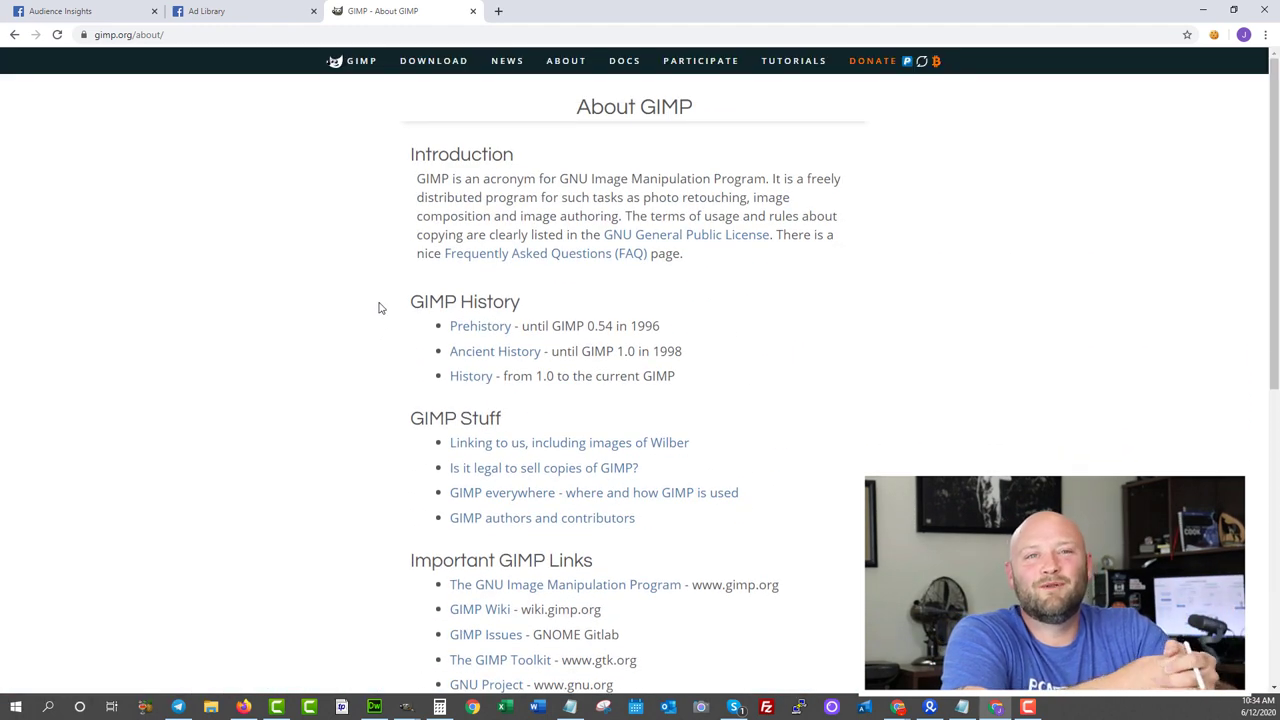
# Open GIMP's Tutorials page and scroll through the tutorial list.
pyautogui.click(795, 60)
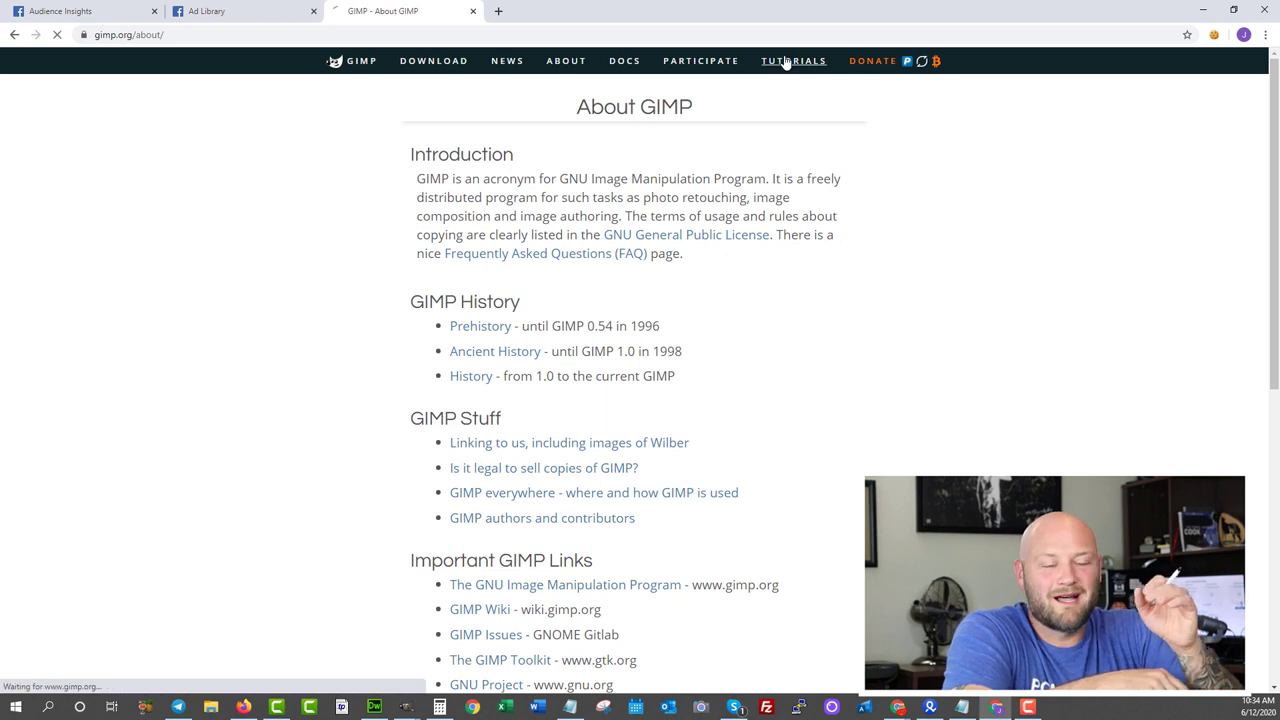
pyautogui.click(795, 61)
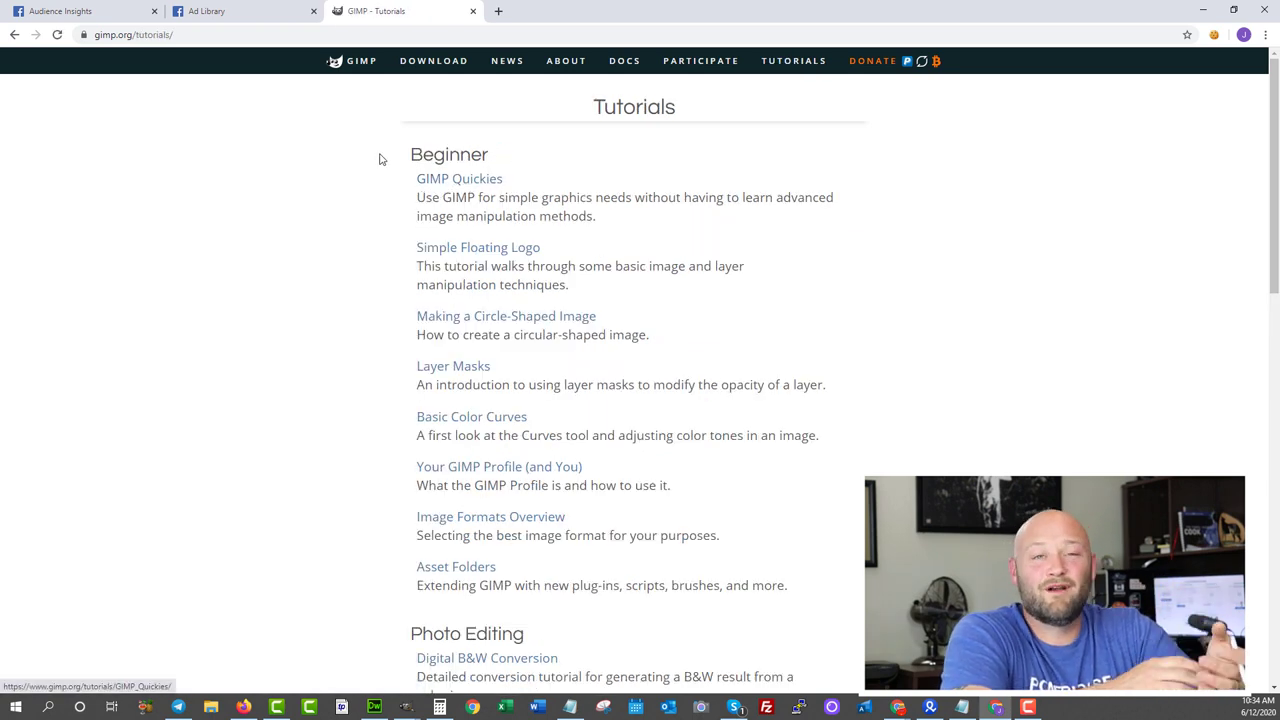
pyautogui.scroll(-3)
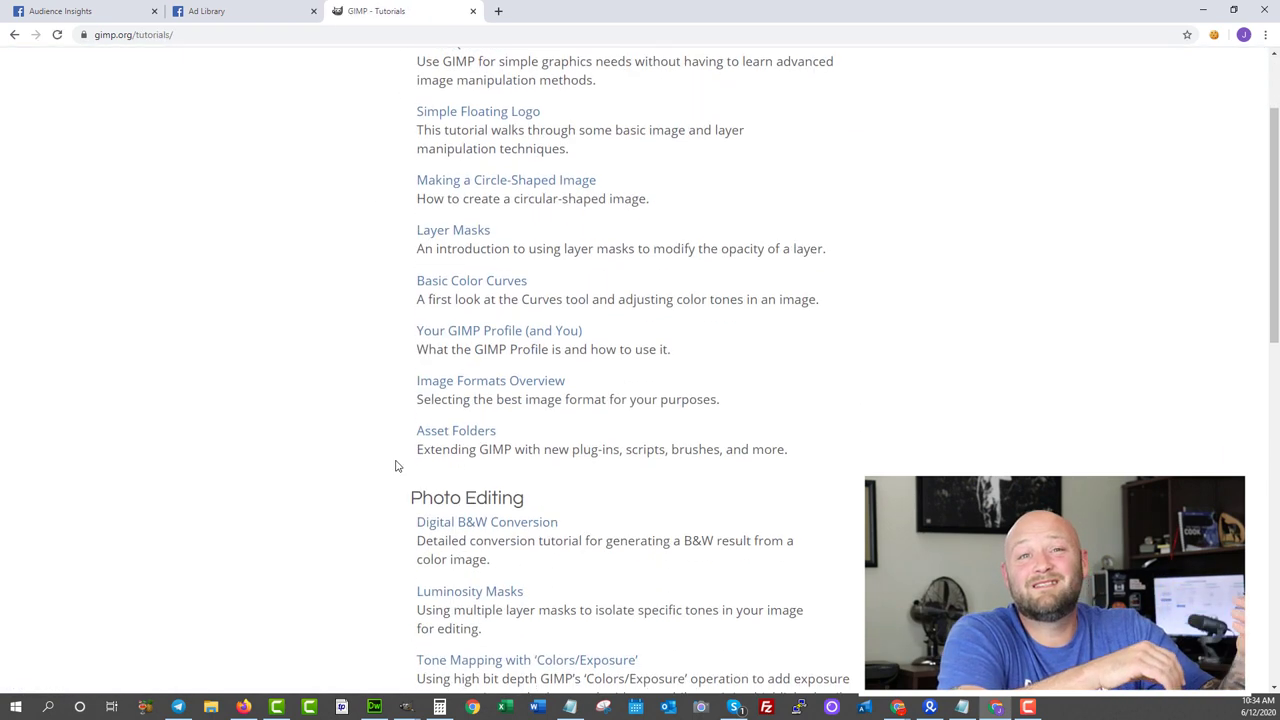
pyautogui.scroll(-3)
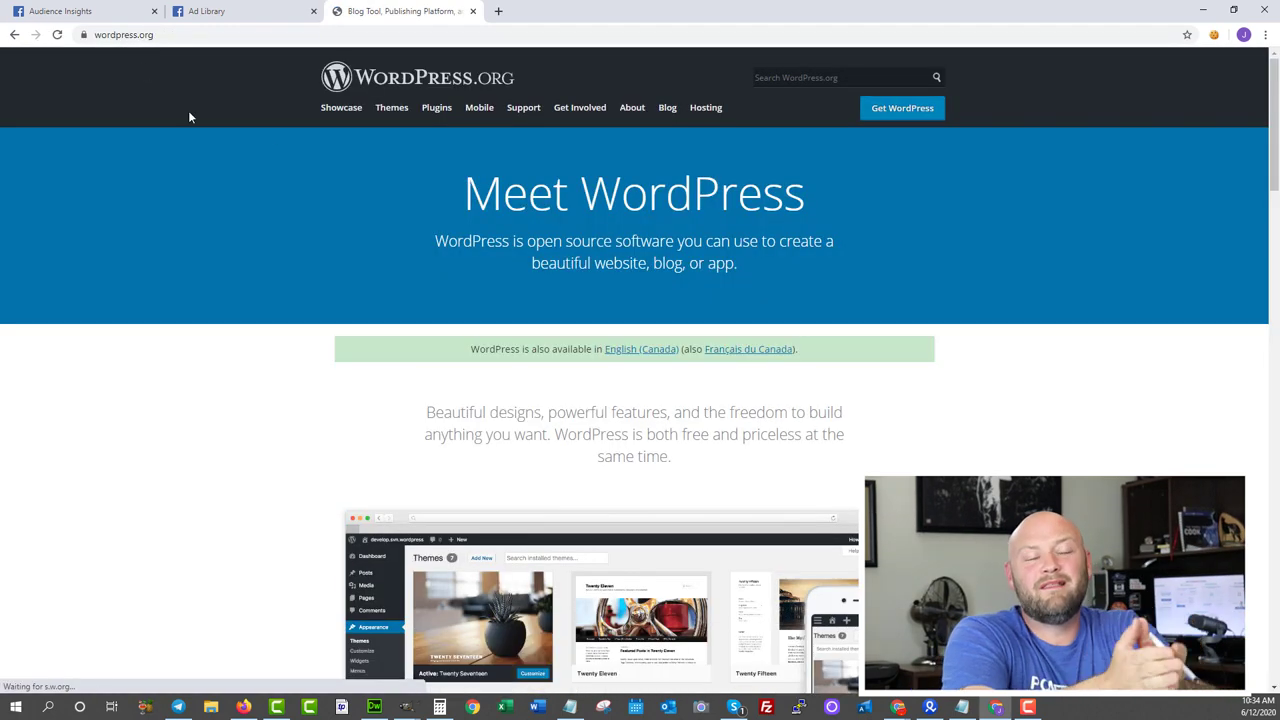
# Open WordPress.org's Get WordPress page and scroll to the installation and hosting sections.
pyautogui.scroll(-3)
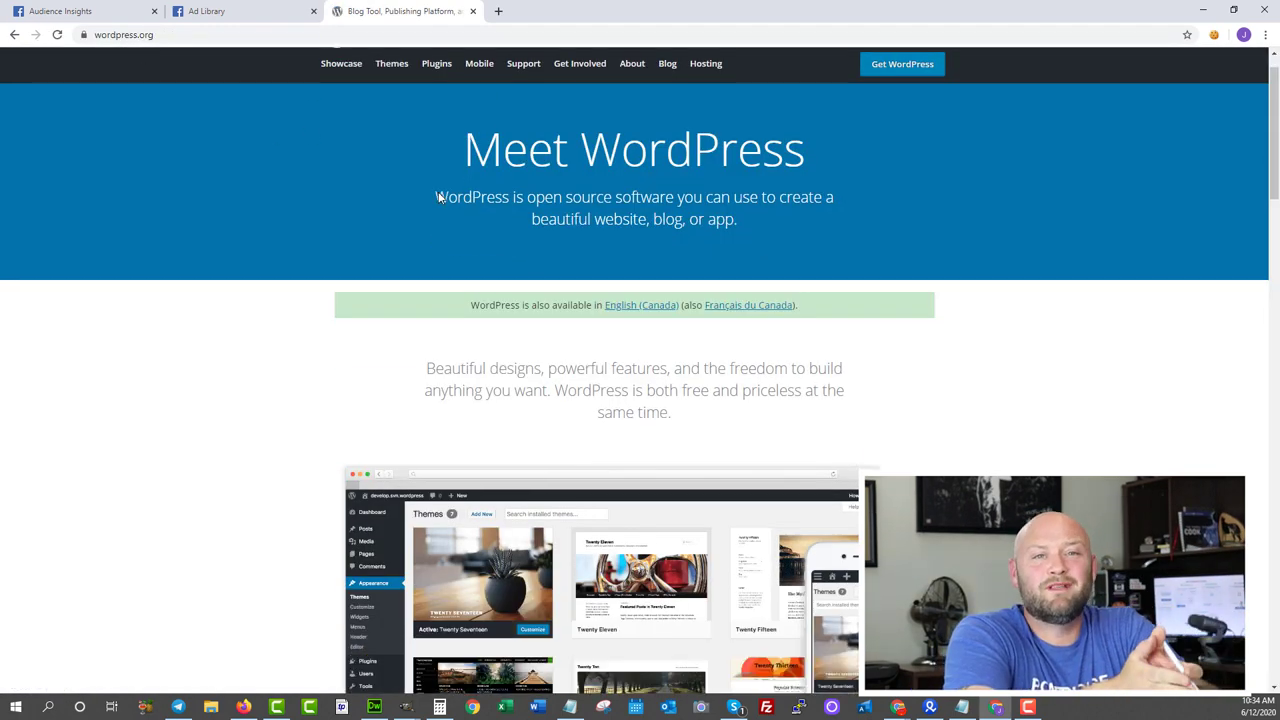
pyautogui.moveTo(467, 138)
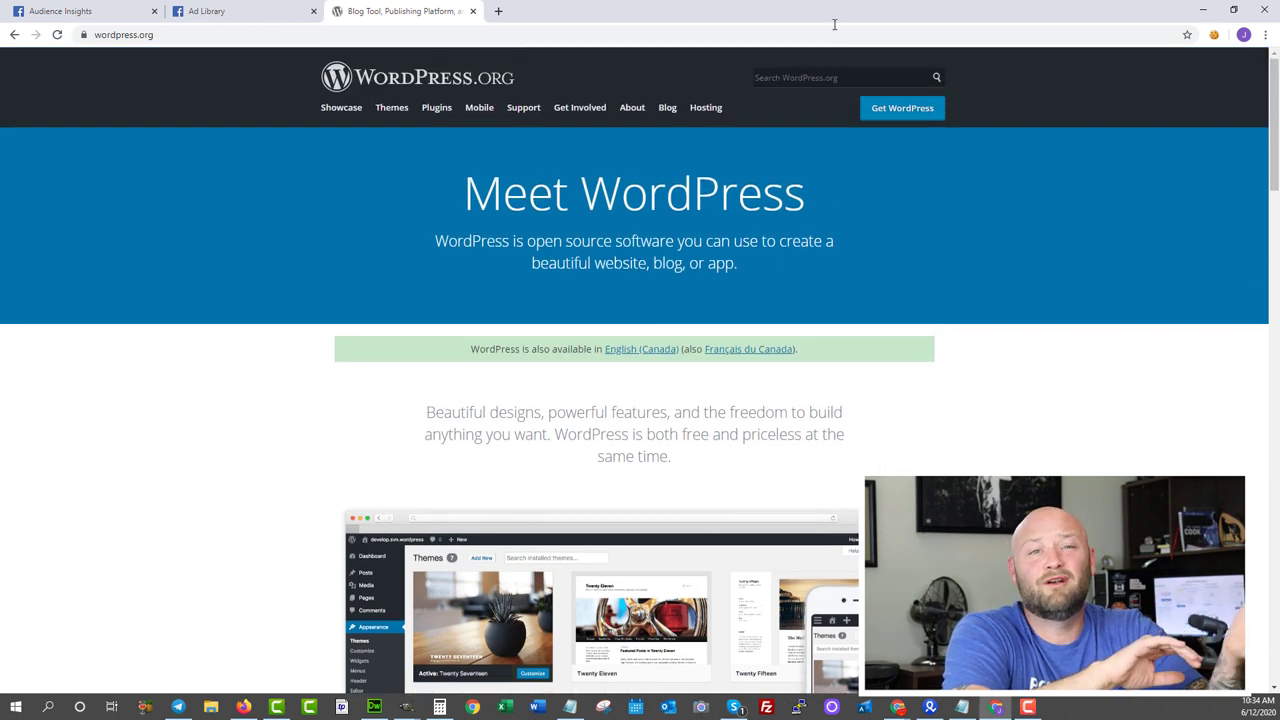
pyautogui.click(902, 107)
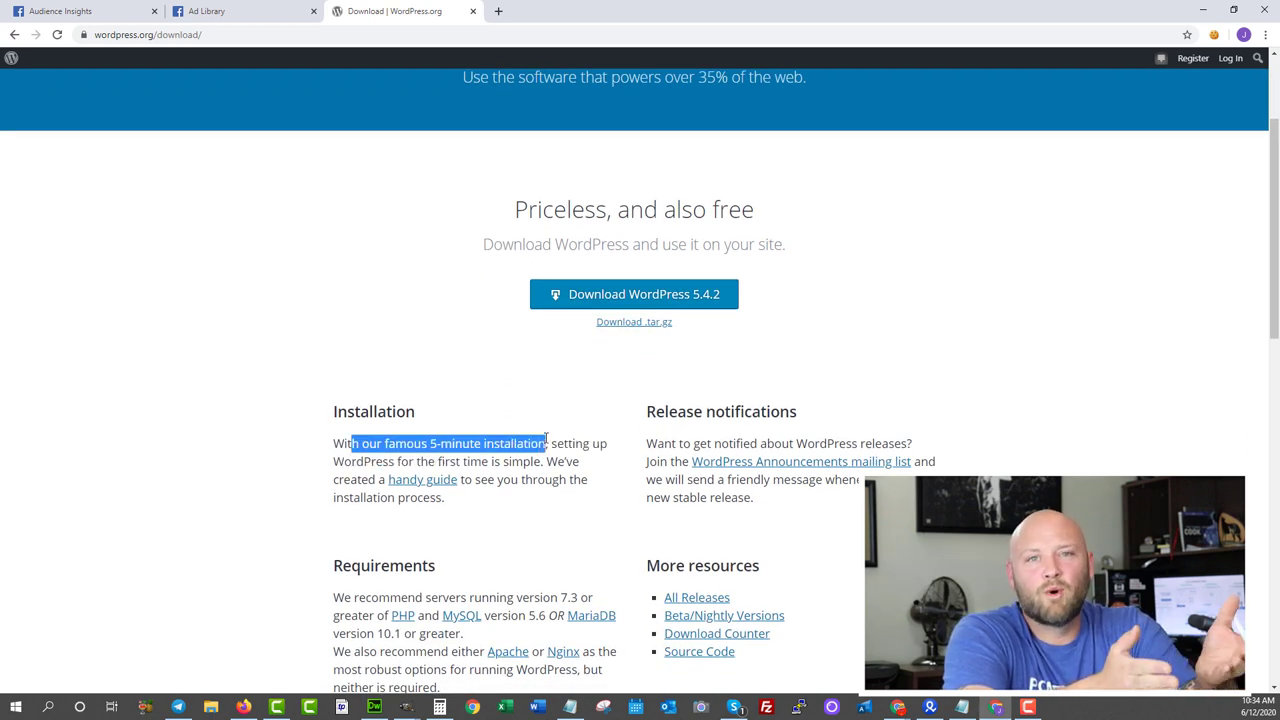
pyautogui.scroll(-3)
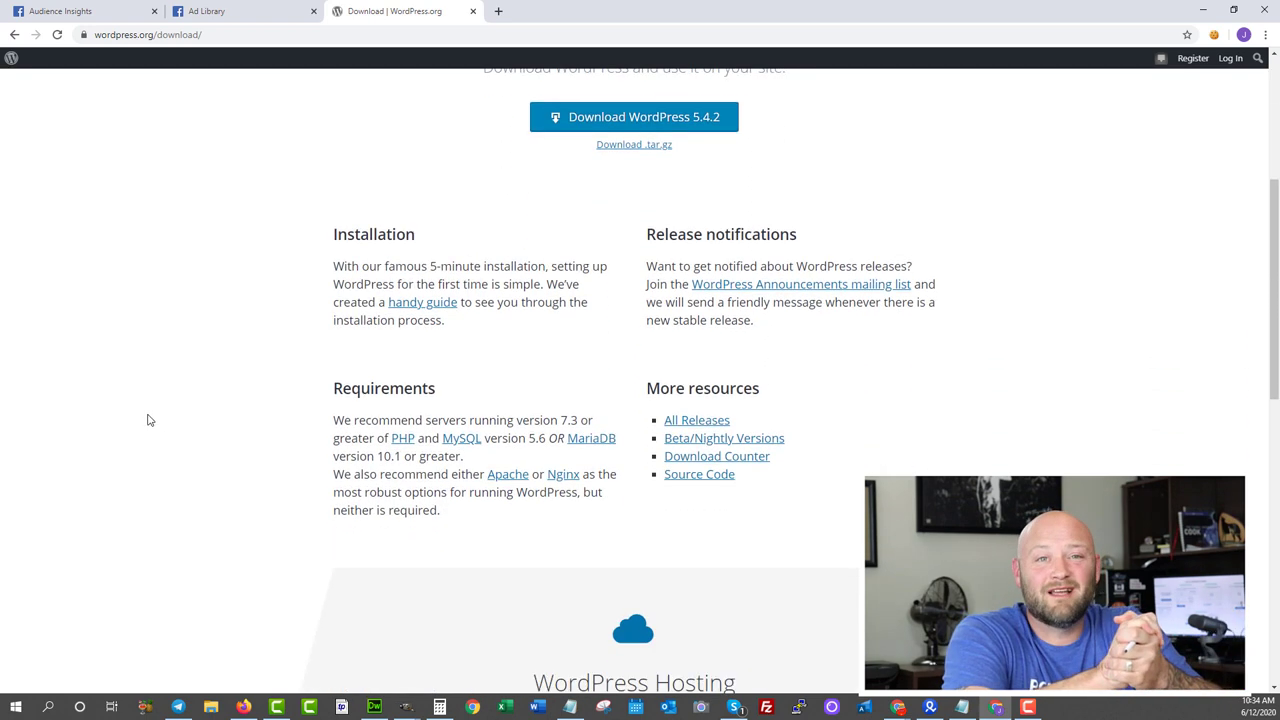
pyautogui.scroll(-3)
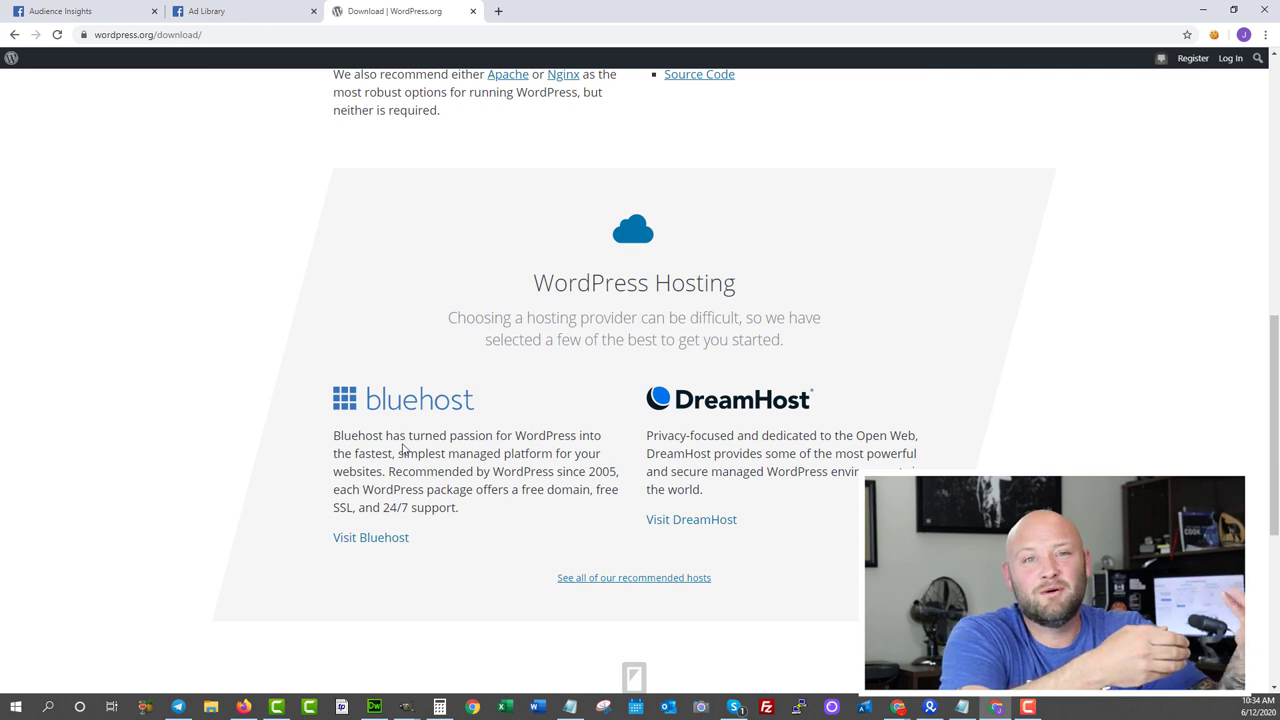
# Highlight the Bluehost hosting recommendation text.
pyautogui.moveTo(333, 435); pyautogui.dragTo(398, 435)
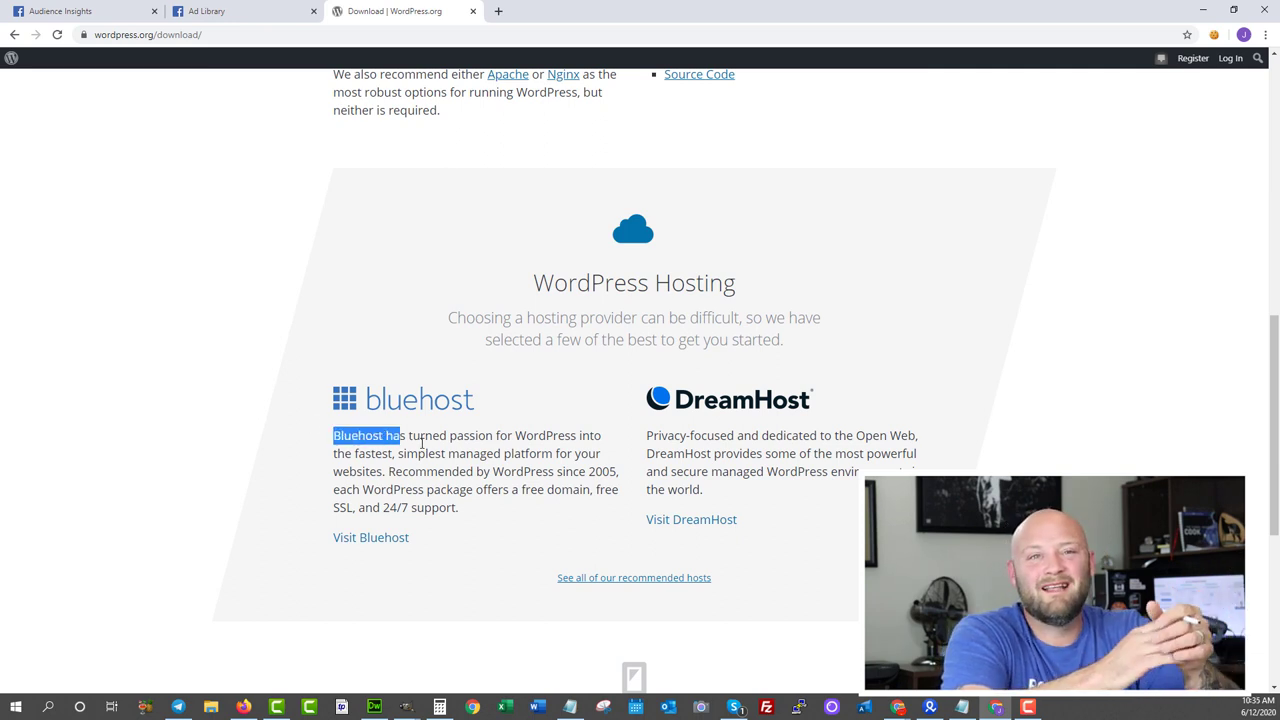
pyautogui.moveTo(398, 435); pyautogui.dragTo(598, 489)
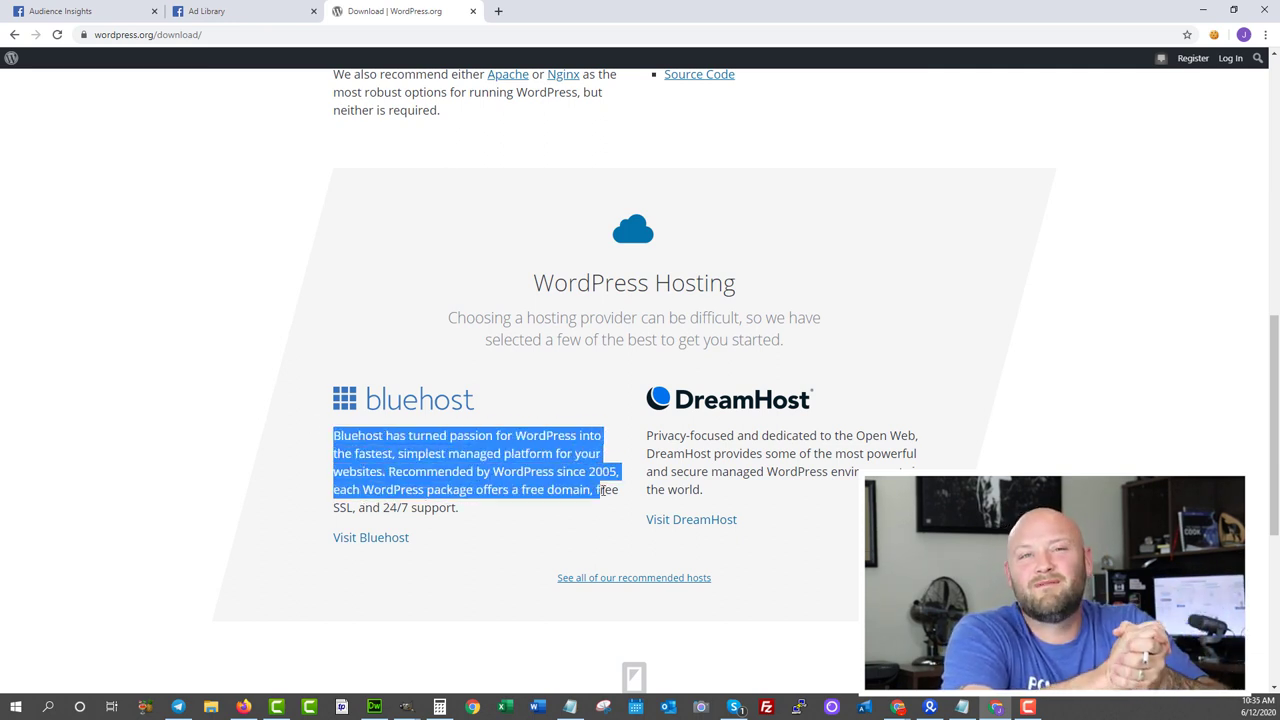
pyautogui.moveTo(598, 489); pyautogui.dragTo(460, 507)
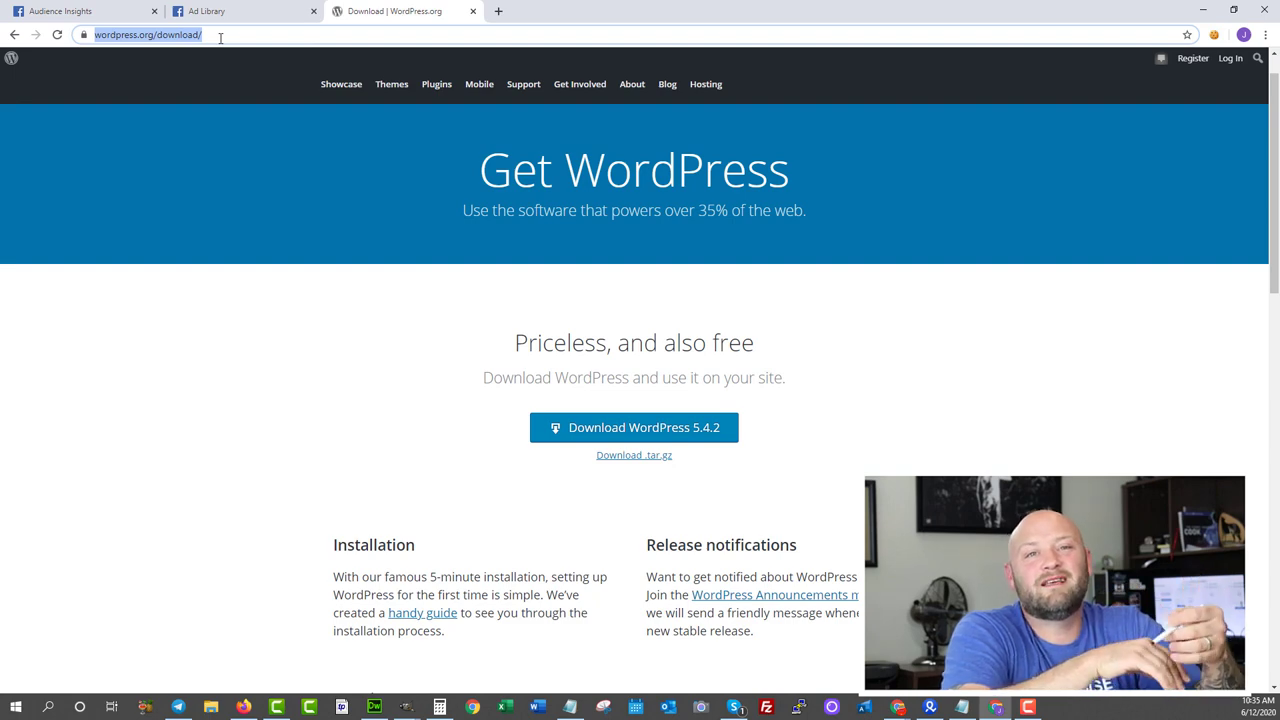
# Open Lightshot's Downloads page and capture a screenshot area around its feather logo.
pyautogui.write('lightsh')
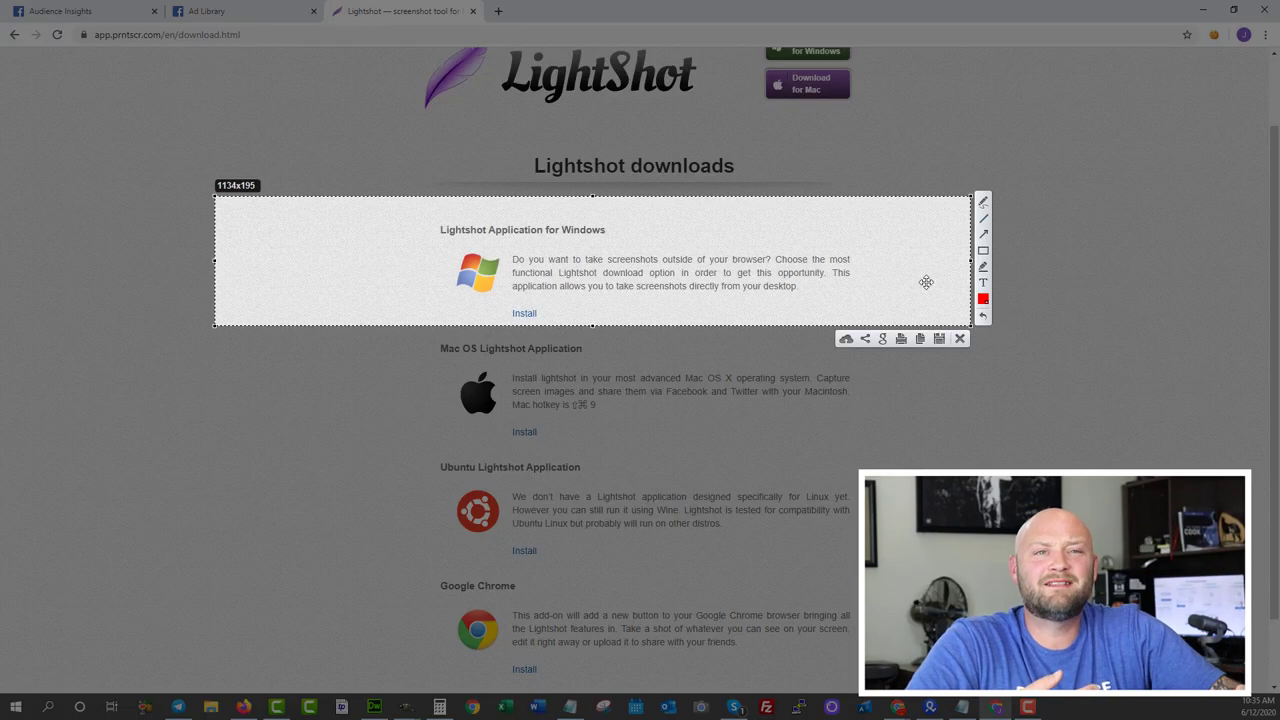
pyautogui.moveTo(939, 339)
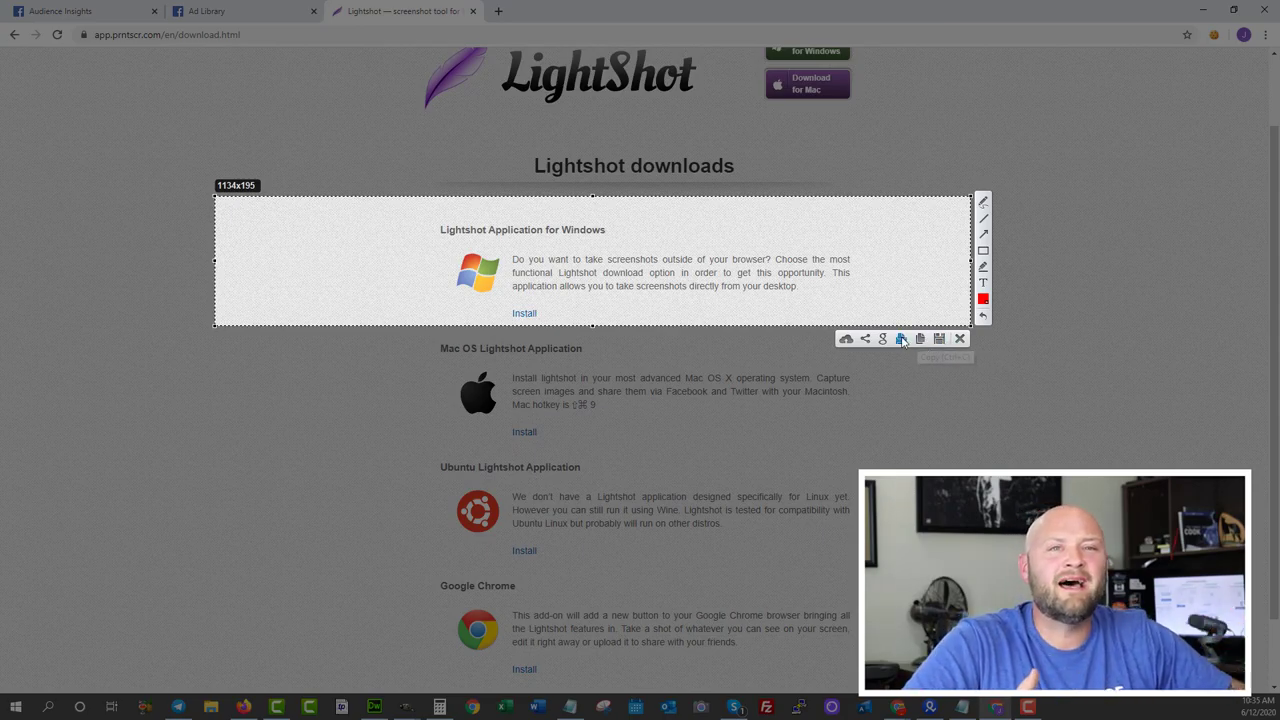
pyautogui.moveTo(882, 339)
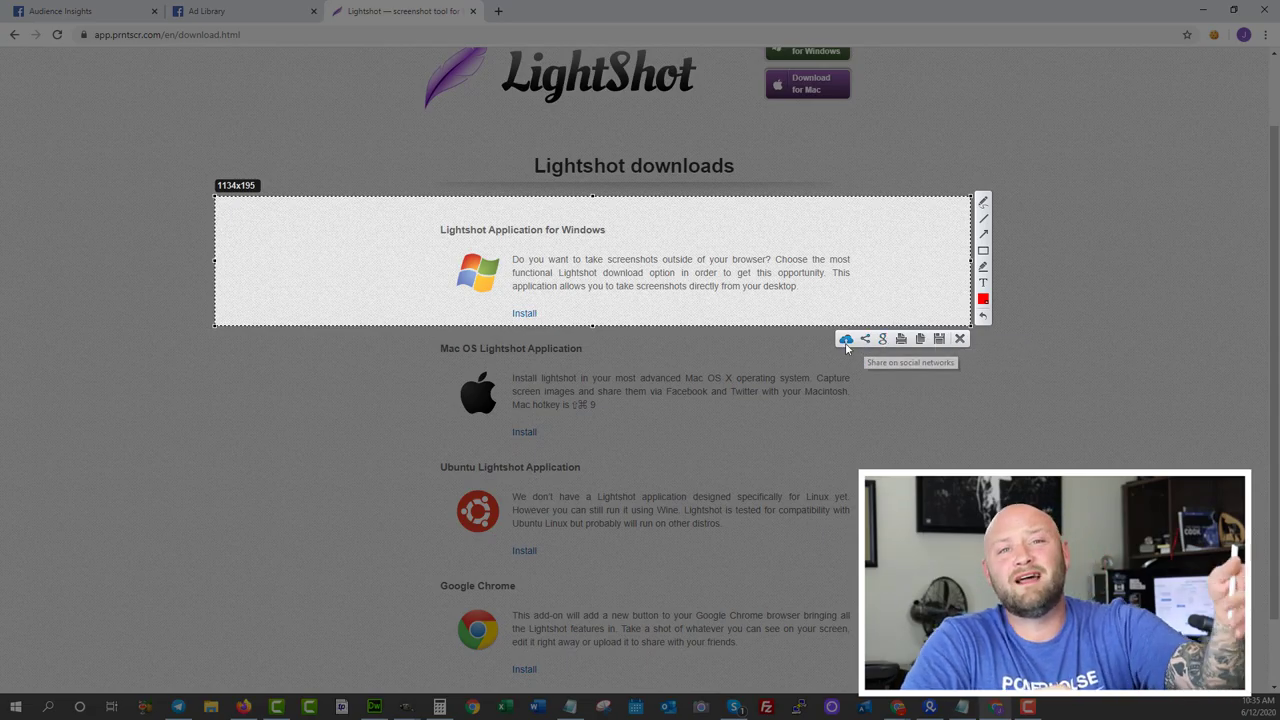
pyautogui.click(959, 338)
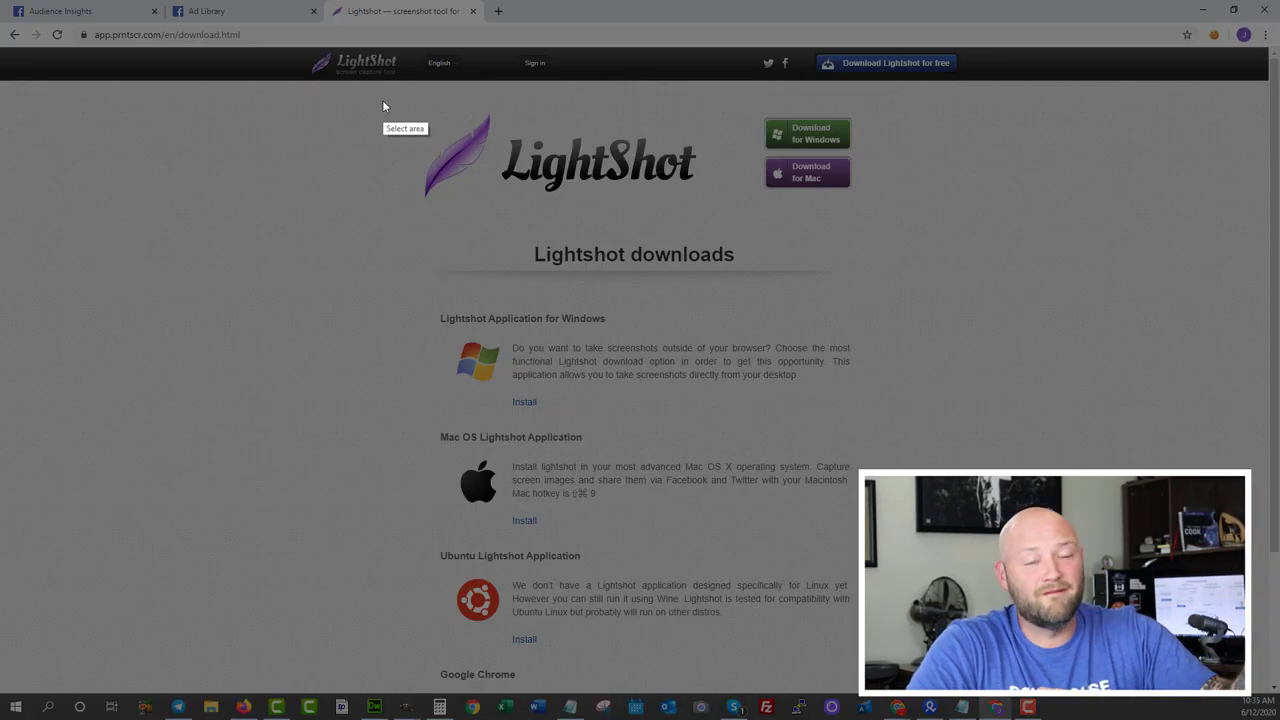
pyautogui.moveTo(383, 100); pyautogui.dragTo(522, 216)
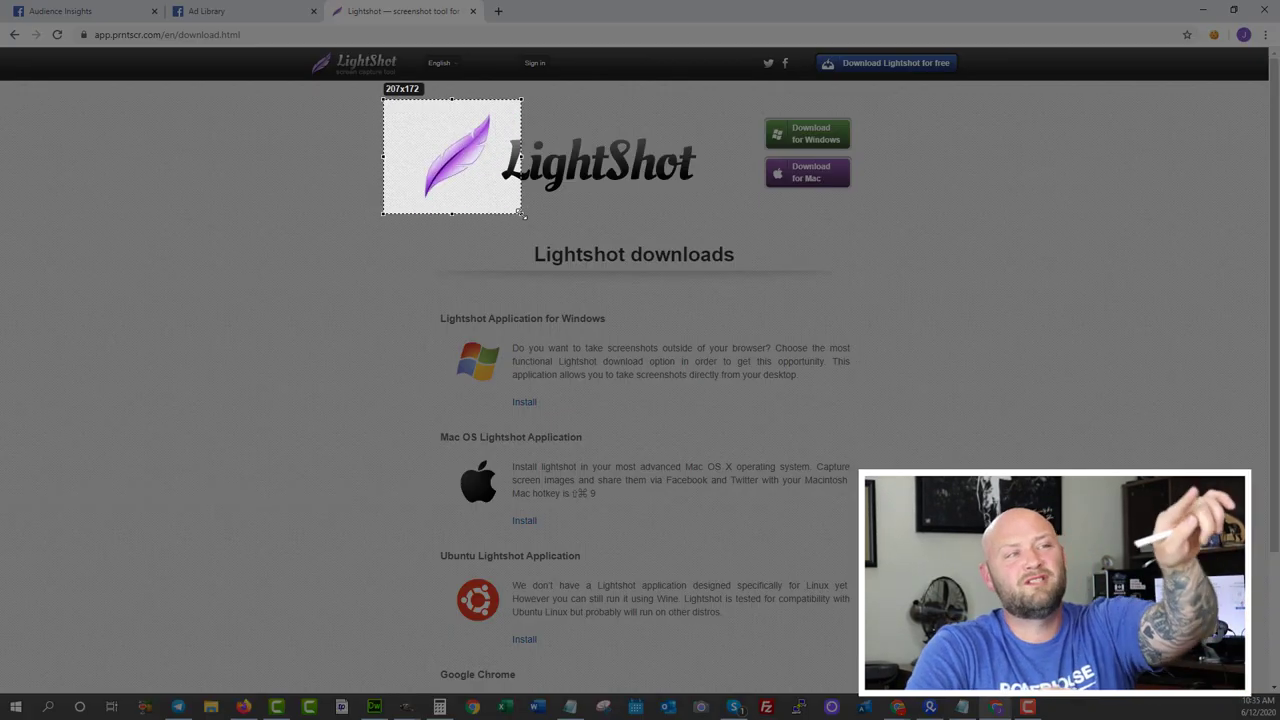
pyautogui.moveTo(522, 213); pyautogui.dragTo(897, 213)
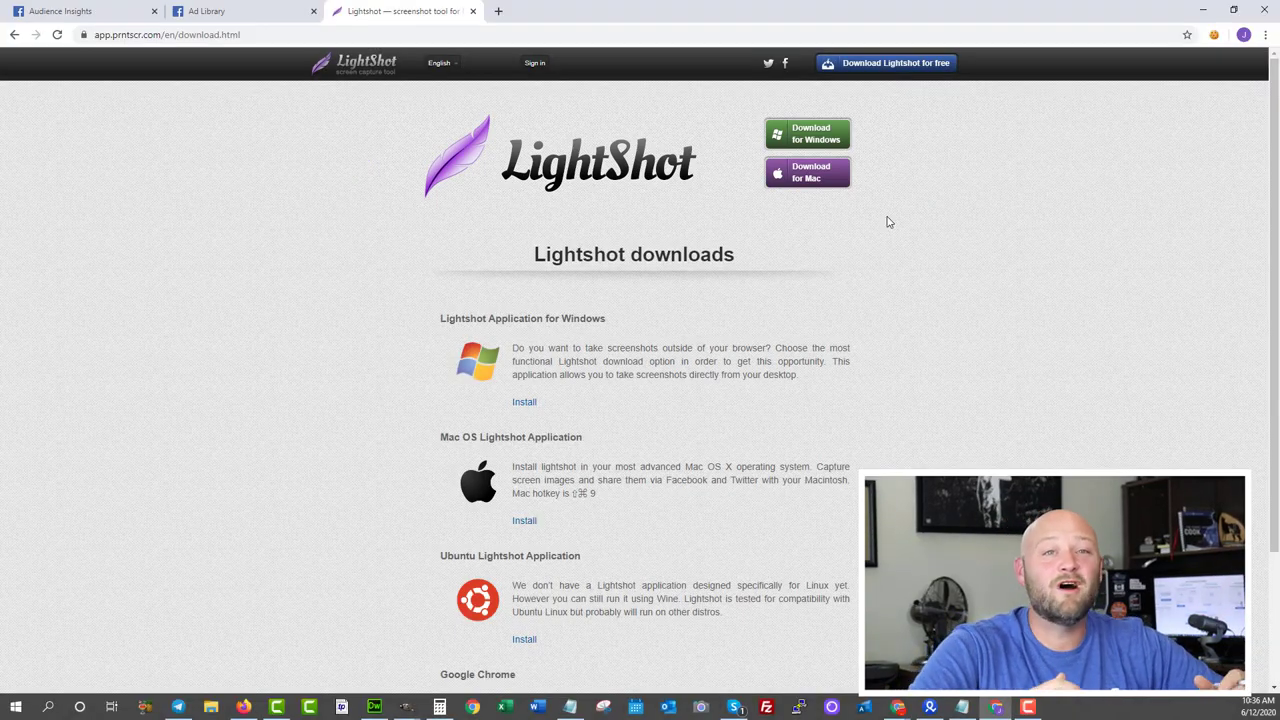
pyautogui.scroll(-3)
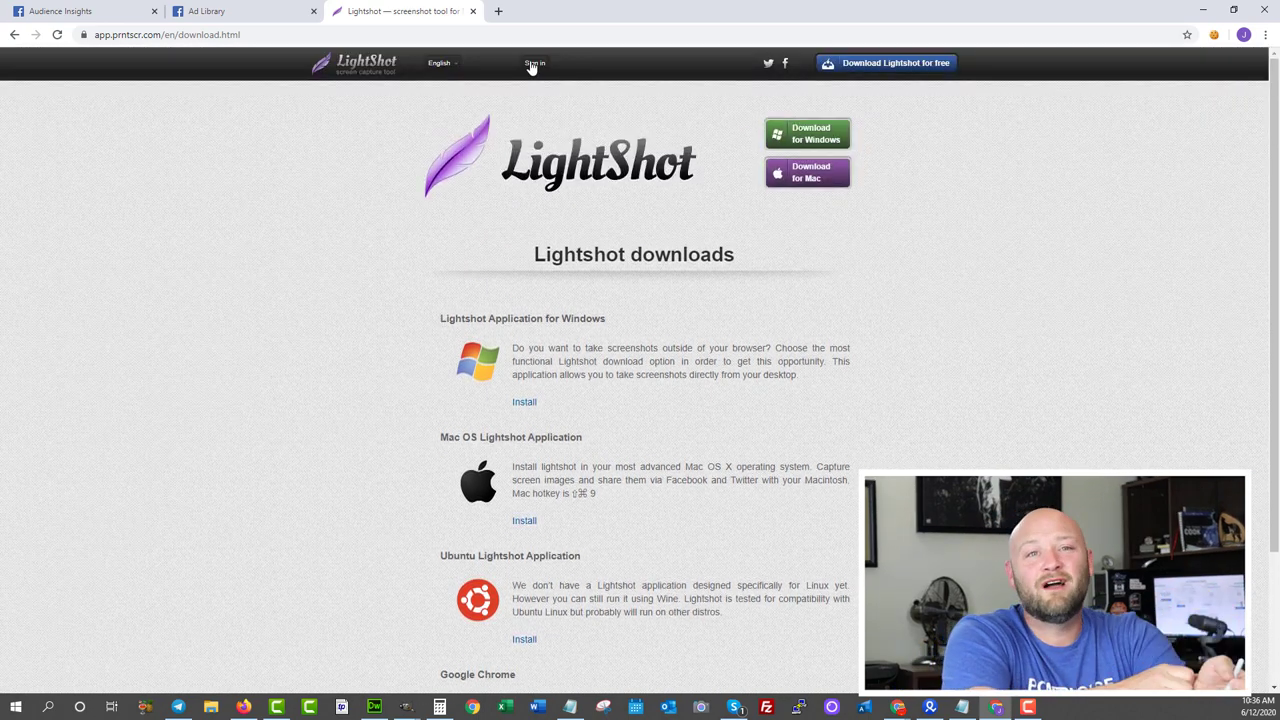
pyautogui.moveTo(904, 70)
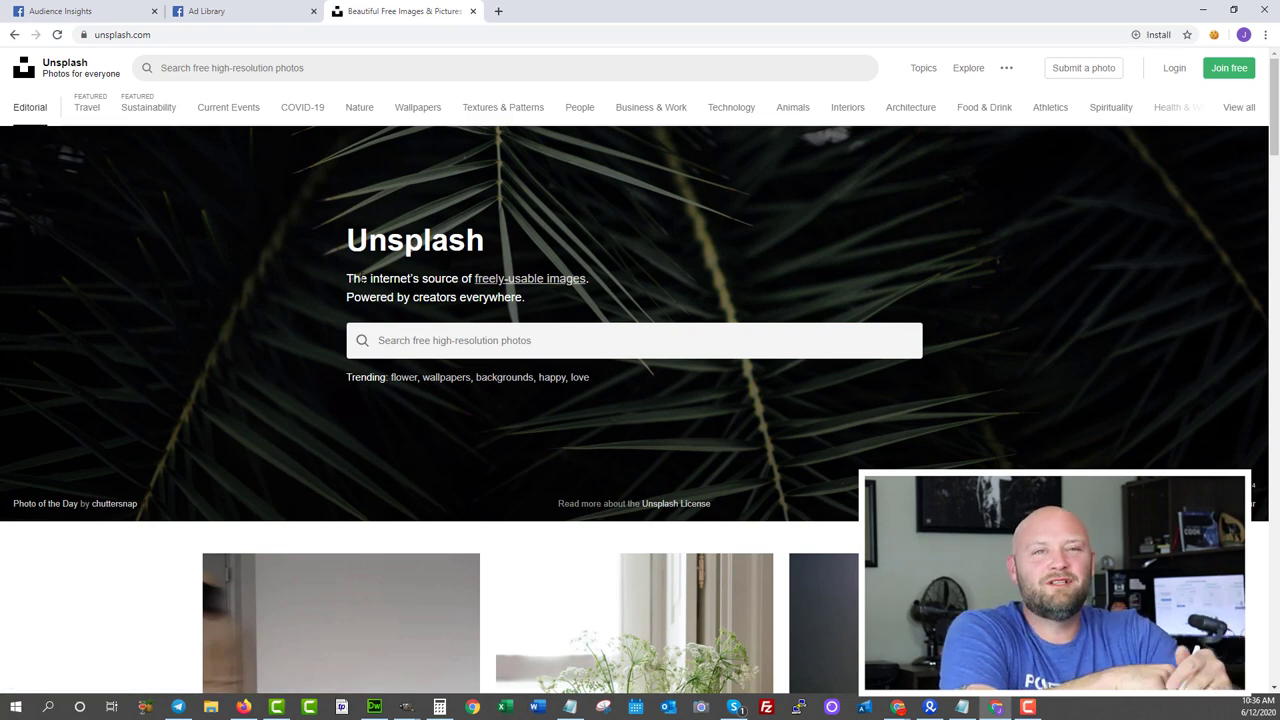
pyautogui.scroll(-3)
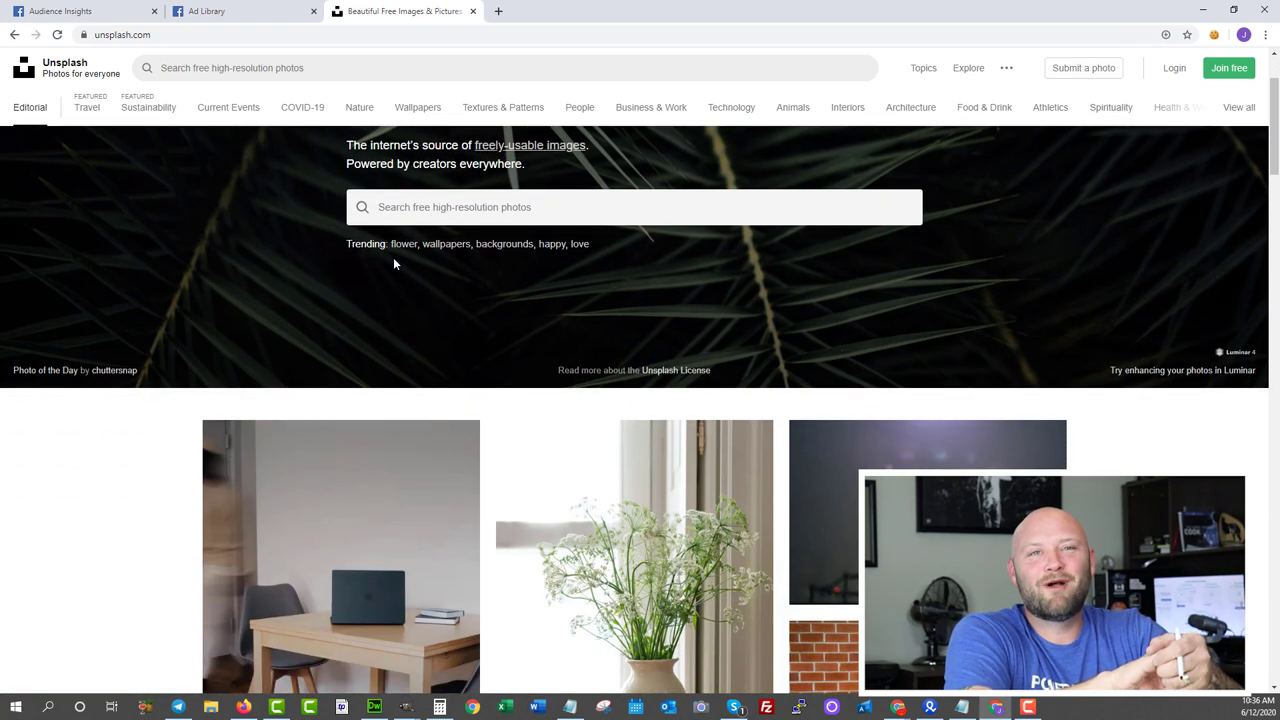
pyautogui.scroll(-3)
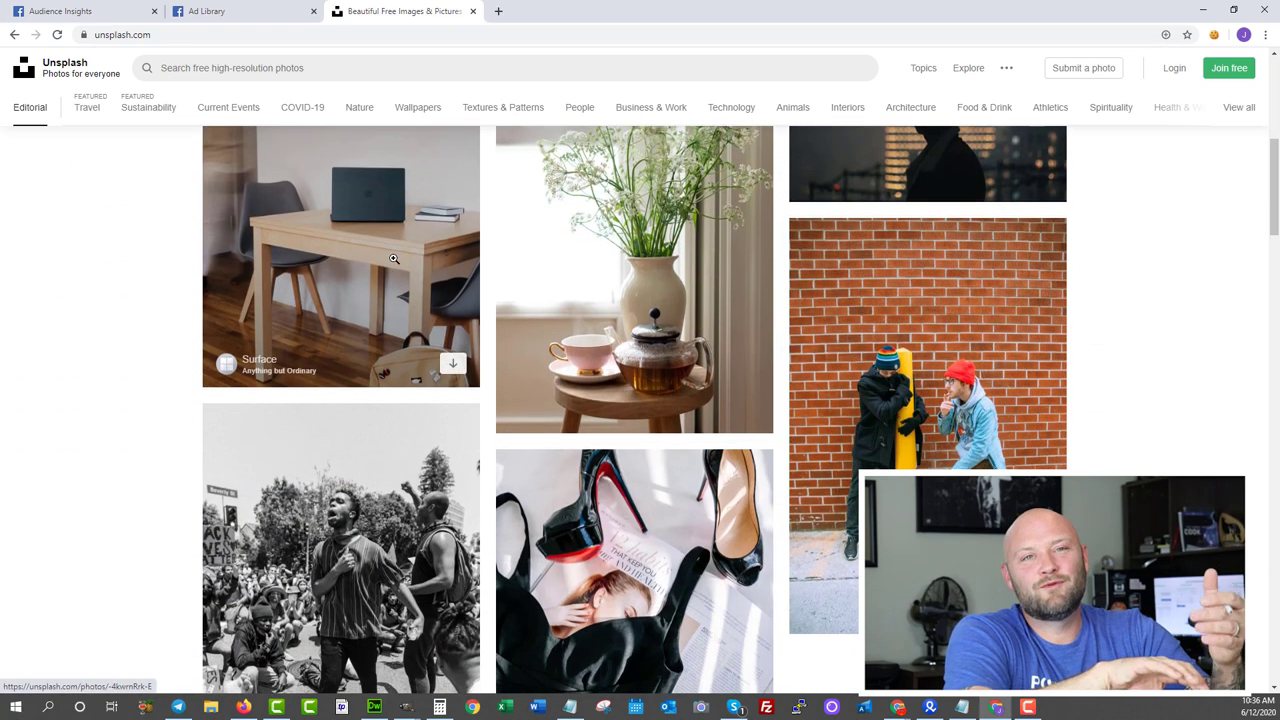
pyautogui.scroll(-3)
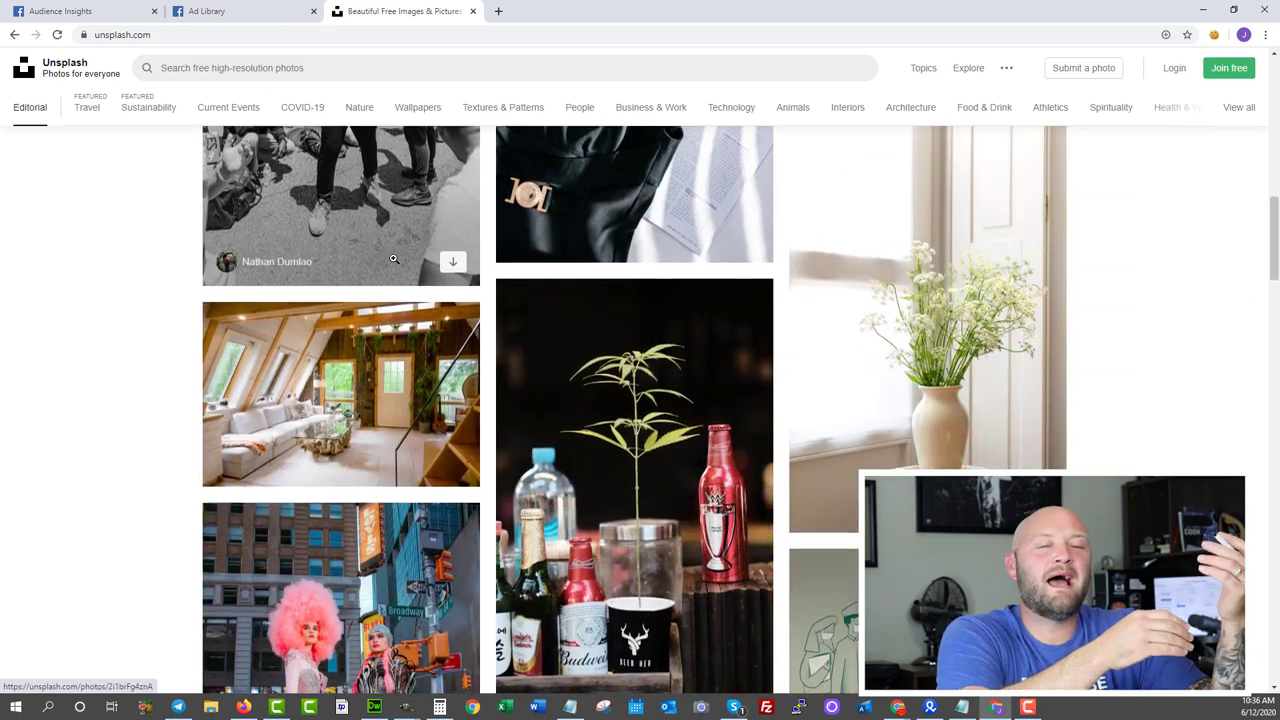
pyautogui.scroll(-3)
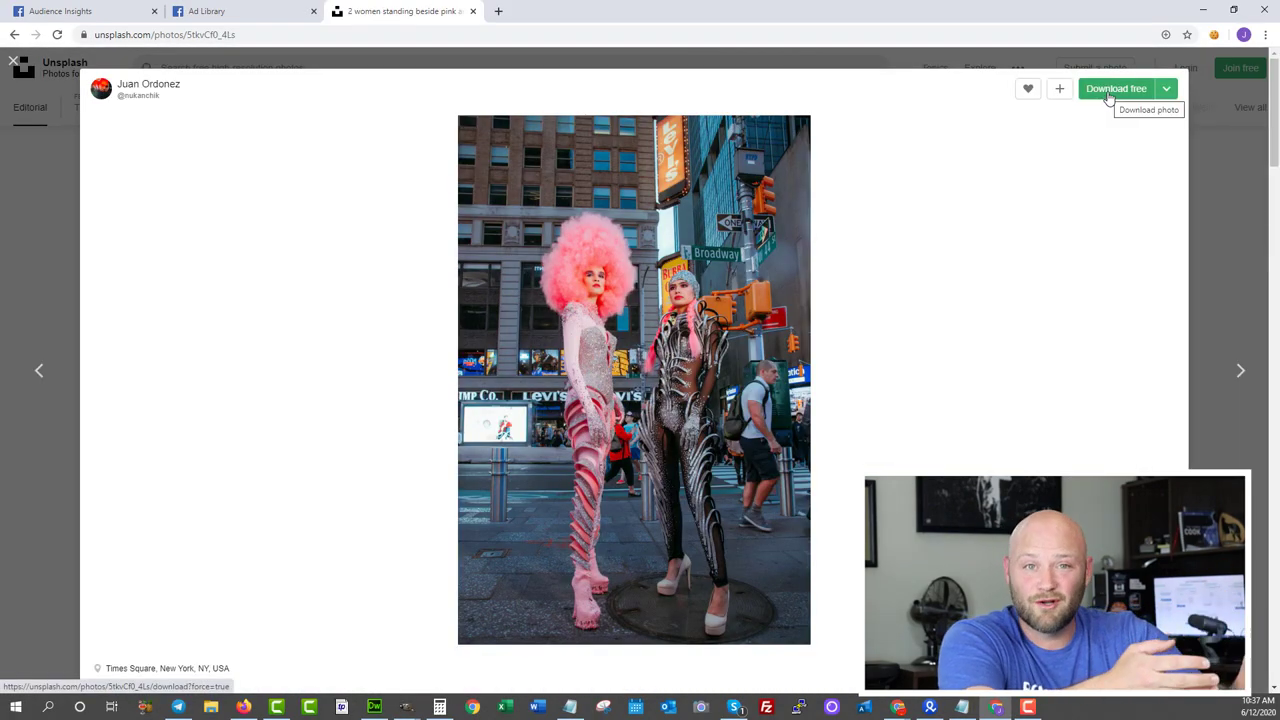
pyautogui.moveTo(33, 371)
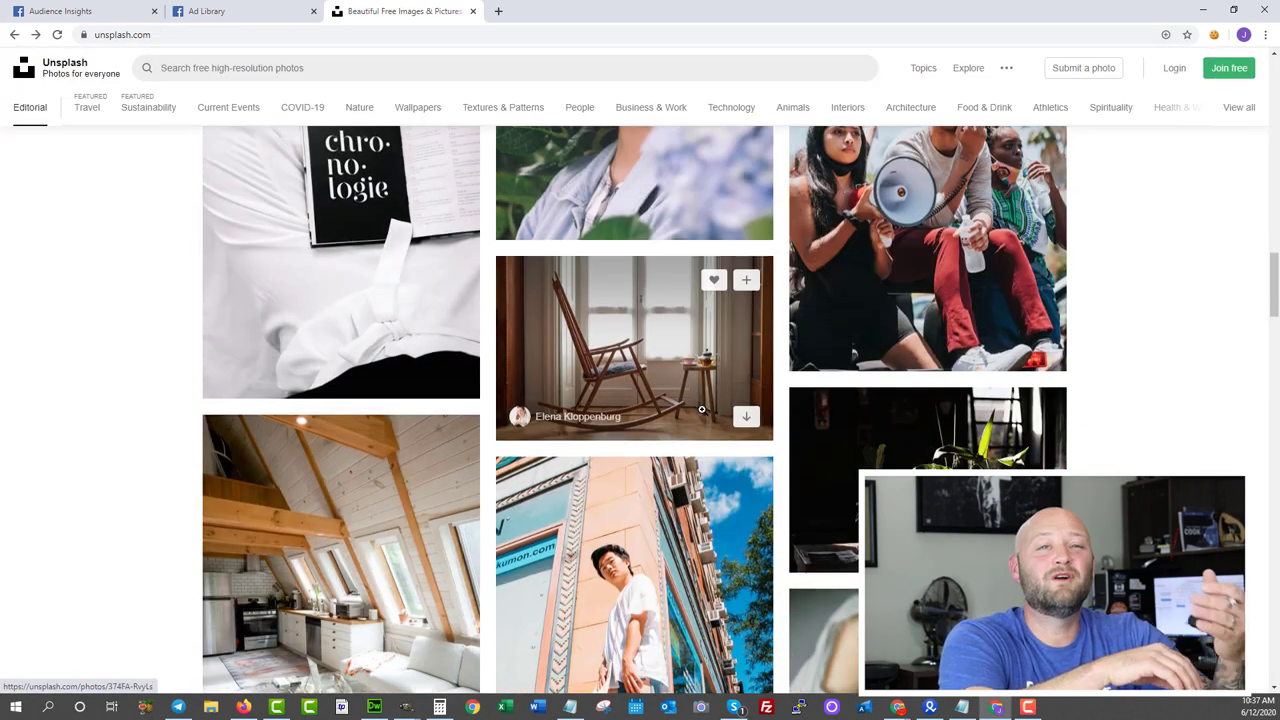
pyautogui.scroll(-3)
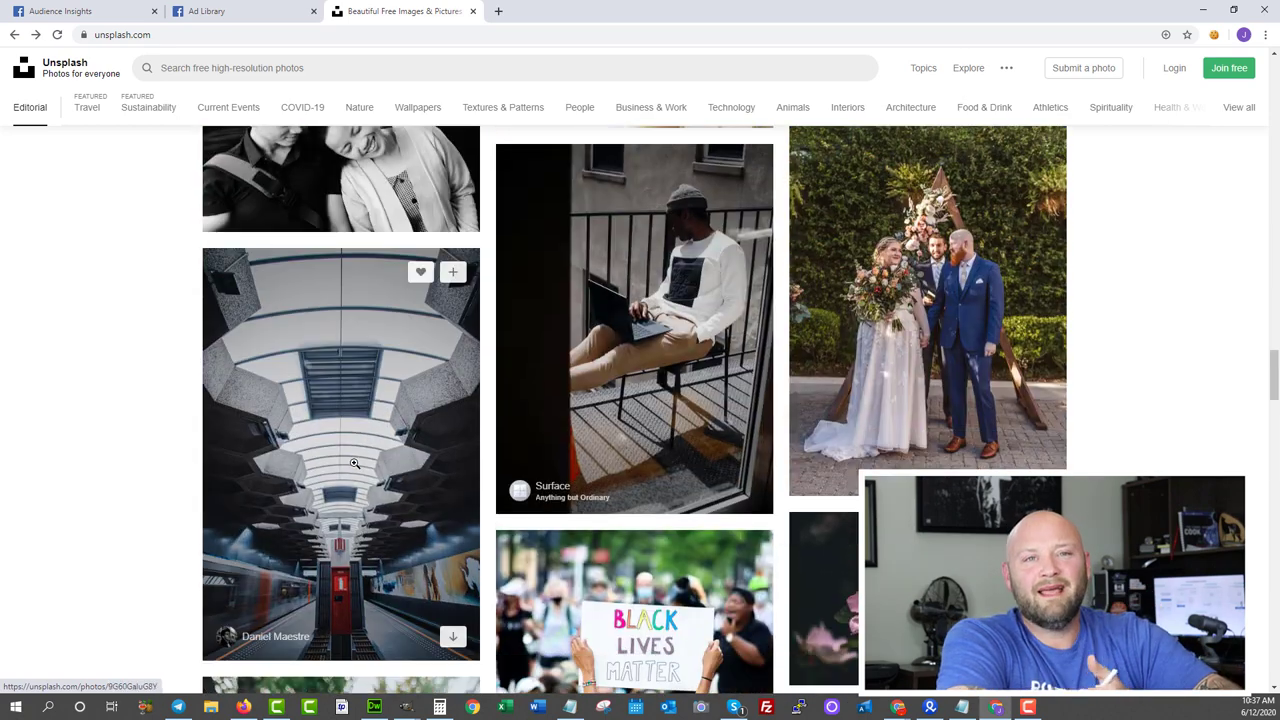
pyautogui.scroll(-3)
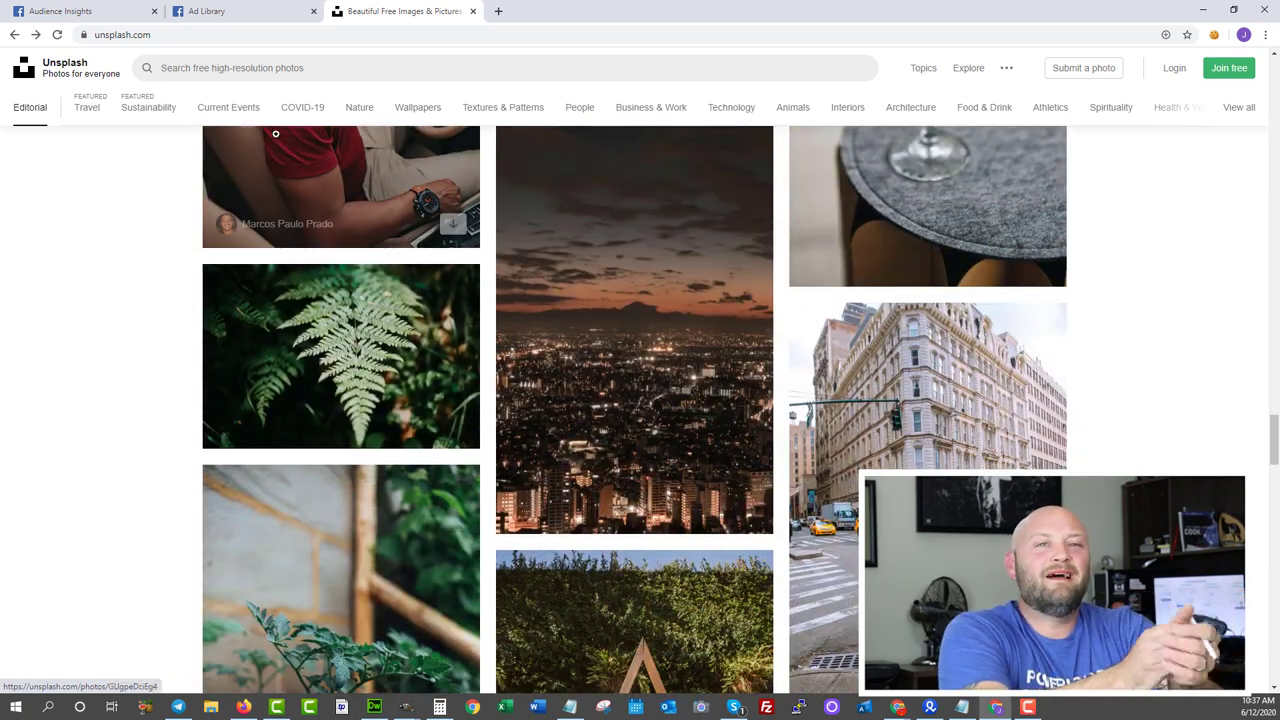
pyautogui.click(130, 38)
pyautogui.write('aweber')
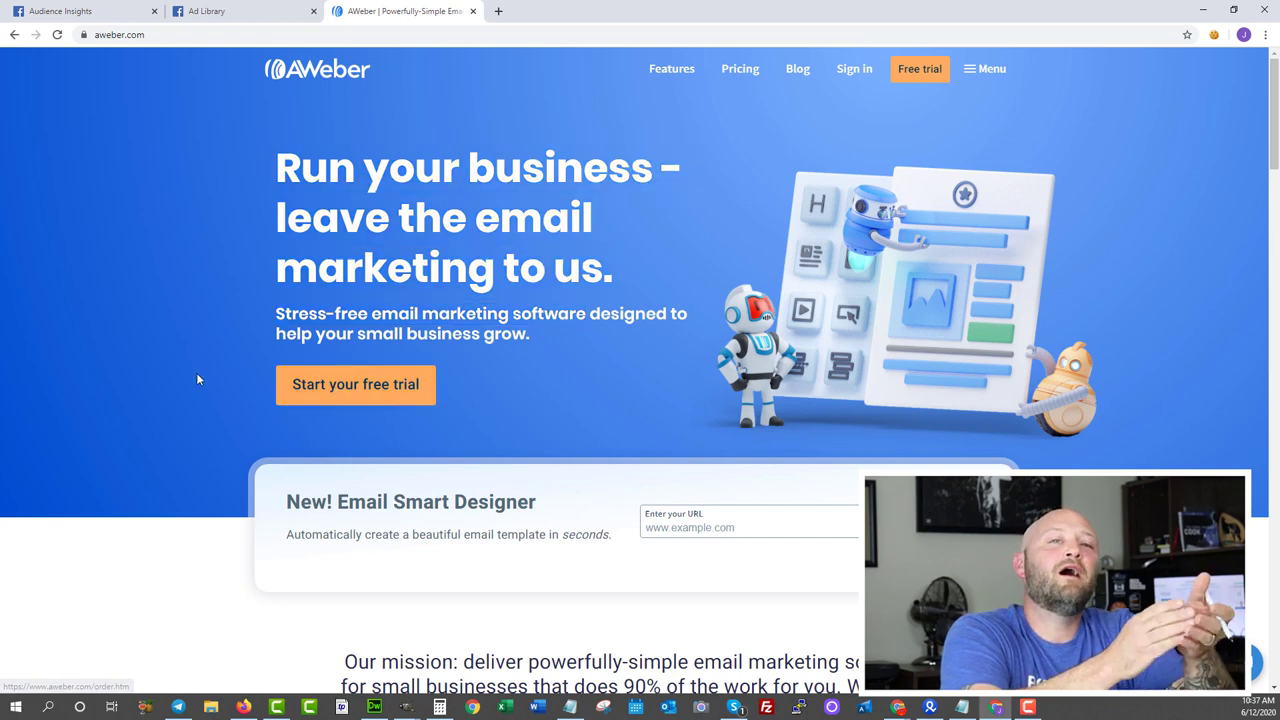
# Scroll aweber.com through the Smart Designer and Create feature sections.
pyautogui.scroll(-3)
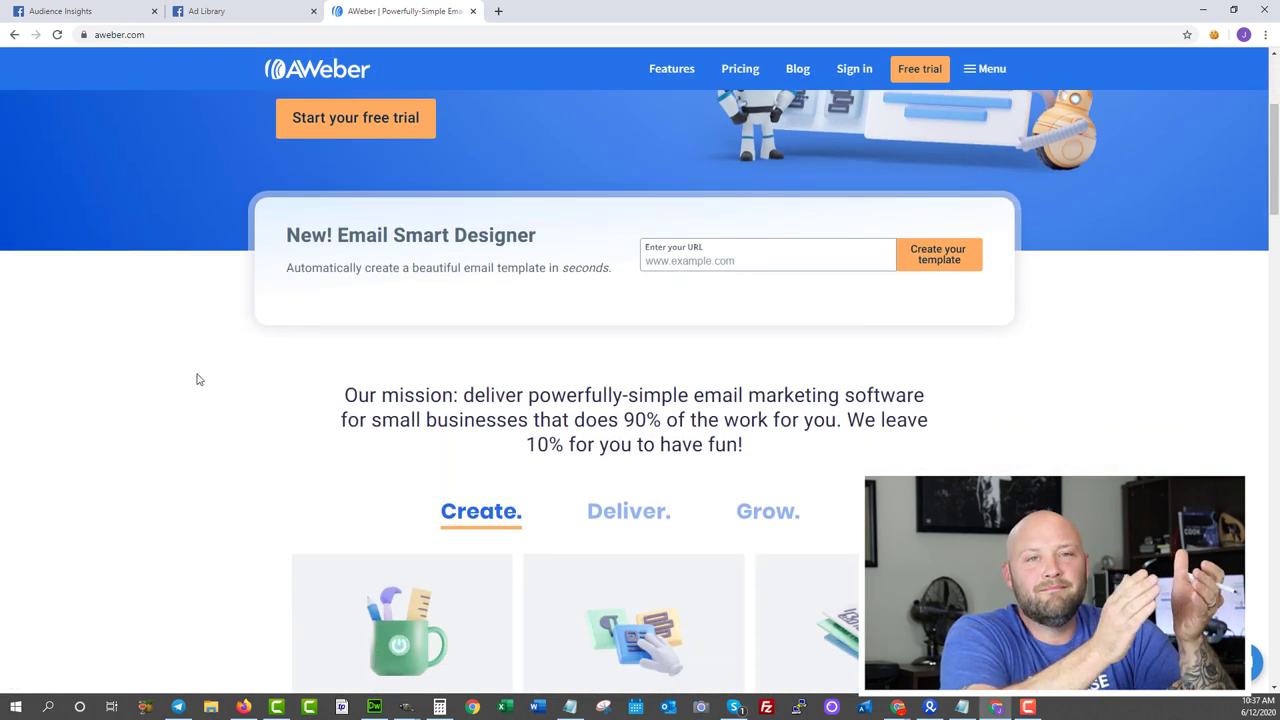
pyautogui.scroll(-3)
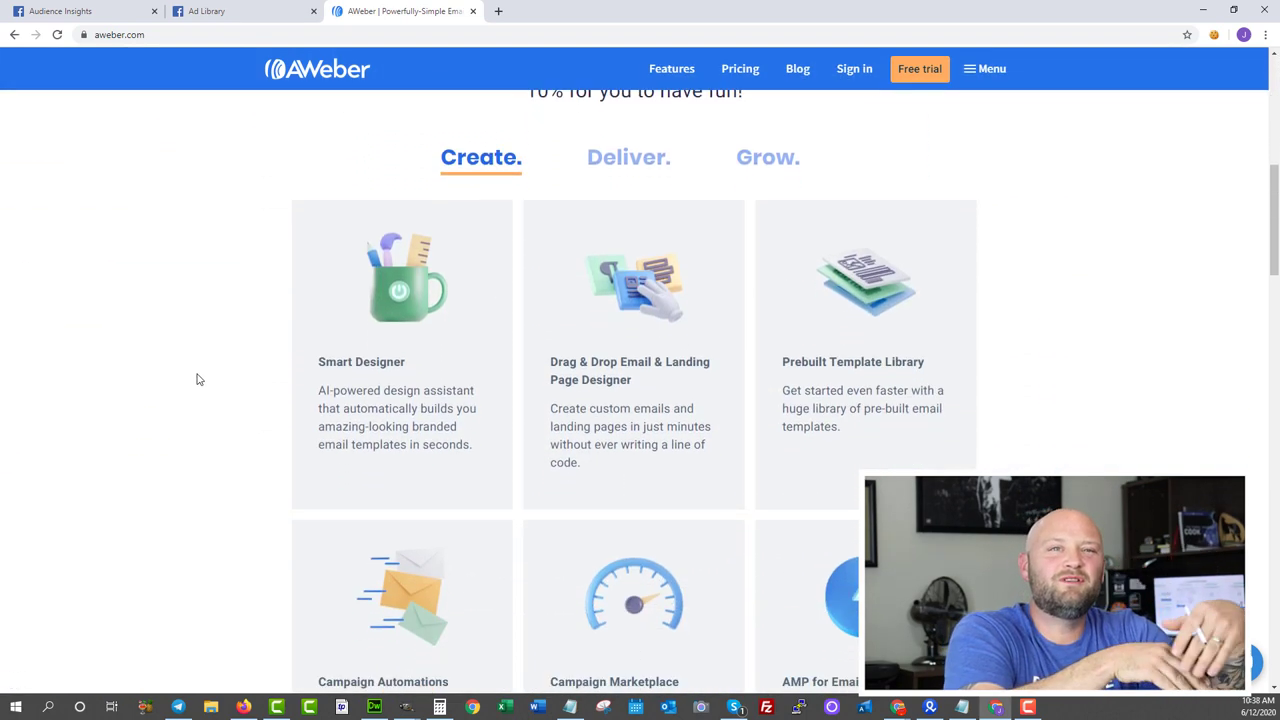
pyautogui.scroll(-3)
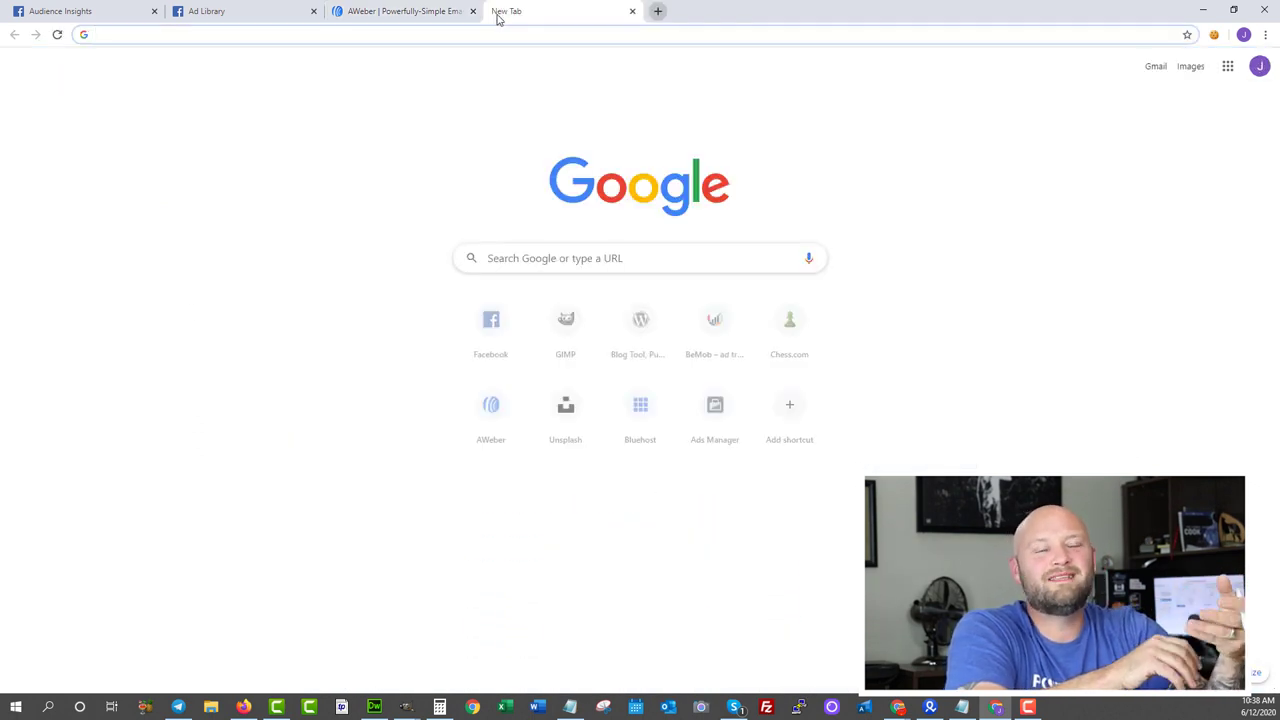
# Go to Mailchimp's pricing page and scroll to the Premium, Standard, Essentials and Free plans.
pyautogui.write('mailchimp.com')
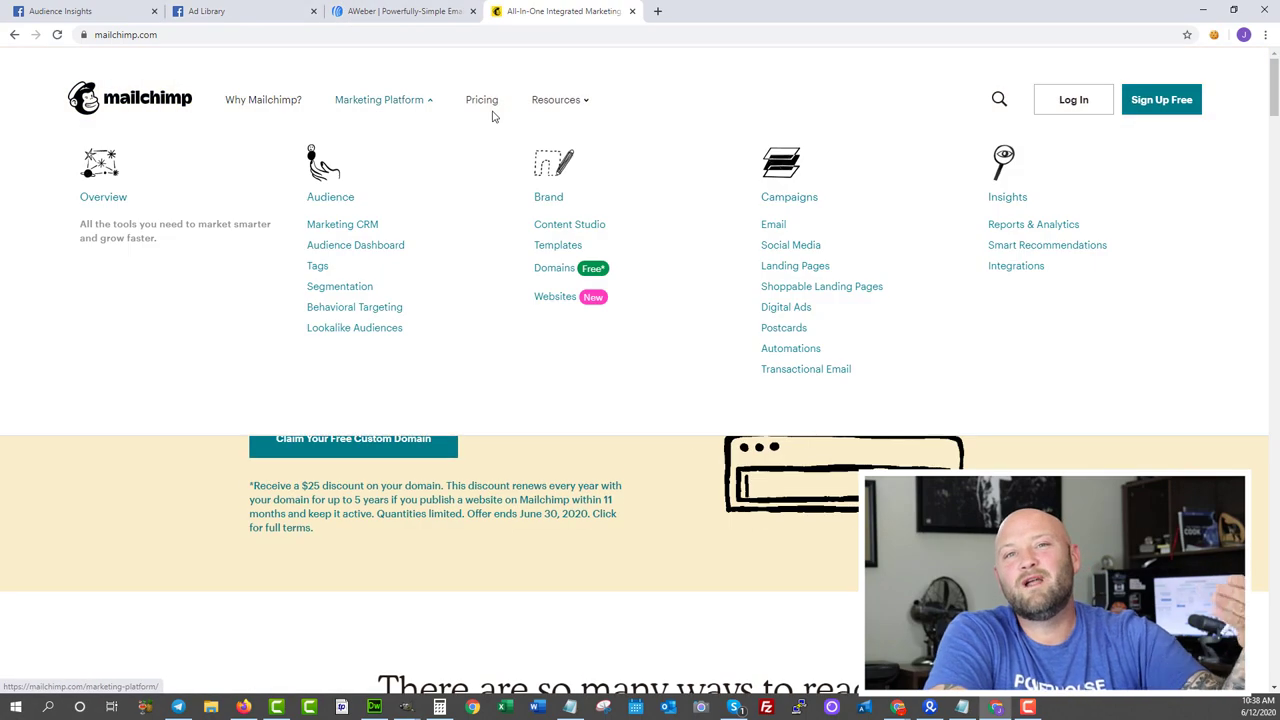
pyautogui.click(481, 99)
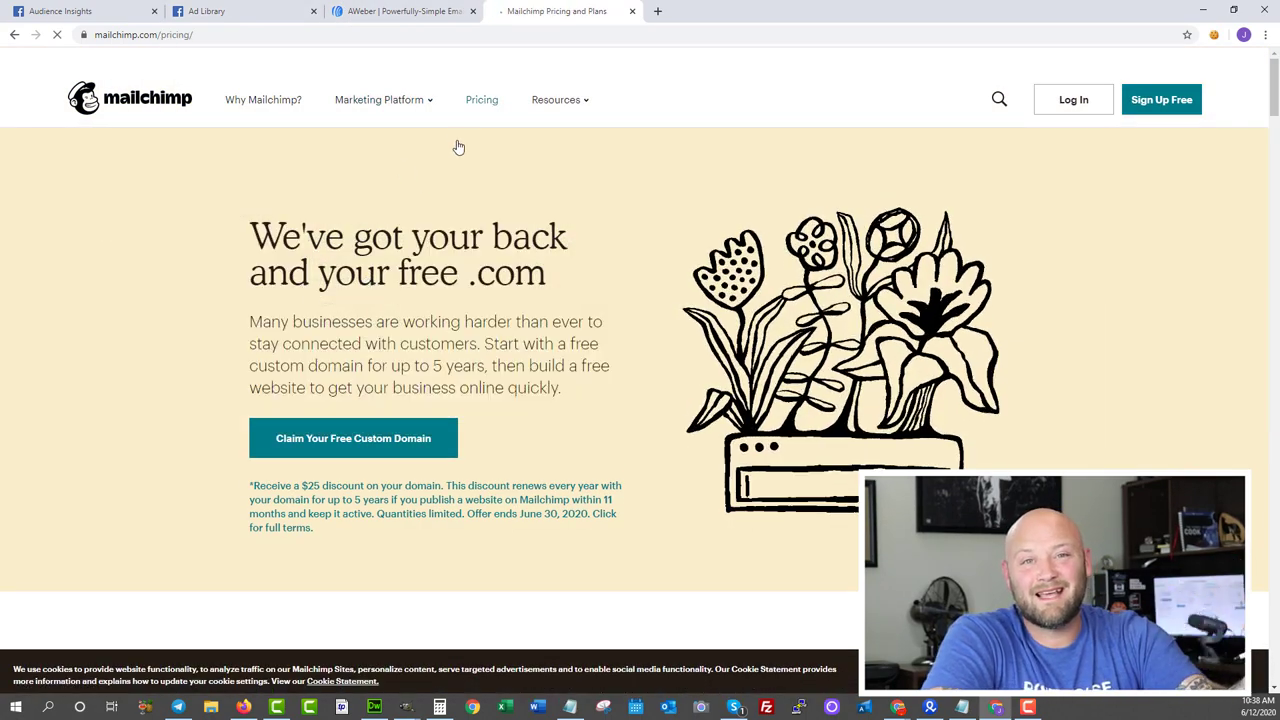
pyautogui.scroll(-3)
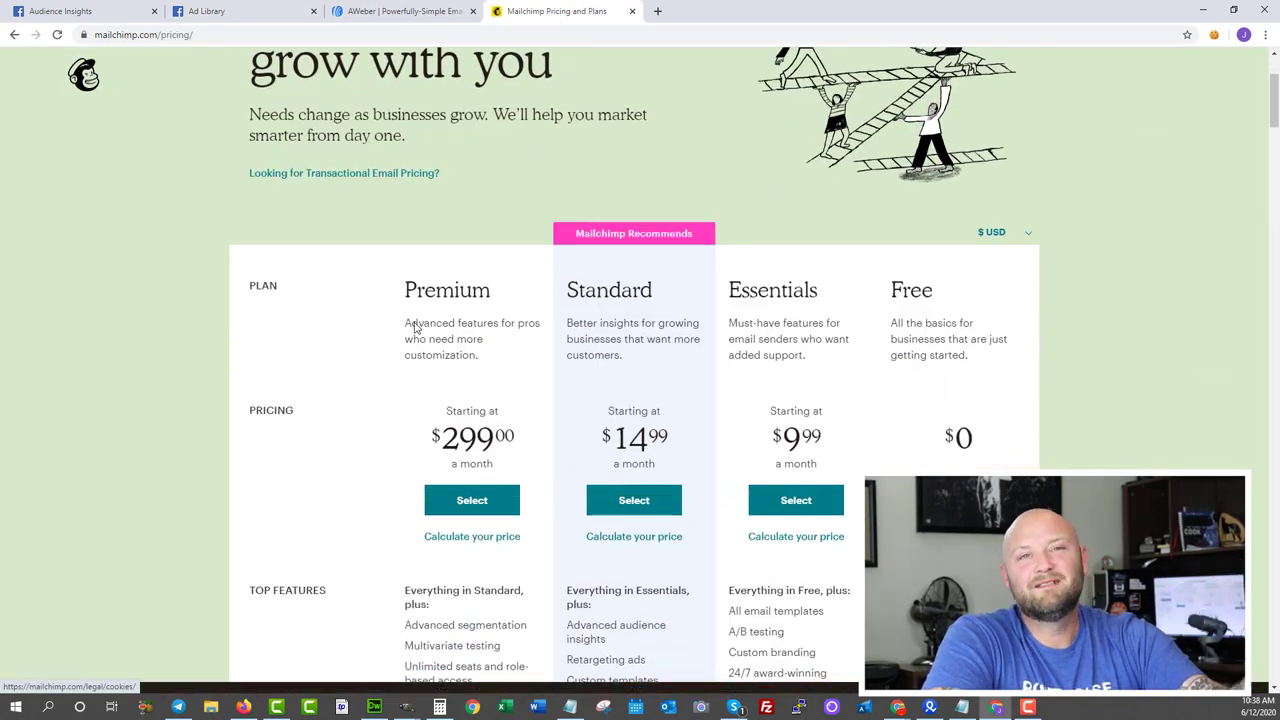
pyautogui.scroll(-3)
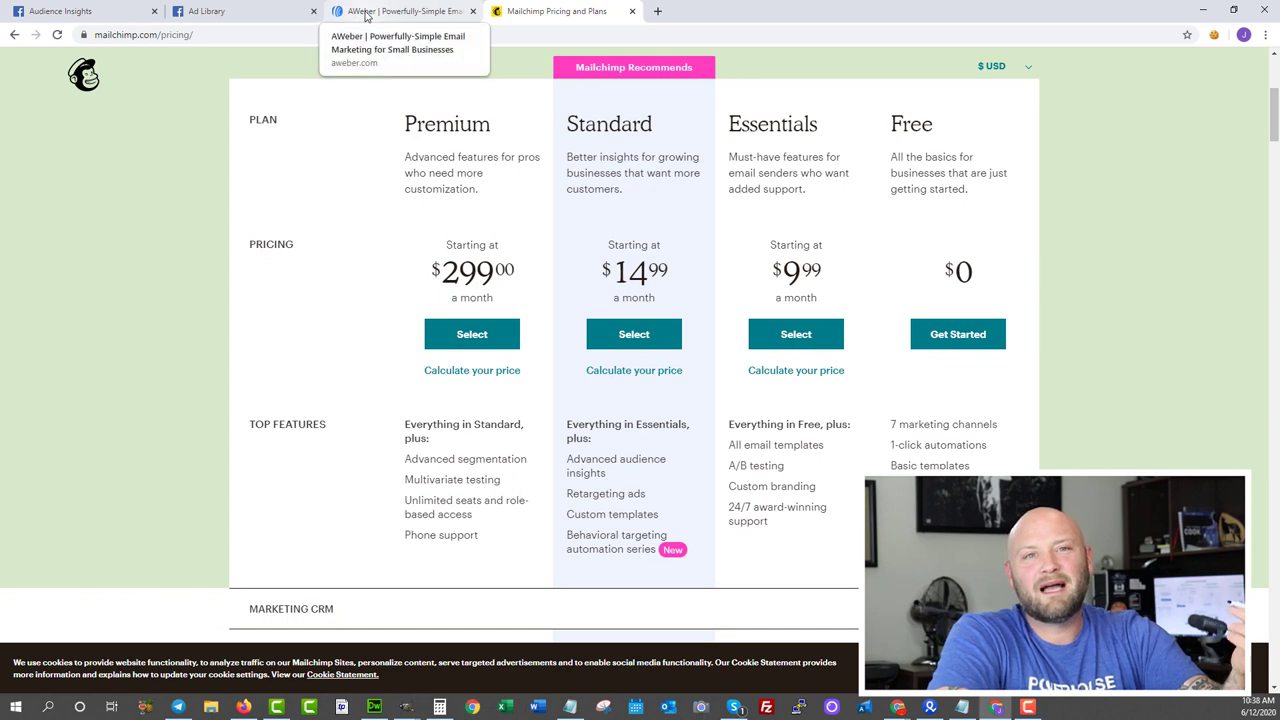
# Open AWeber's pricing page and select the $29 monthly plan price.
pyautogui.click(400, 11)
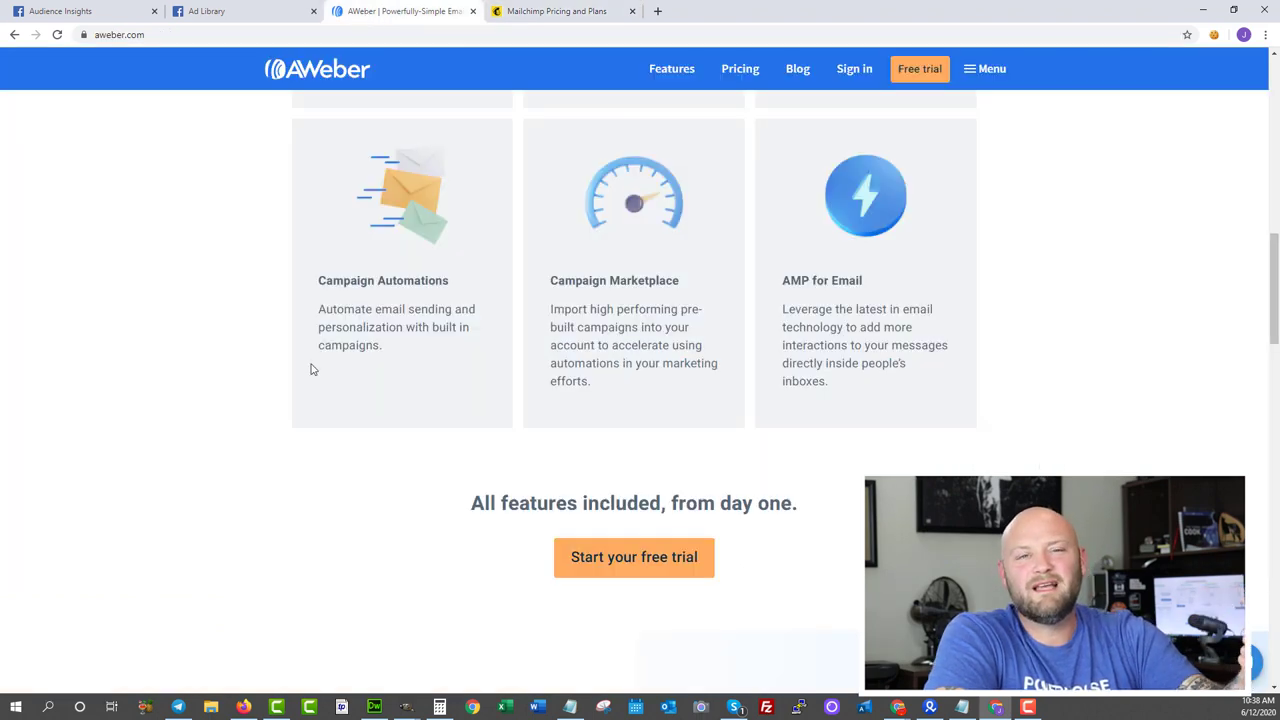
pyautogui.scroll(3)
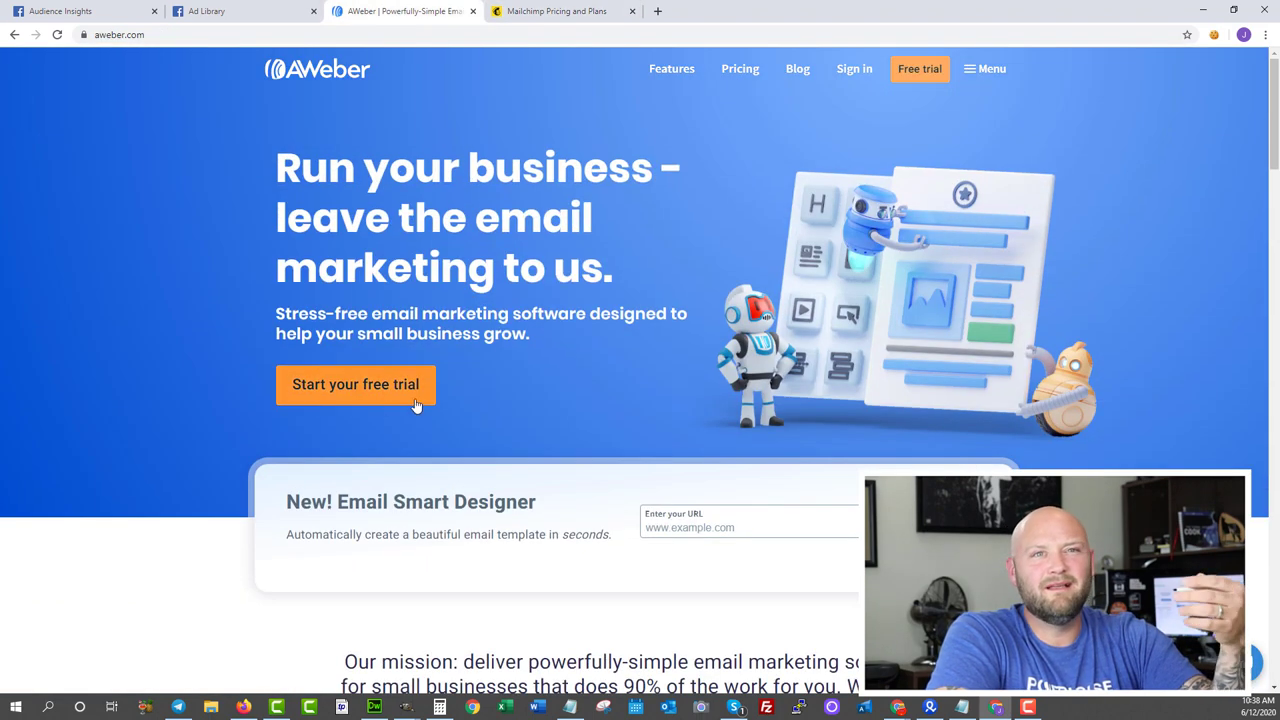
pyautogui.moveTo(740, 68)
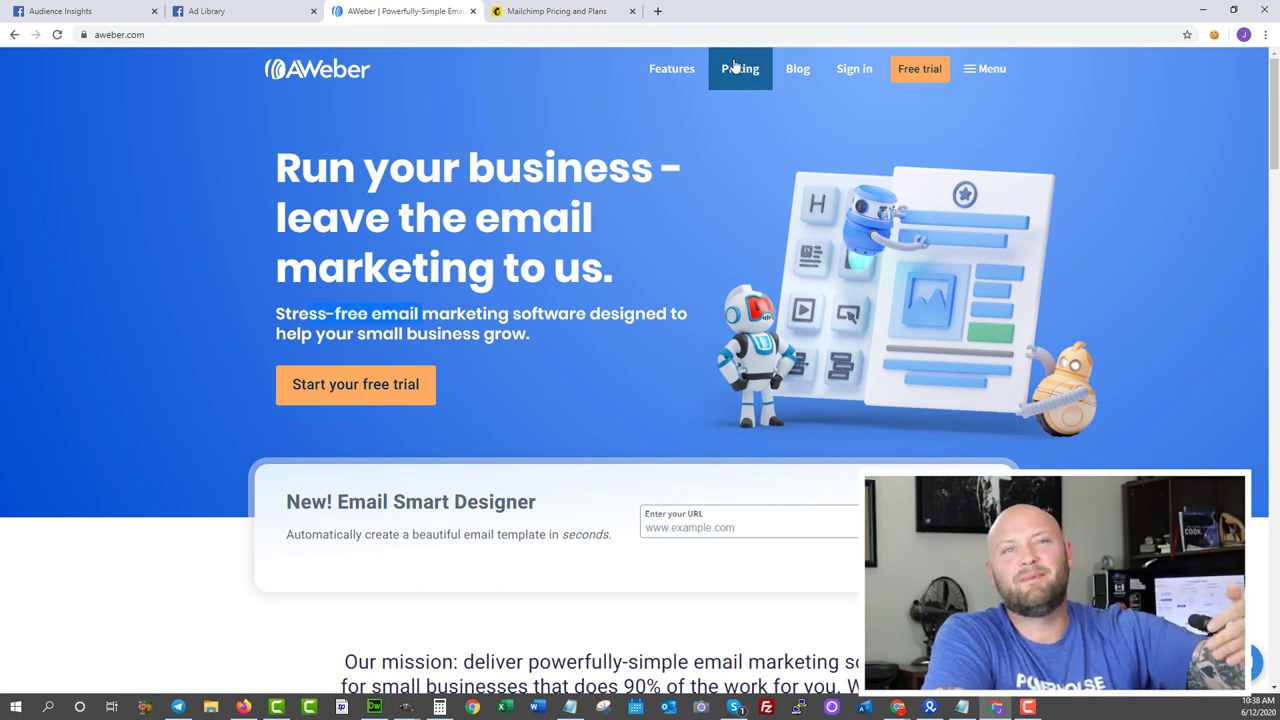
pyautogui.click(739, 69)
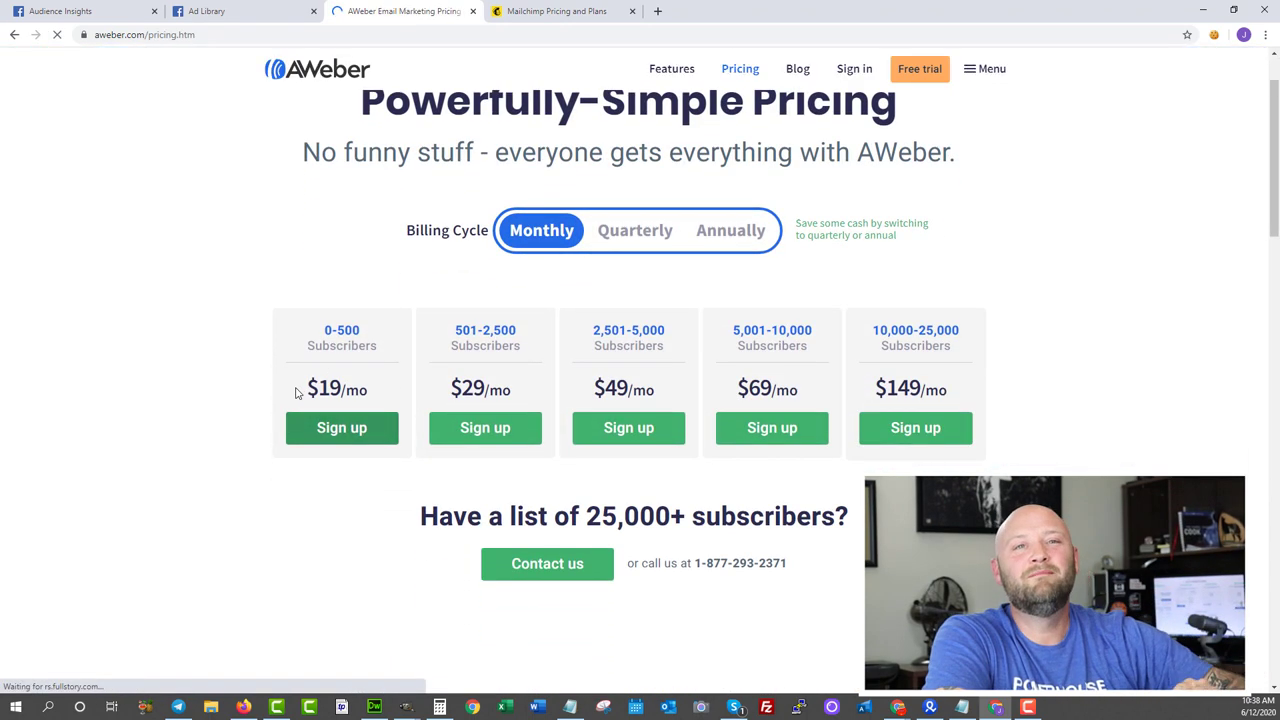
pyautogui.doubleClick(322, 389)
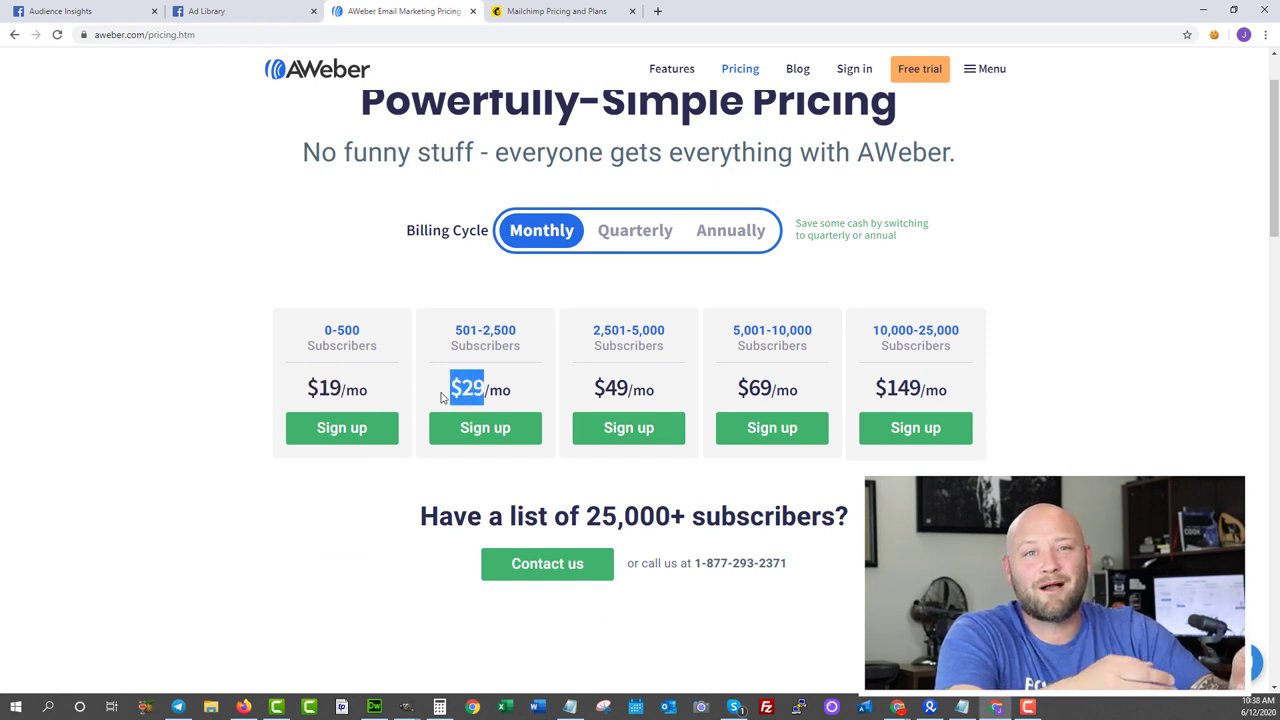
pyautogui.moveTo(87, 380)
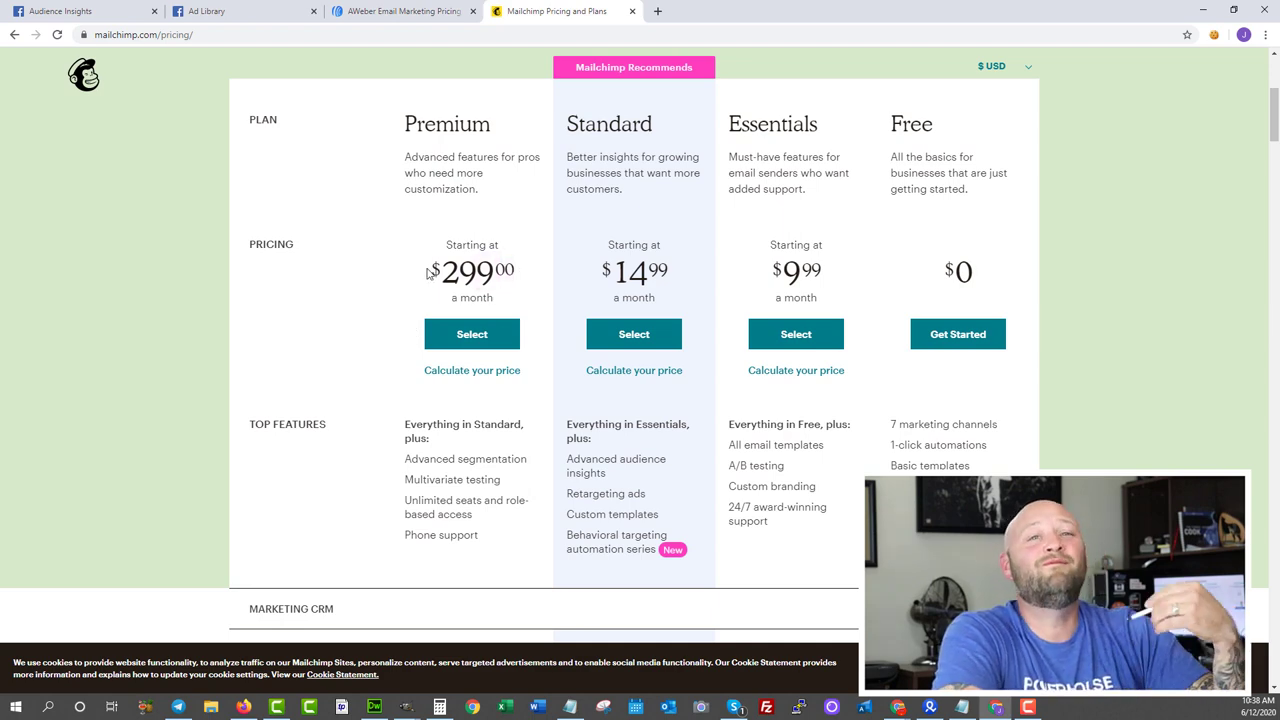
# Switch to the former AWeber tab to load the dayjobhacks.com/semrush link.
pyautogui.click(400, 11)
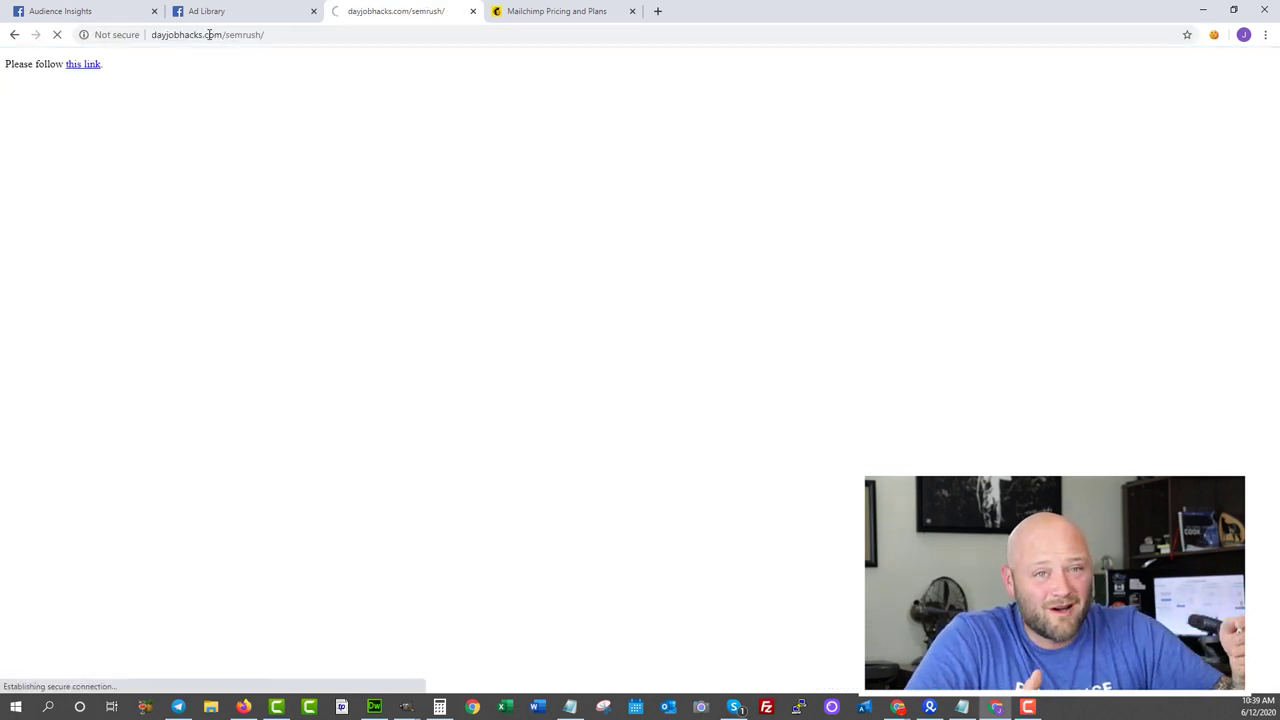
# Continue to SEMrush and scroll its SEO landing page down to the testimonials and footer.
pyautogui.click(83, 64)
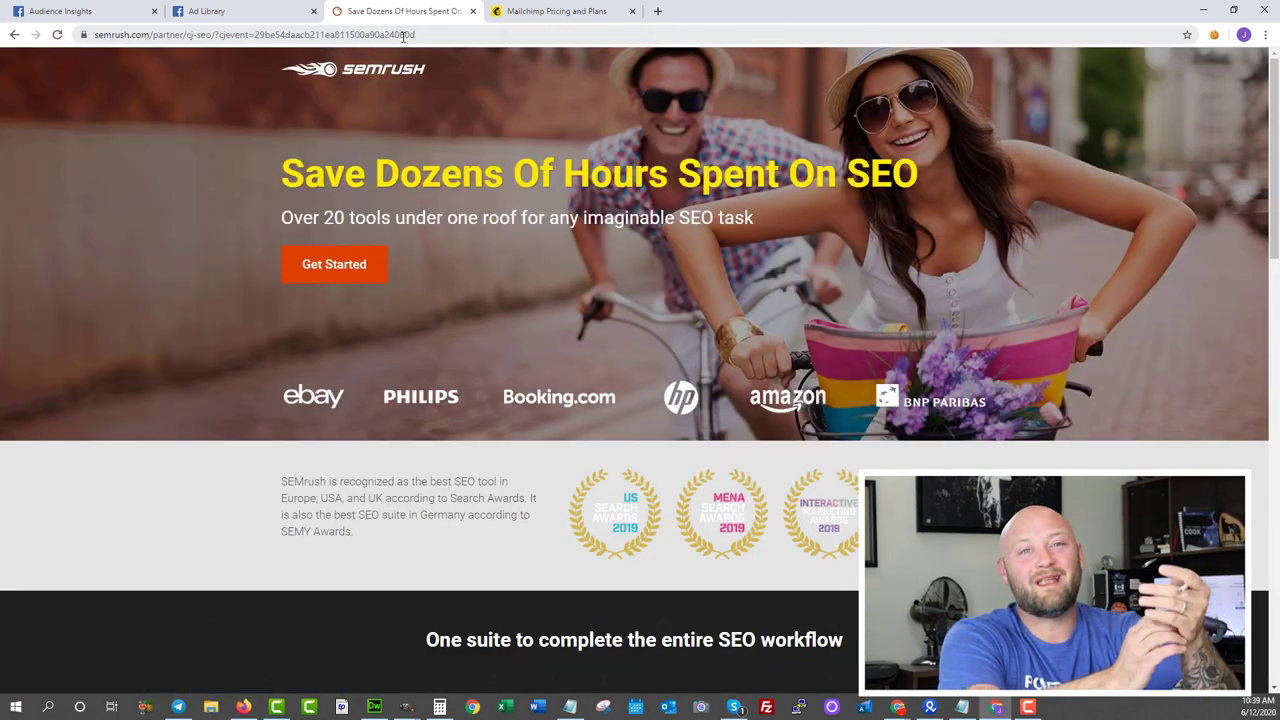
pyautogui.scroll(-3)
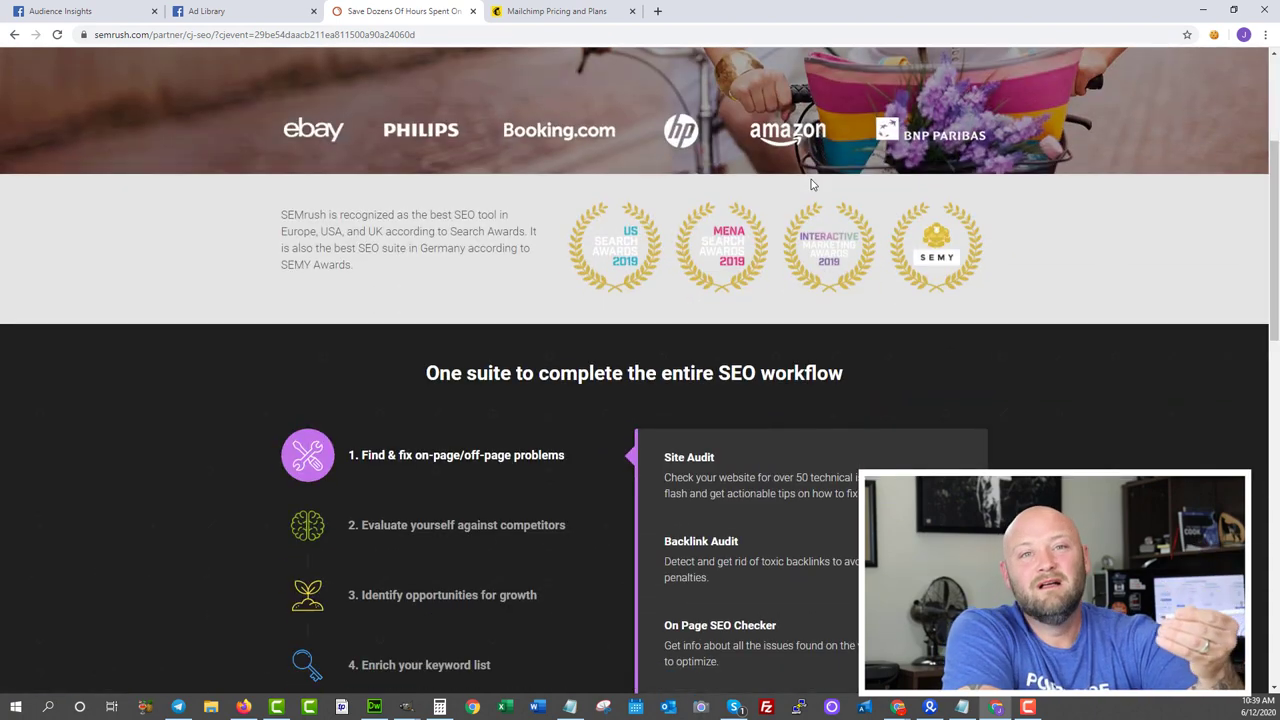
pyautogui.scroll(-3)
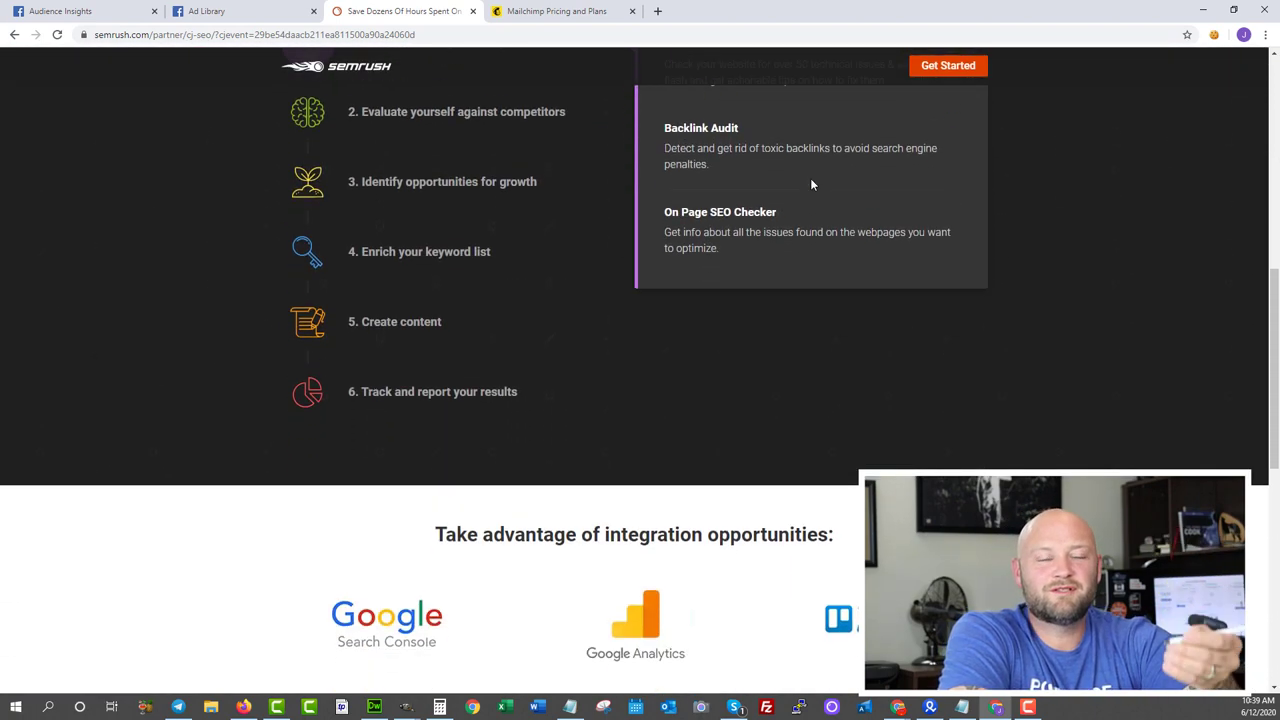
pyautogui.scroll(-3)
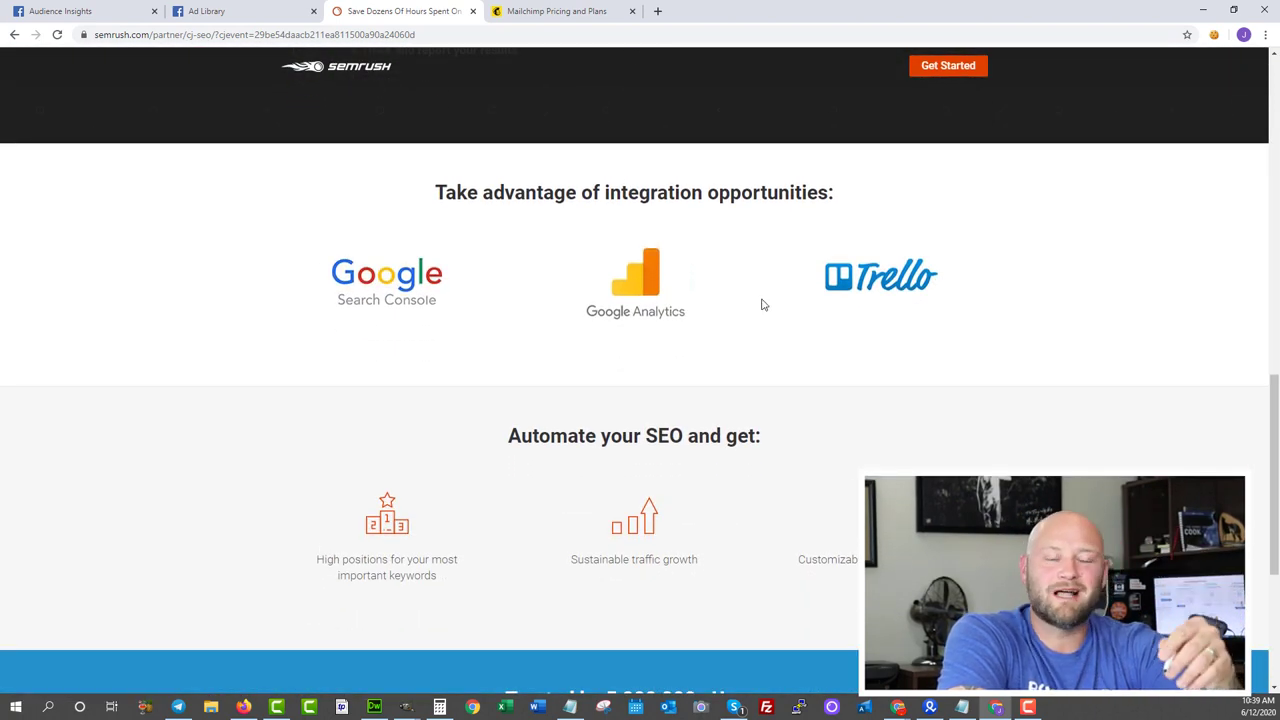
pyautogui.scroll(-3)
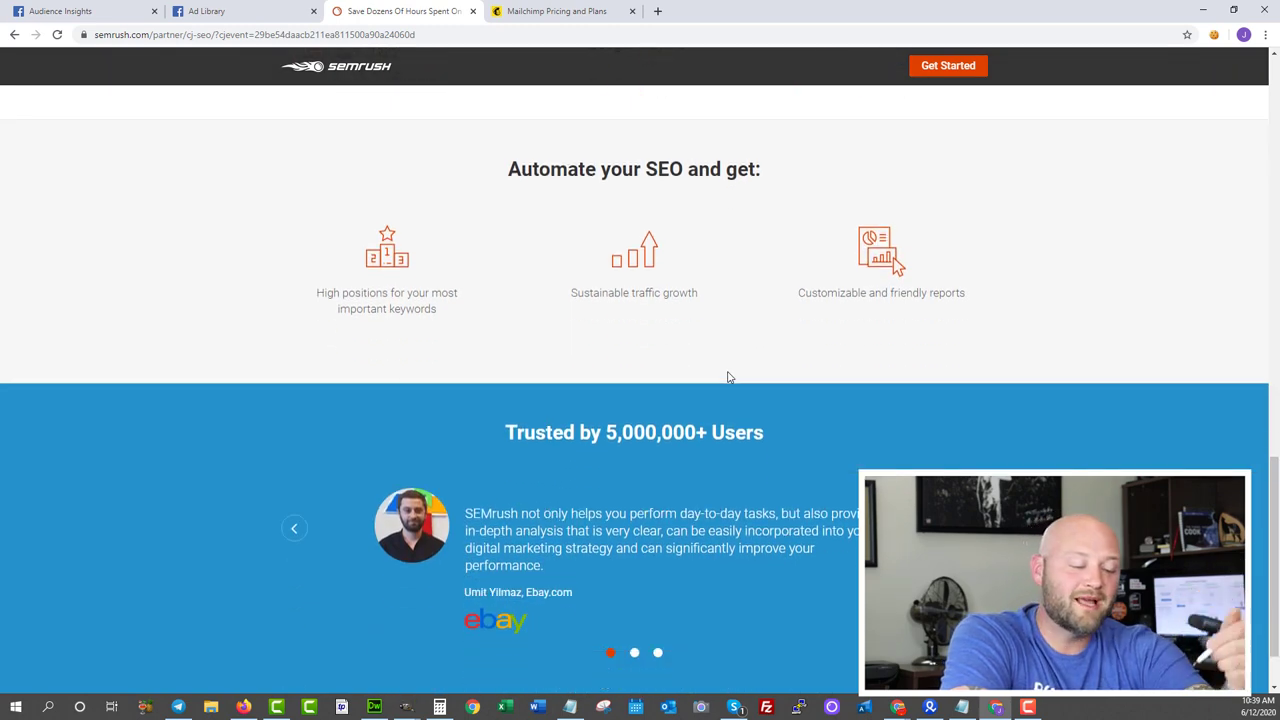
pyautogui.scroll(-3)
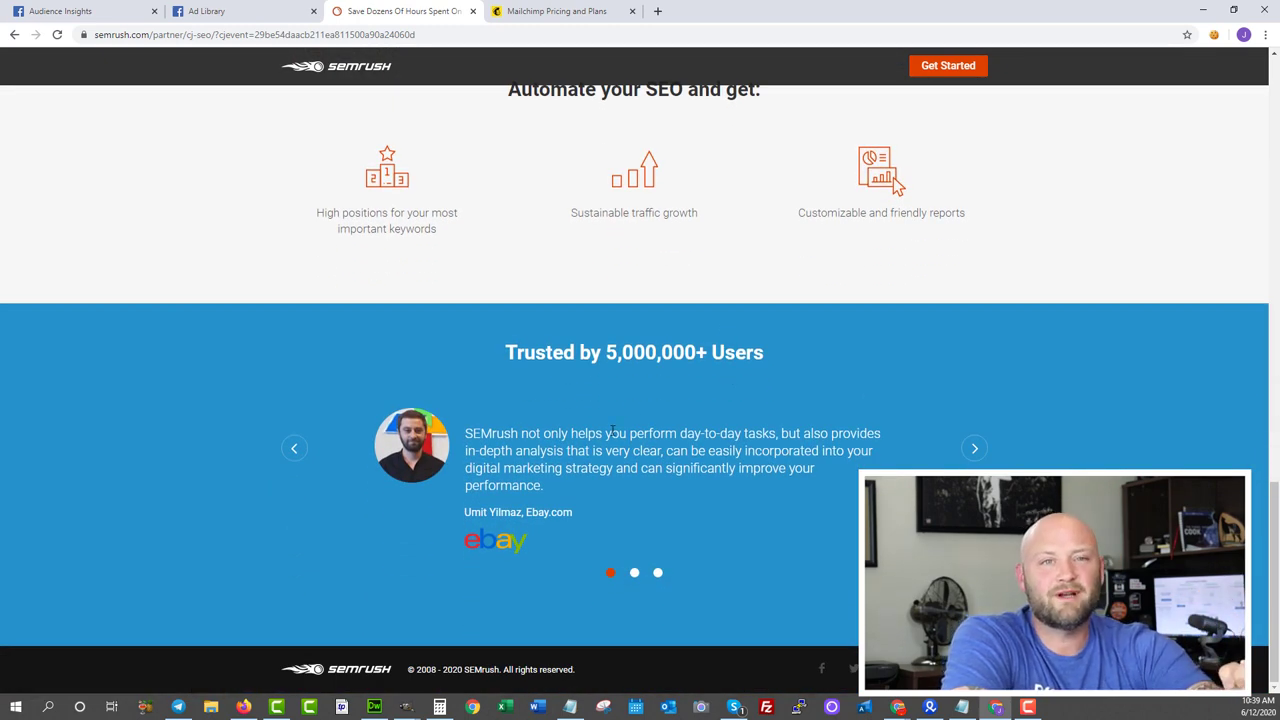
pyautogui.scroll(3)
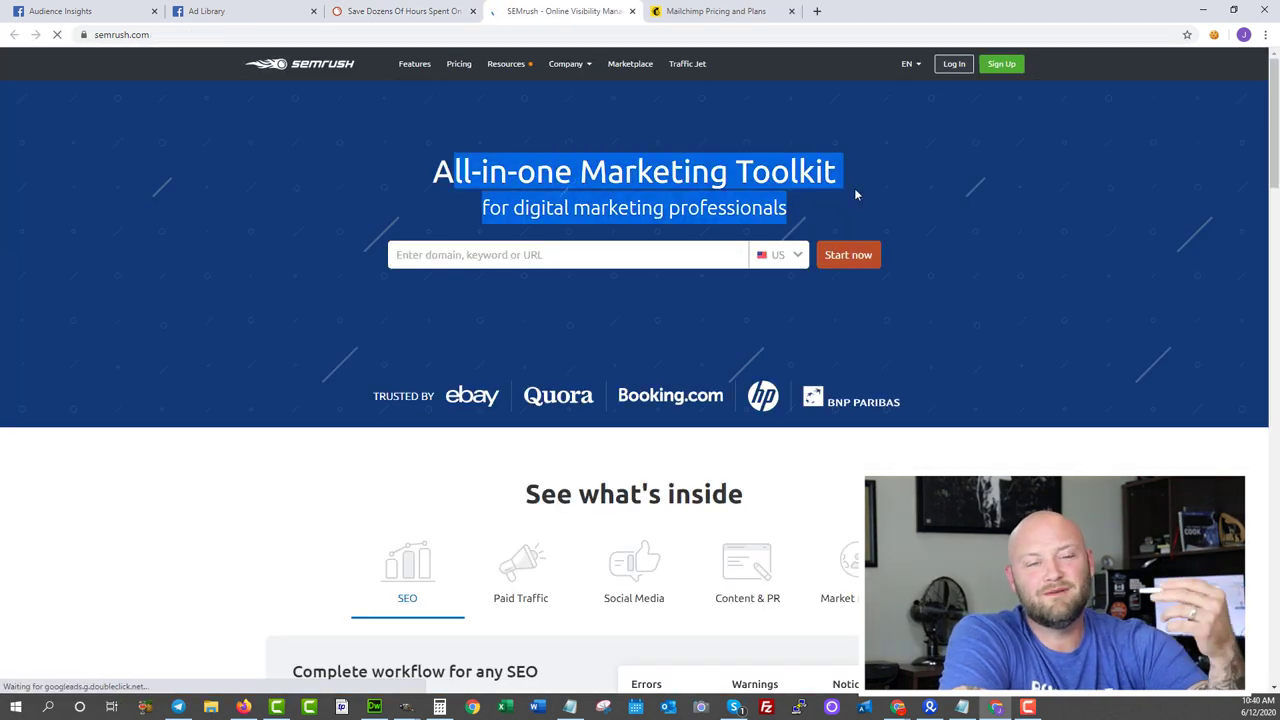
# Scroll SEMrush's homepage down to the footer and open Analytics Reports.
pyautogui.scroll(-3)
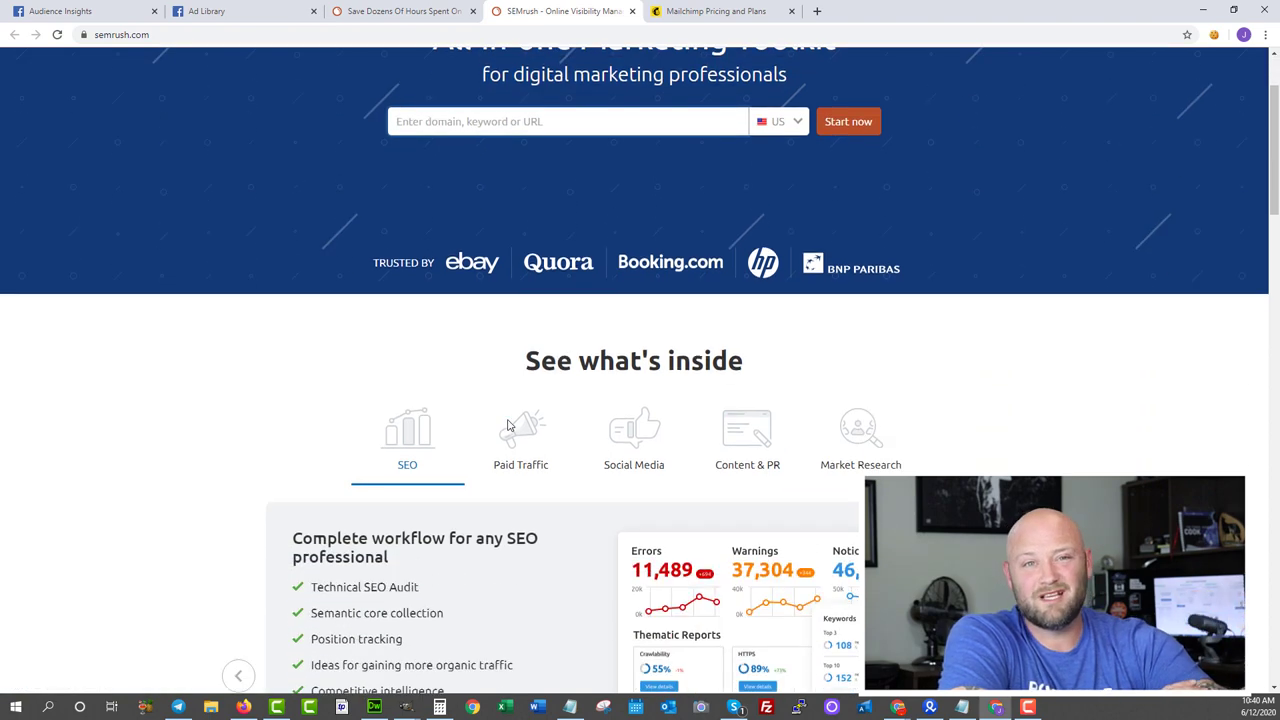
pyautogui.scroll(-3)
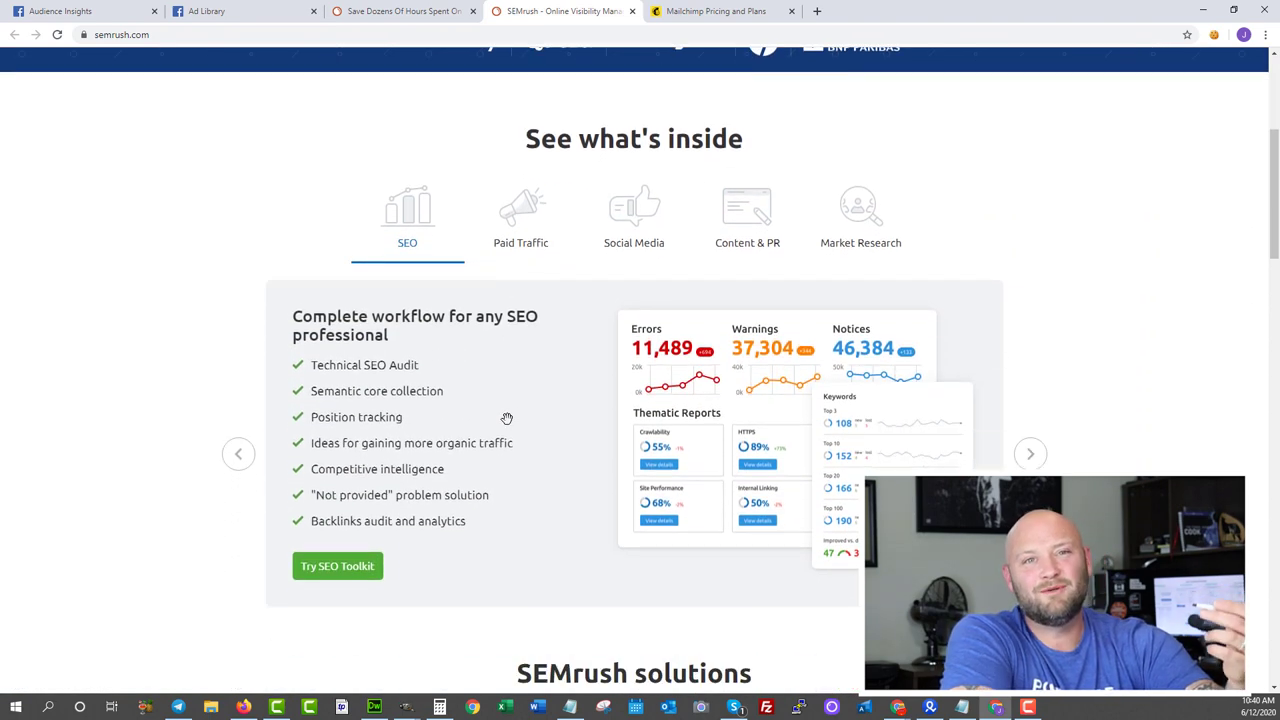
pyautogui.scroll(-3)
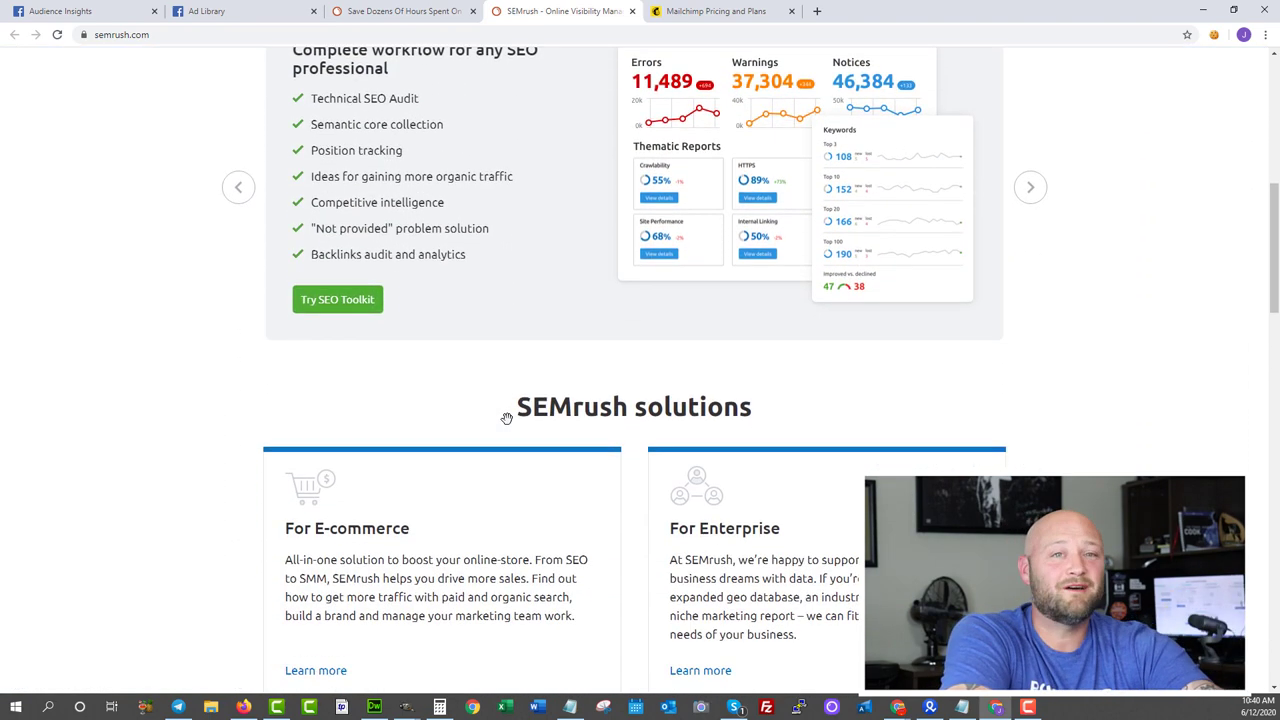
pyautogui.scroll(-3)
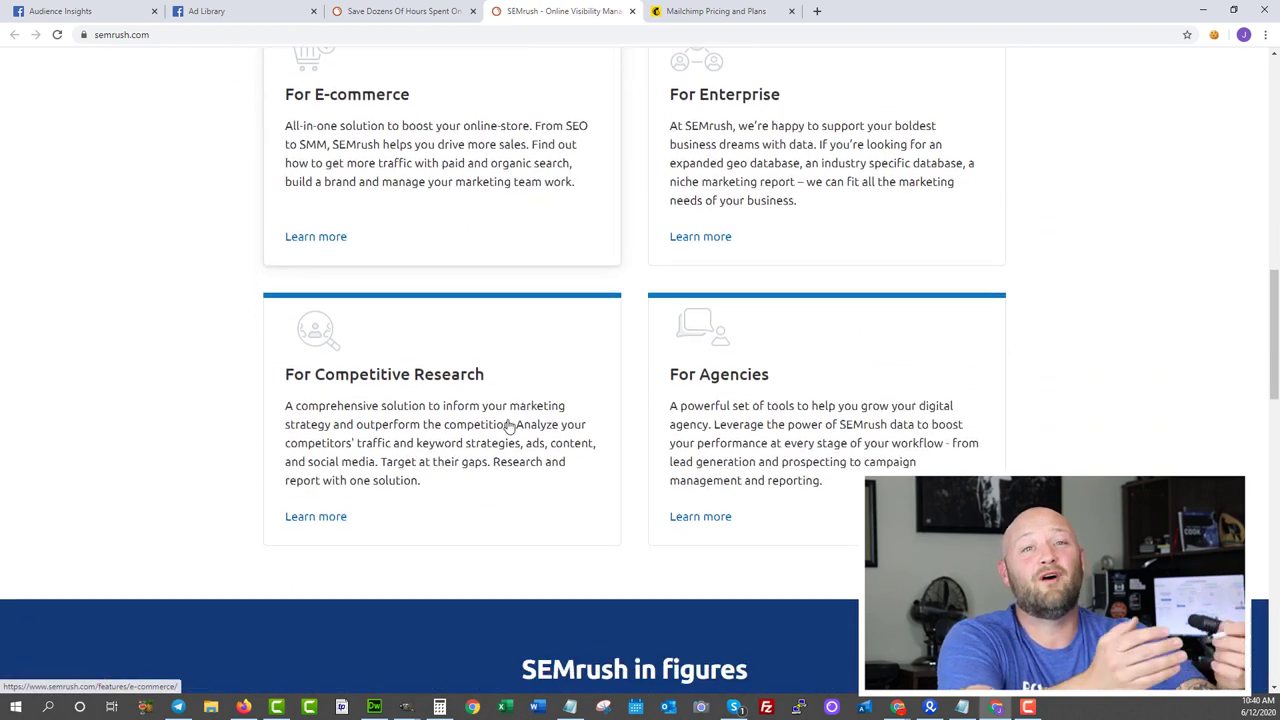
pyautogui.scroll(-3)
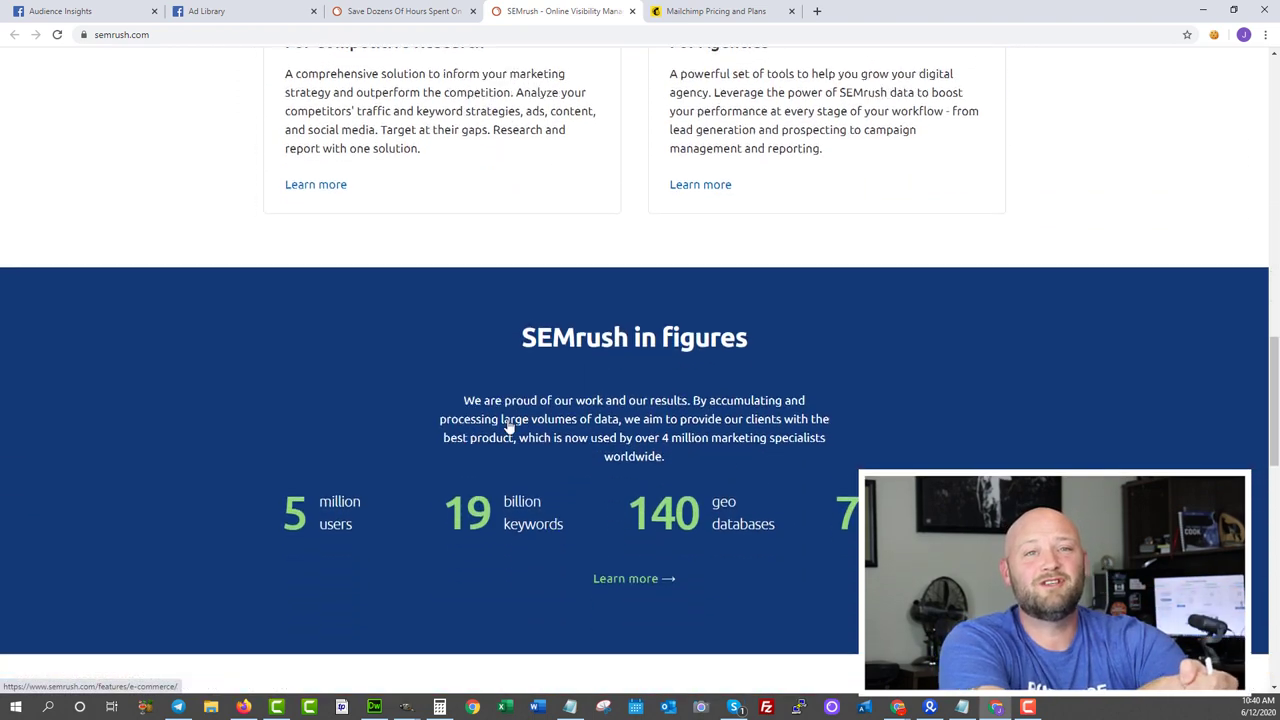
pyautogui.scroll(-3)
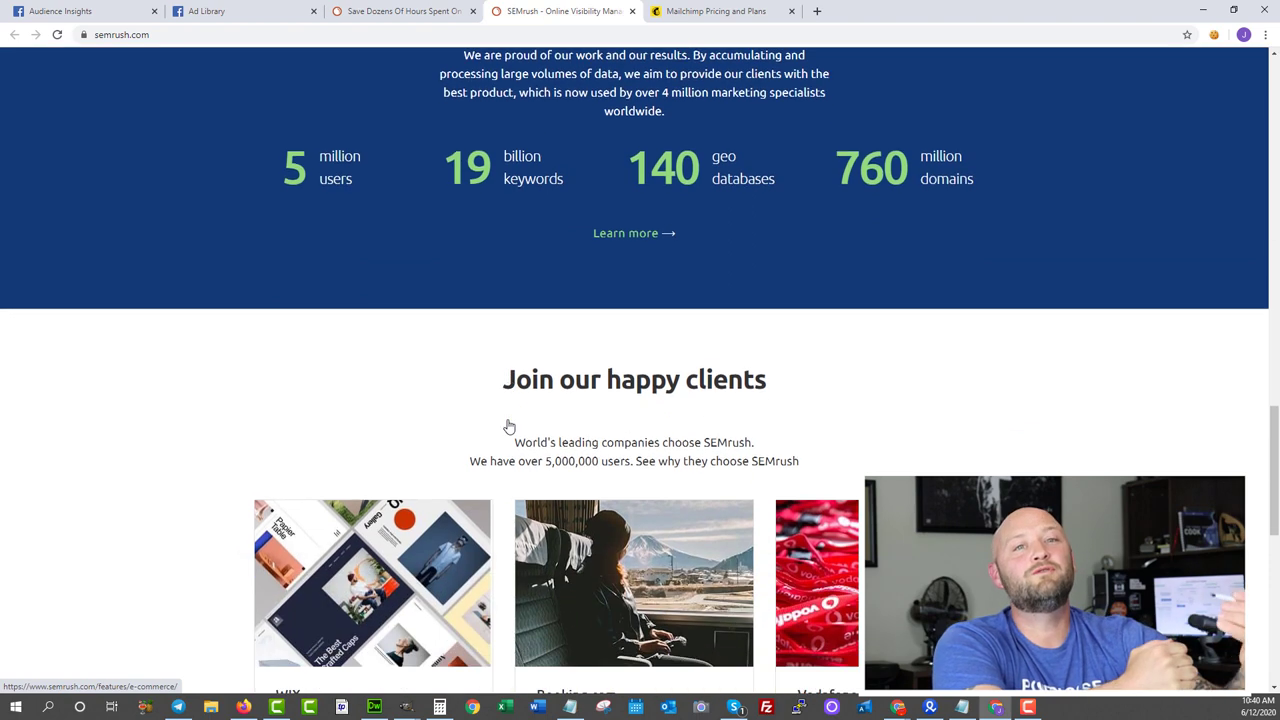
pyautogui.scroll(-3)
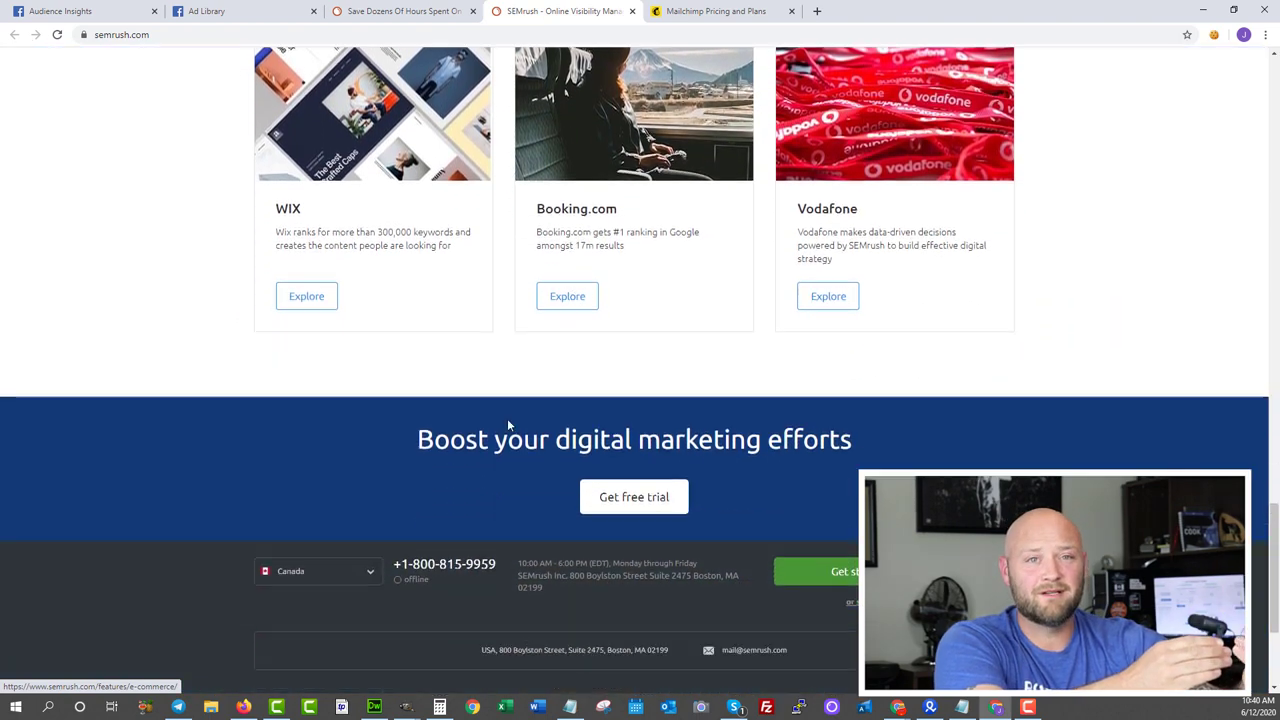
pyautogui.scroll(-3)
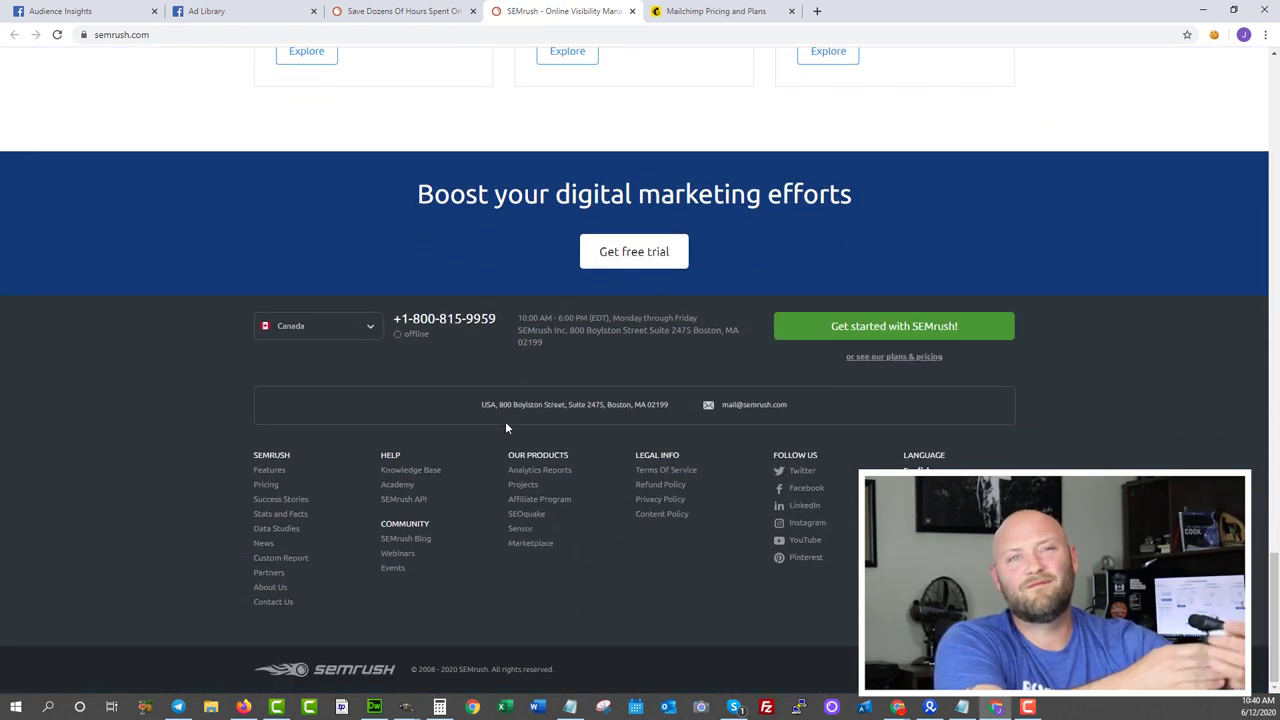
pyautogui.click(539, 470)
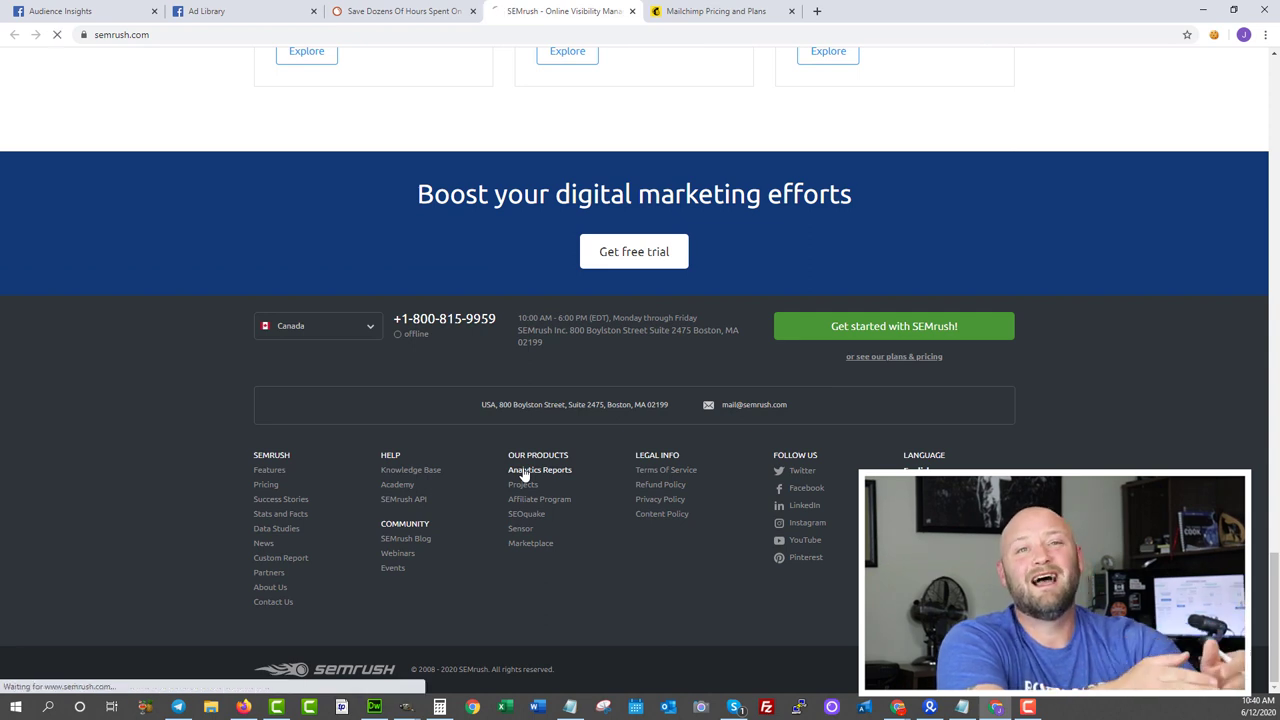
# Load the ebay.com Domain Overview report, then start a Google search for 'google ad'.
pyautogui.click(538, 469)
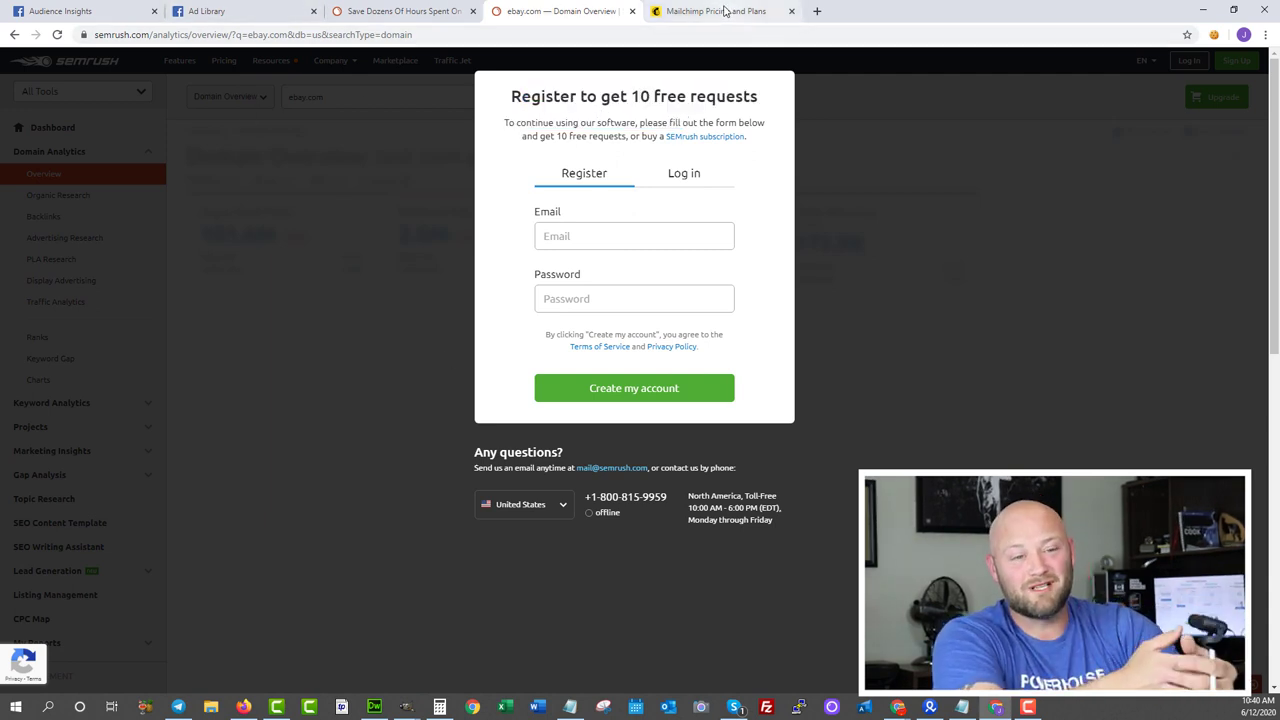
pyautogui.scroll(-3)
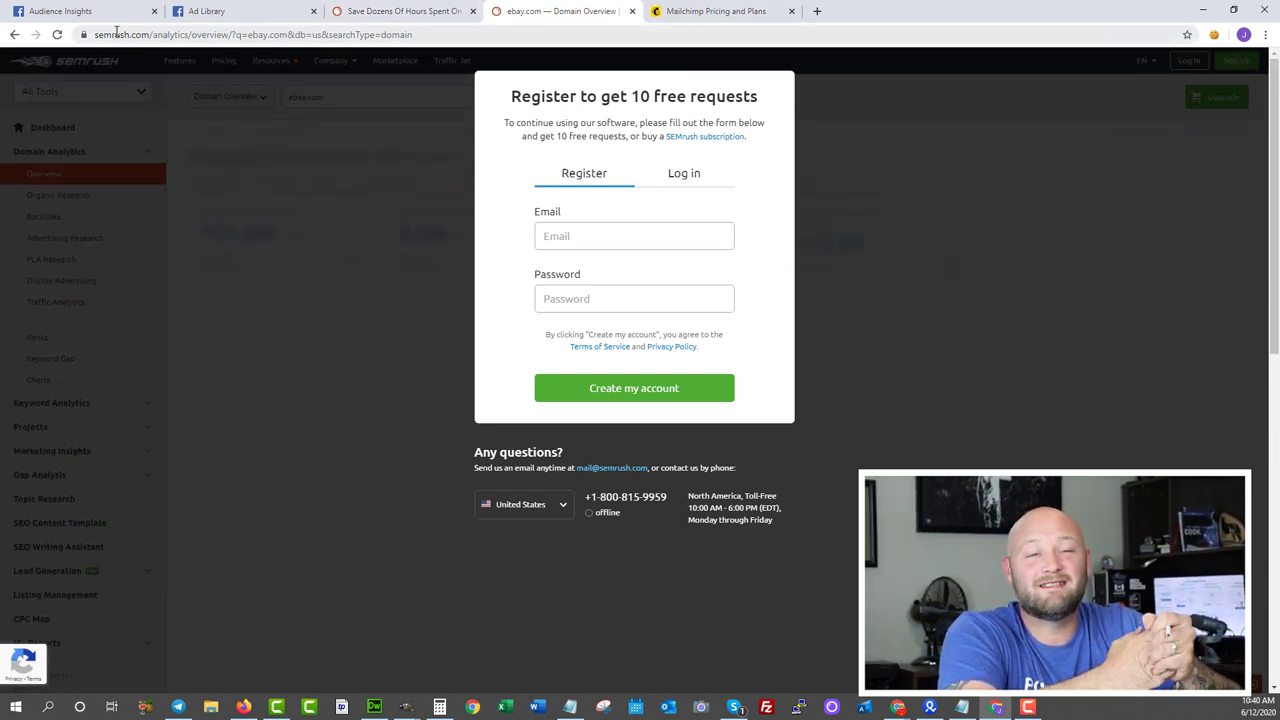
pyautogui.click(250, 34)
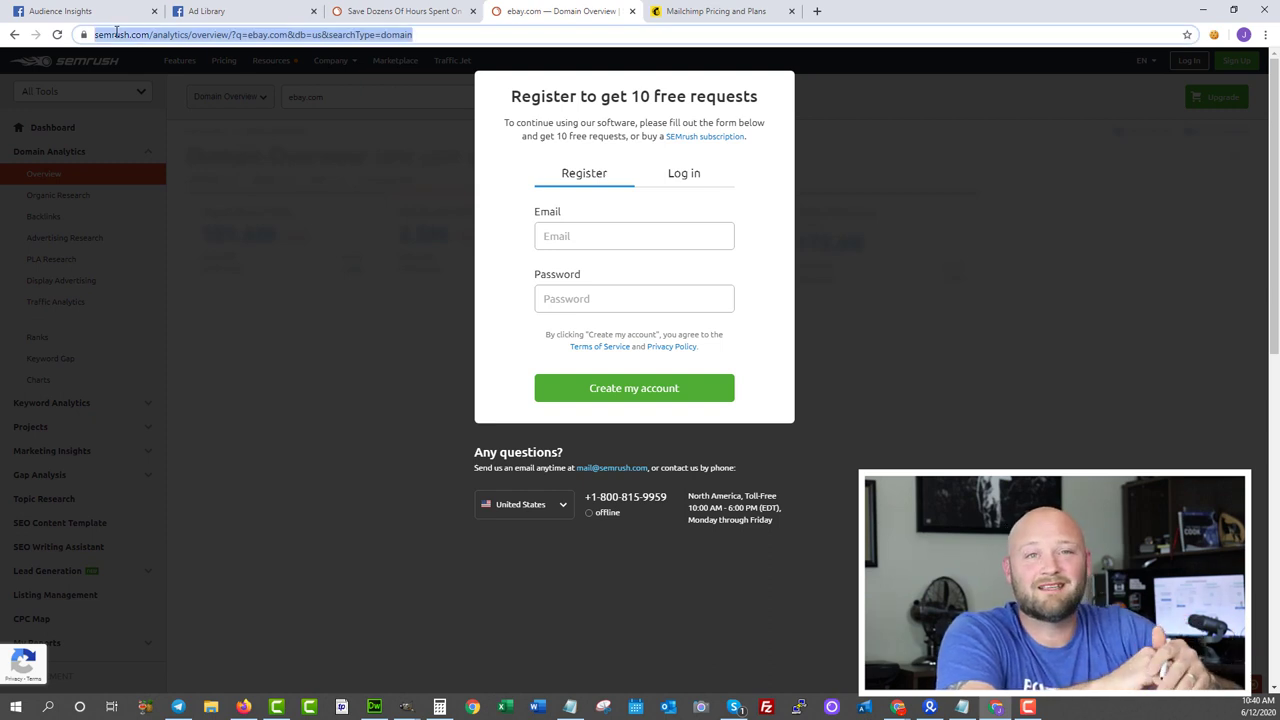
pyautogui.write('google ad')
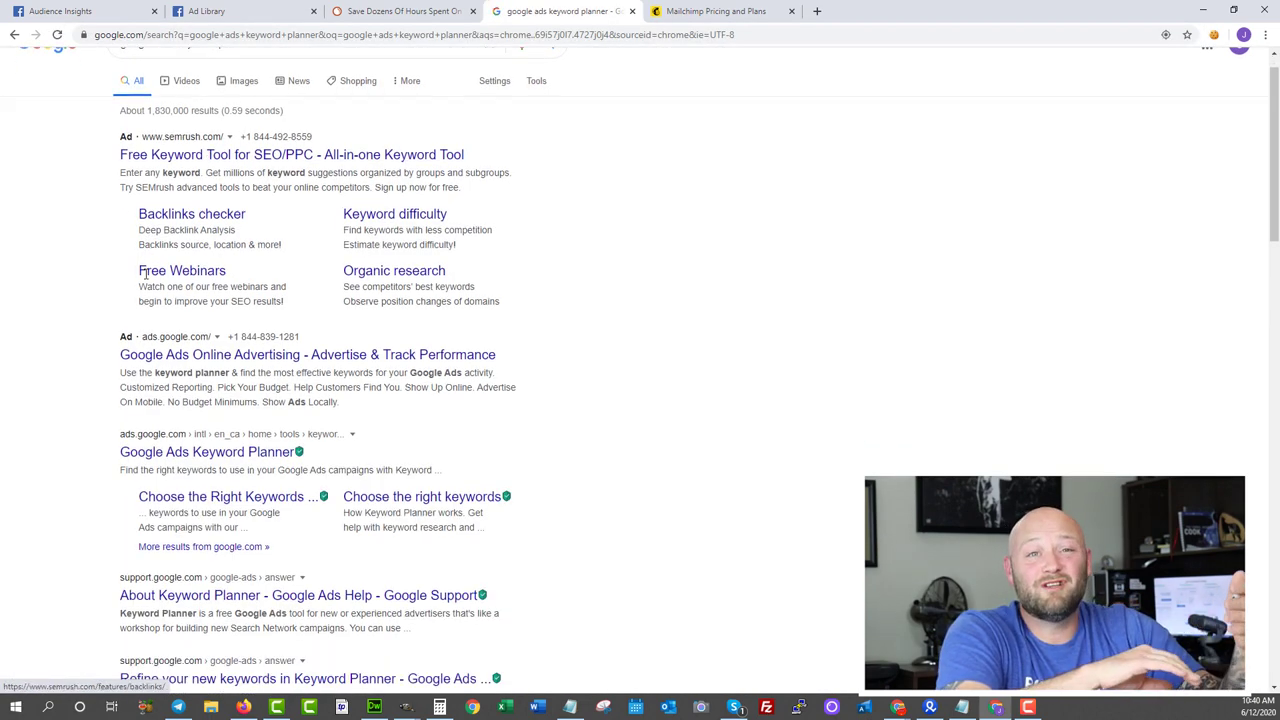
# Scroll the 'google ads keyword planner' results and highlight the Keyword Planner result's description.
pyautogui.scroll(-3)
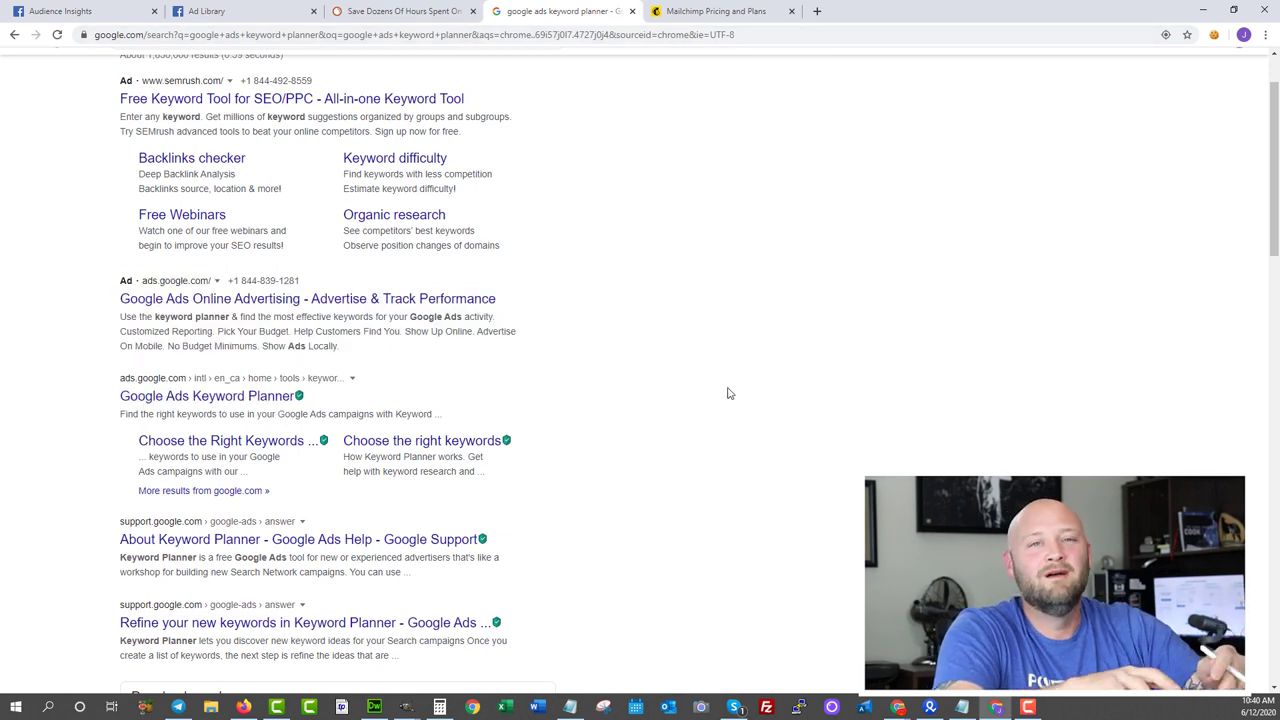
pyautogui.scroll(-3)
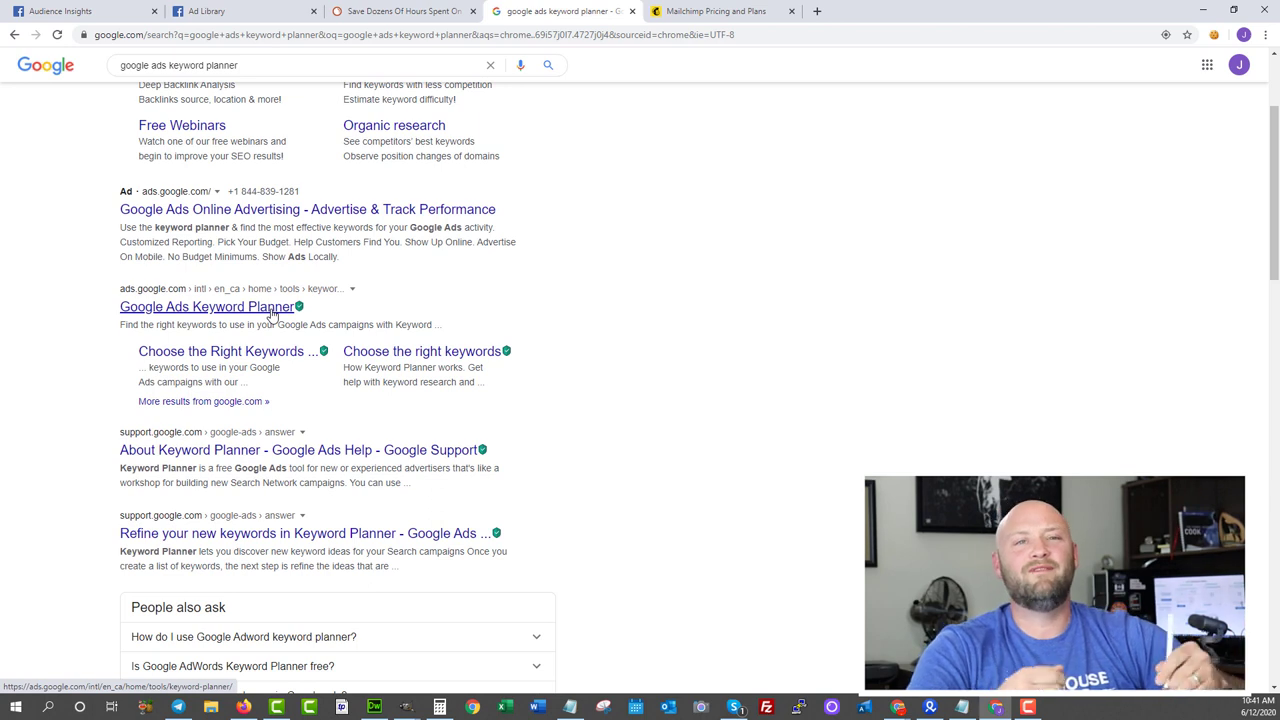
pyautogui.doubleClick(144, 307)
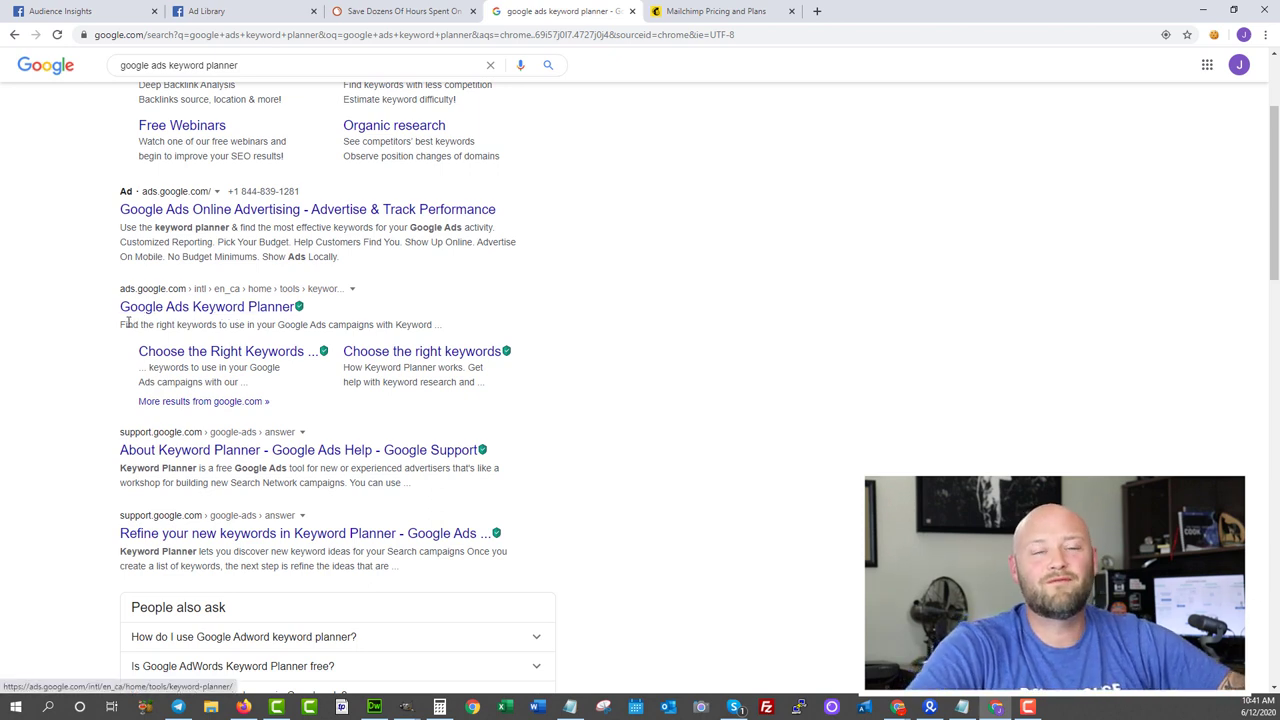
pyautogui.moveTo(119, 324); pyautogui.dragTo(435, 324)
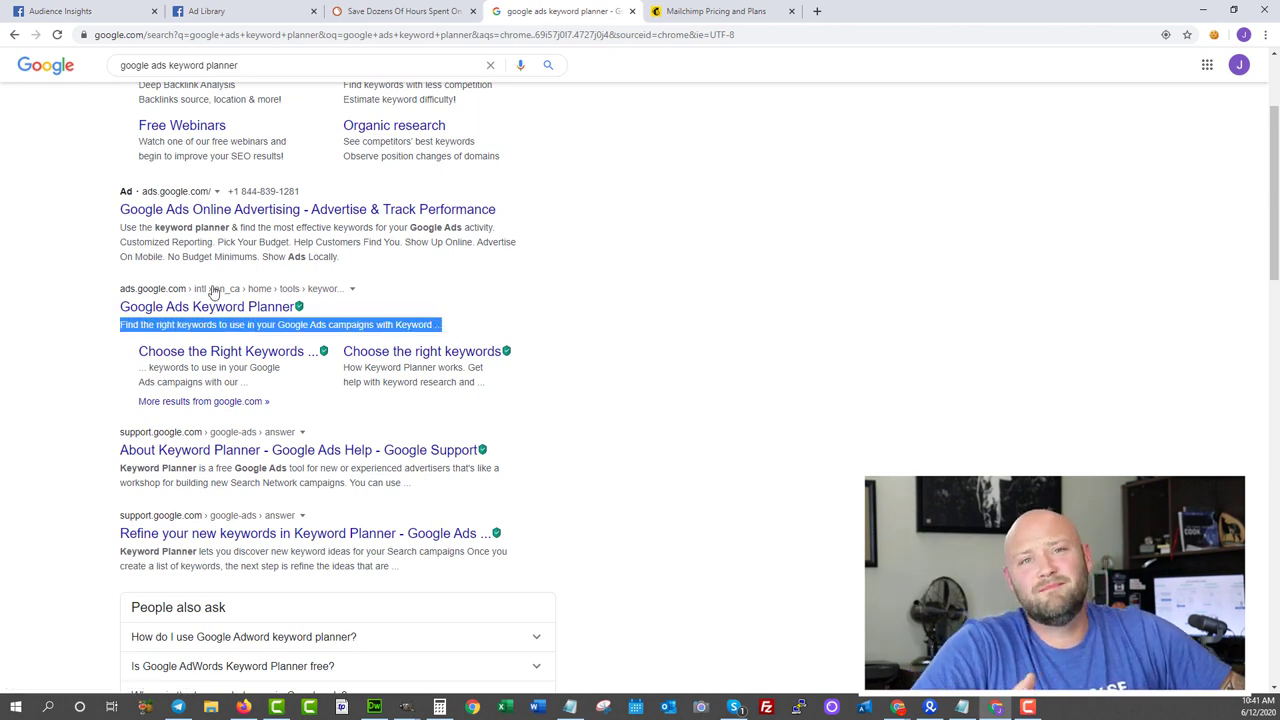
pyautogui.scroll(-3)
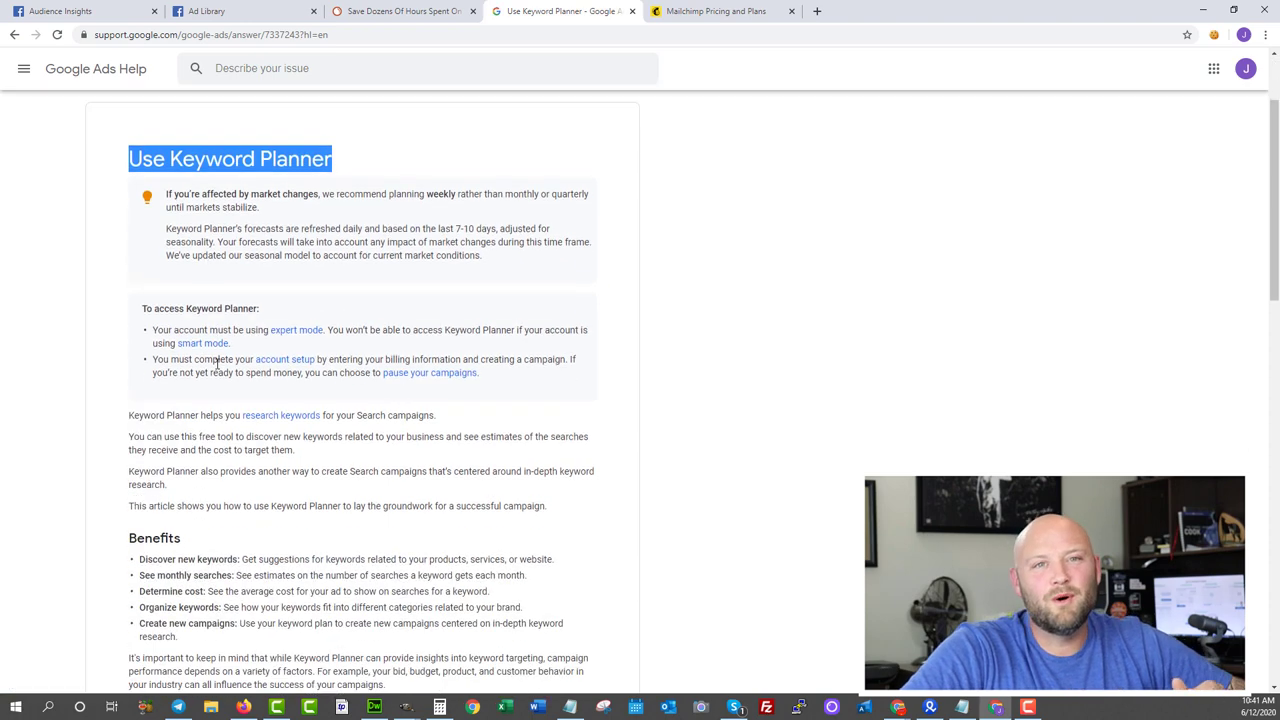
# Scroll to the Use Keyword Planner article's instructions, then search for 'ubersuggest'.
pyautogui.scroll(-3)
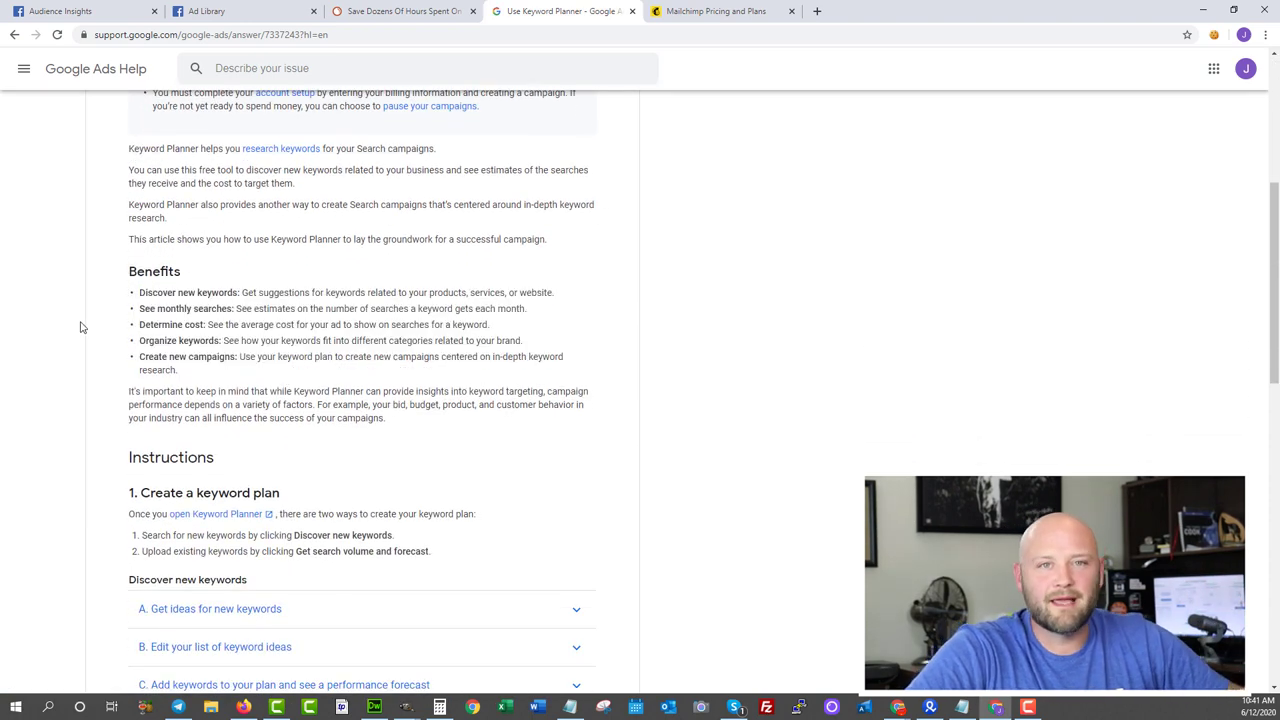
pyautogui.scroll(-3)
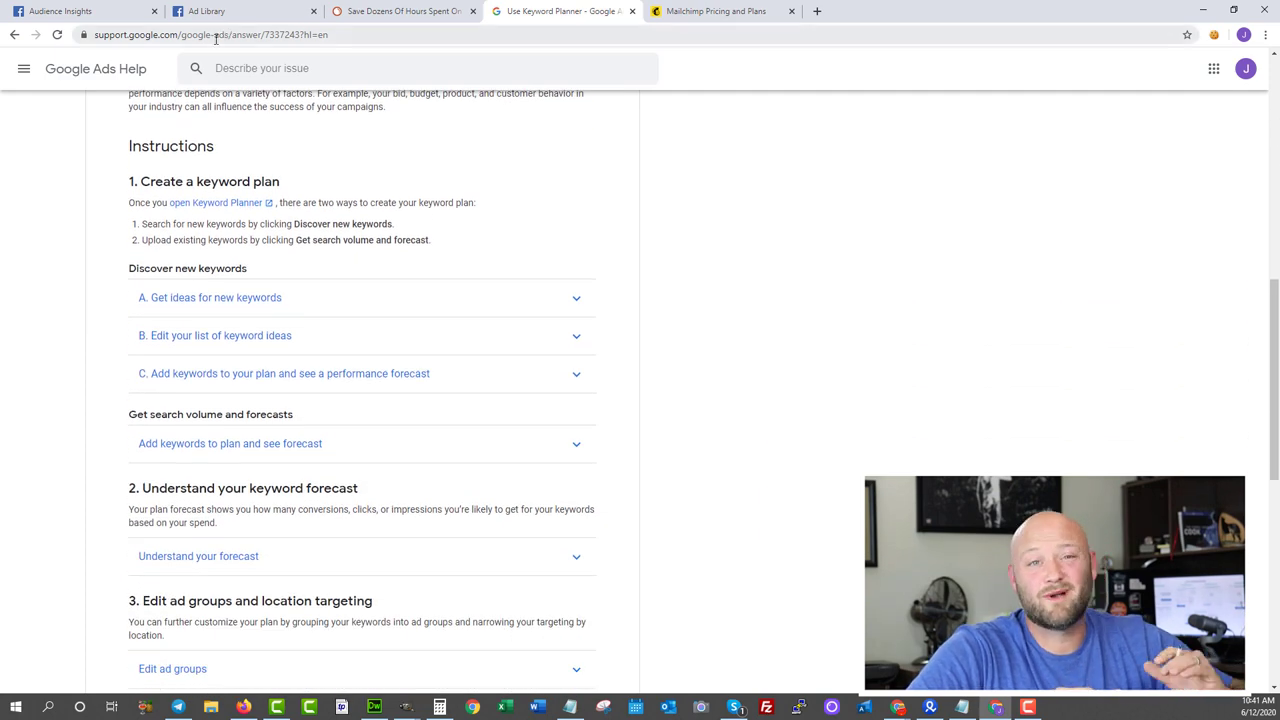
pyautogui.write('ubersuggest/')
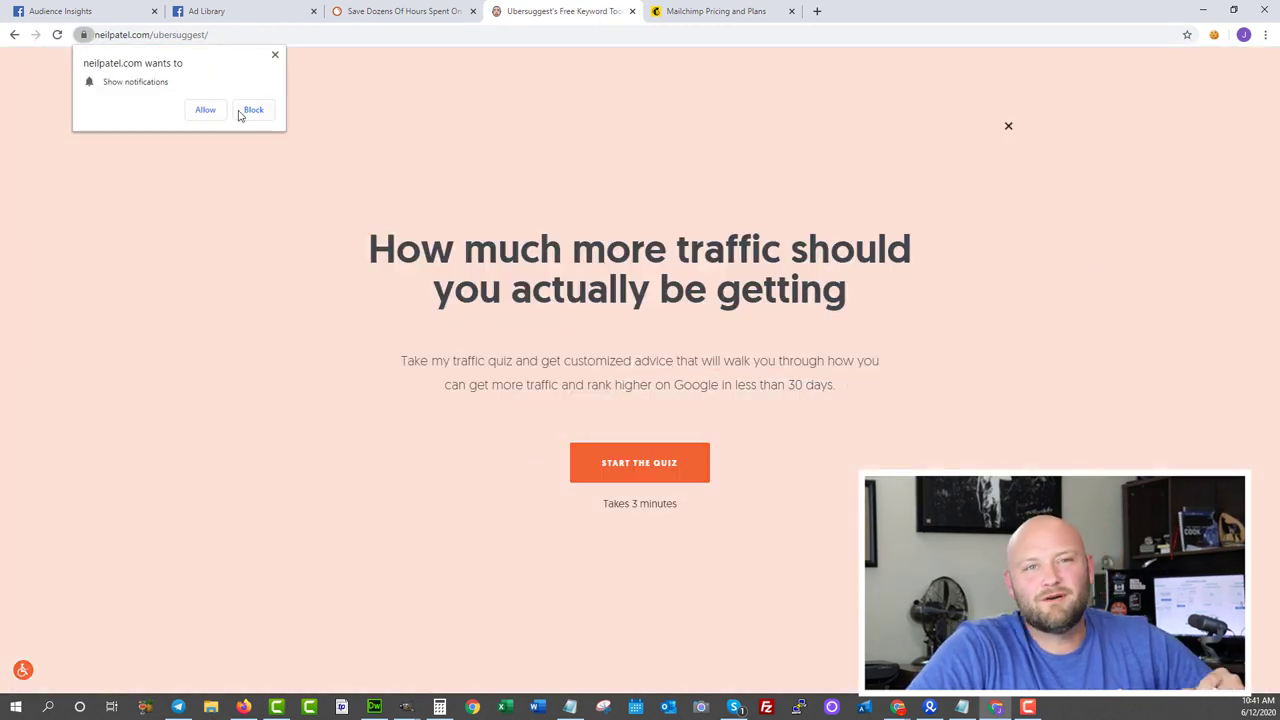
# Block Ubersuggest's notifications prompt and close the traffic quiz popup.
pyautogui.click(253, 109)
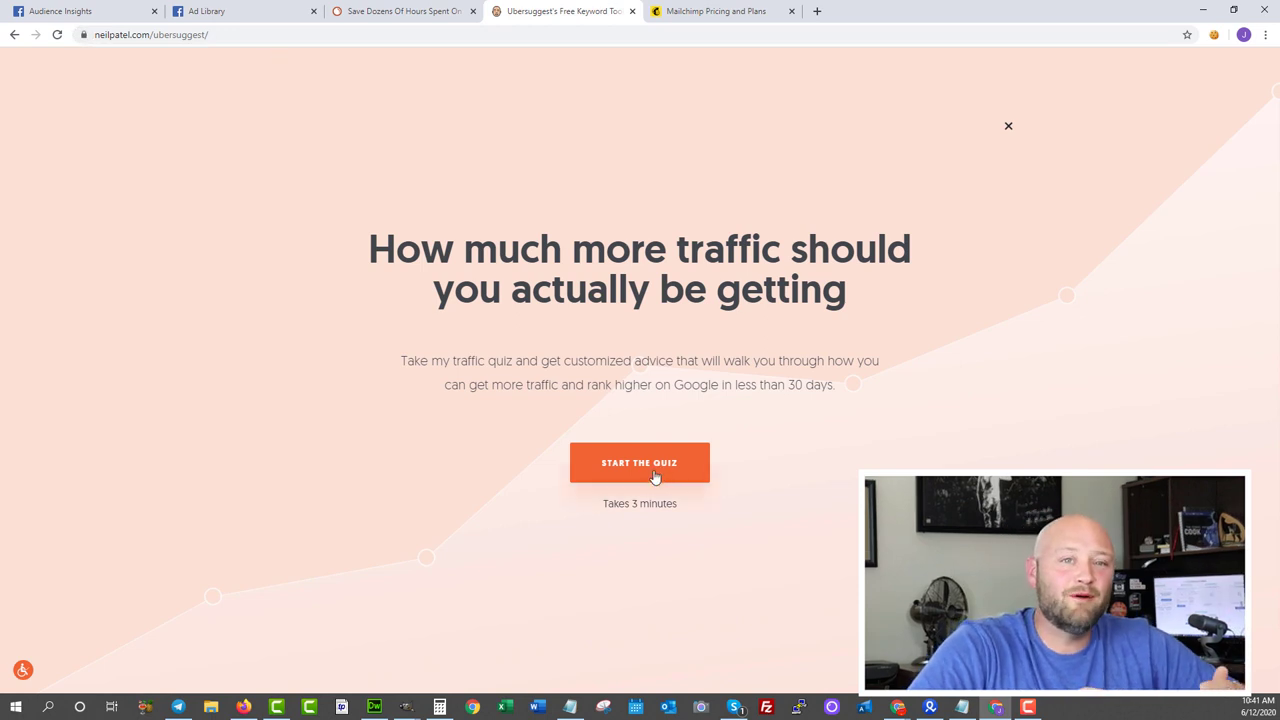
pyautogui.moveTo(1005, 132)
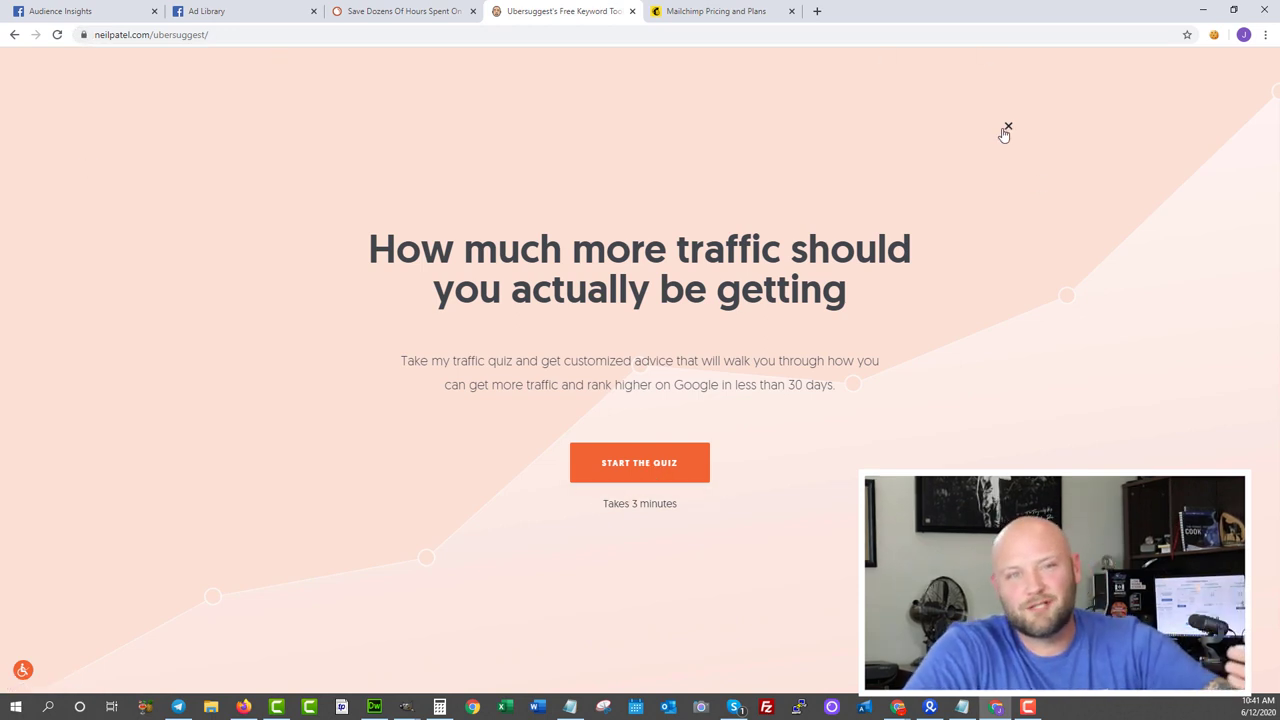
pyautogui.click(1006, 127)
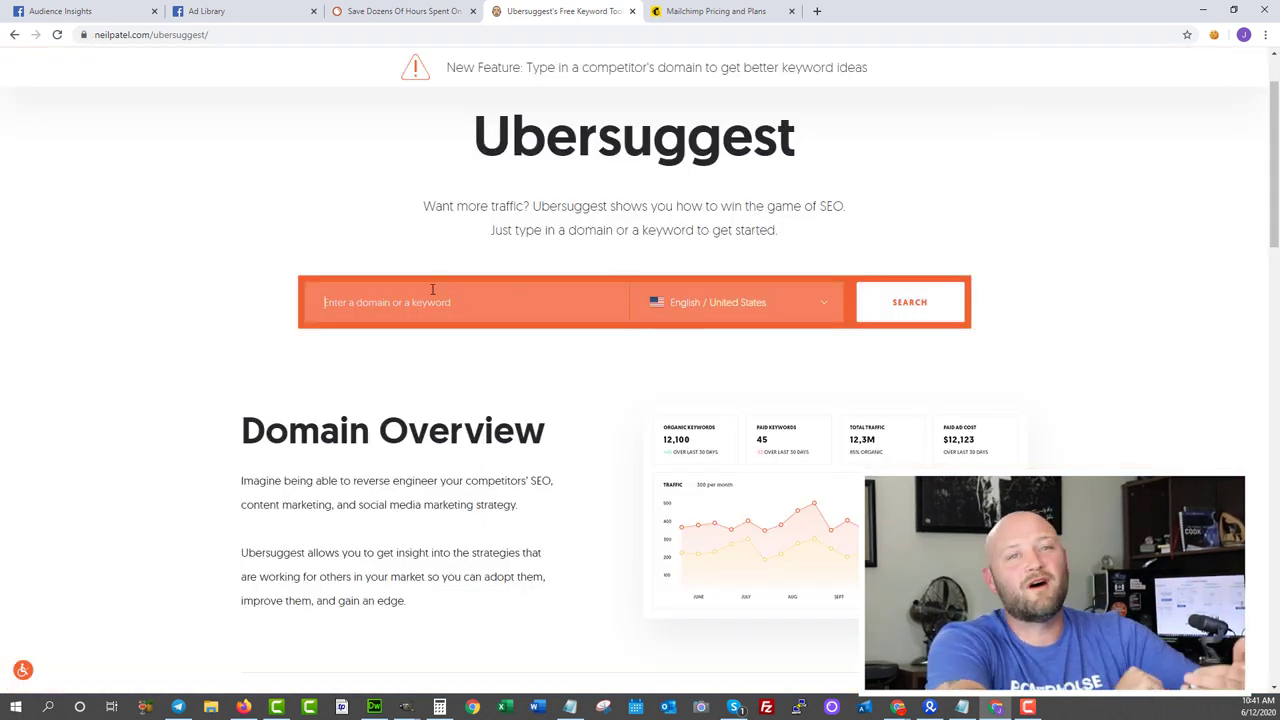